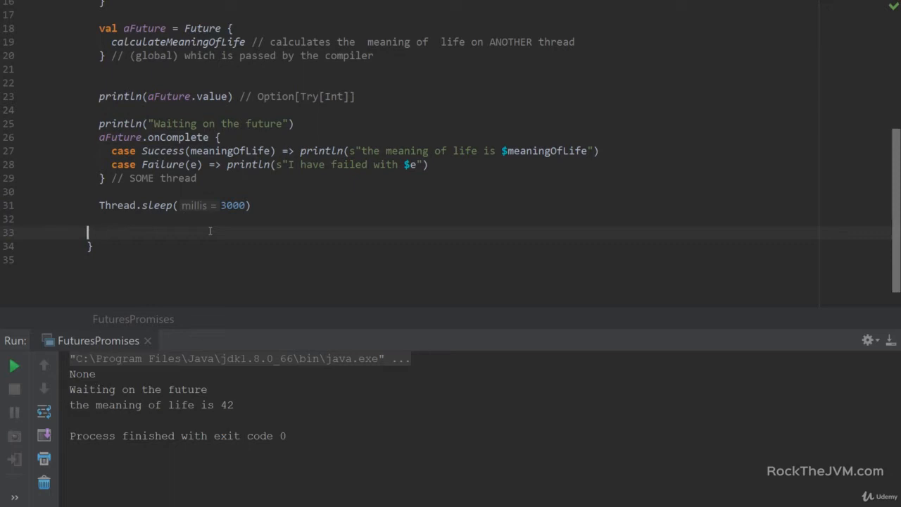
# Step: Add the comment '// mini social network' below Thread.sleep(3000)
pyautogui.write('// mini social network')
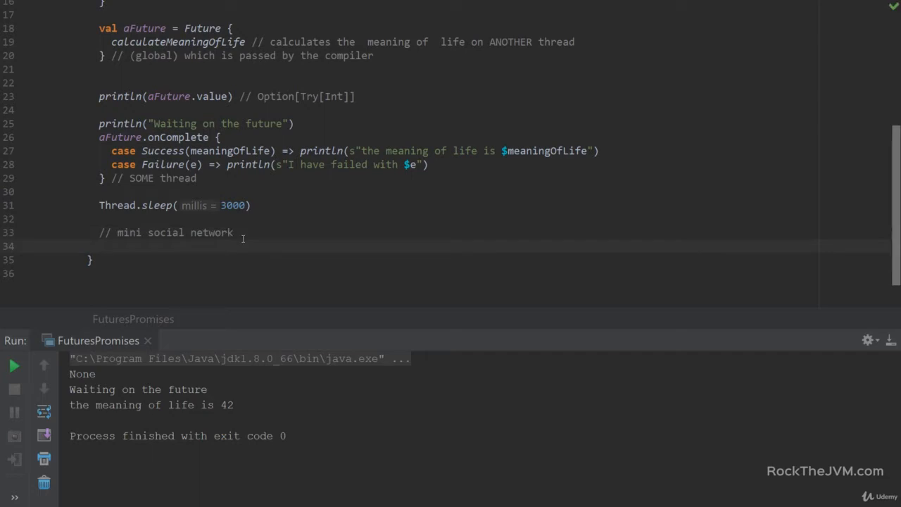
pyautogui.moveTo(250, 244)
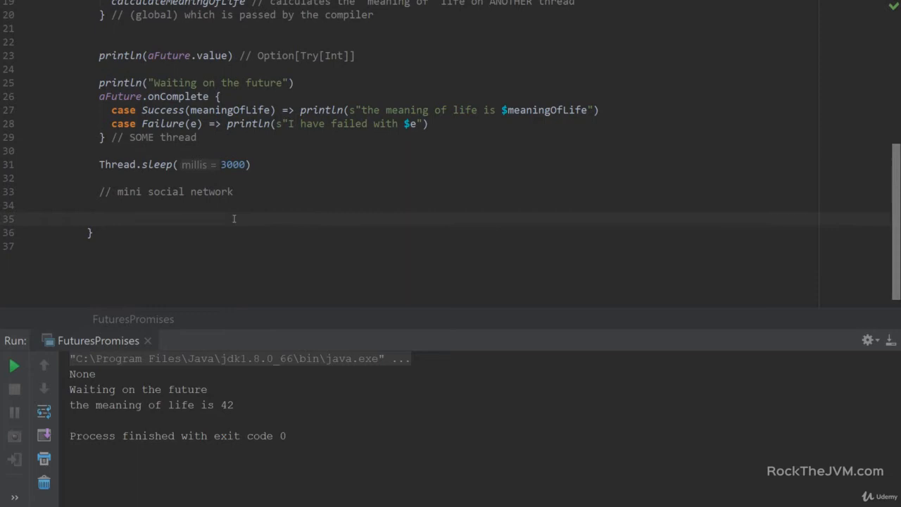
# Step: Declare case class Profile(id: String, name: String)
pyautogui.write('case class')
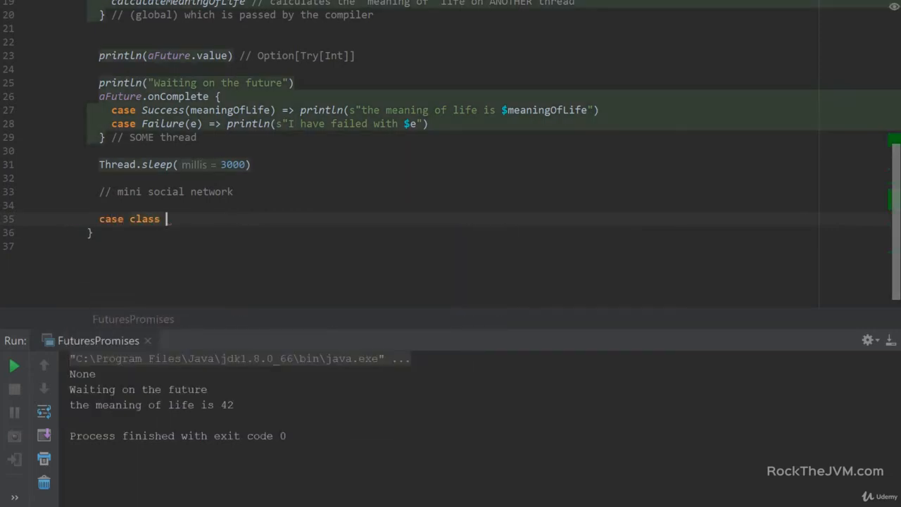
pyautogui.write('Profile(')
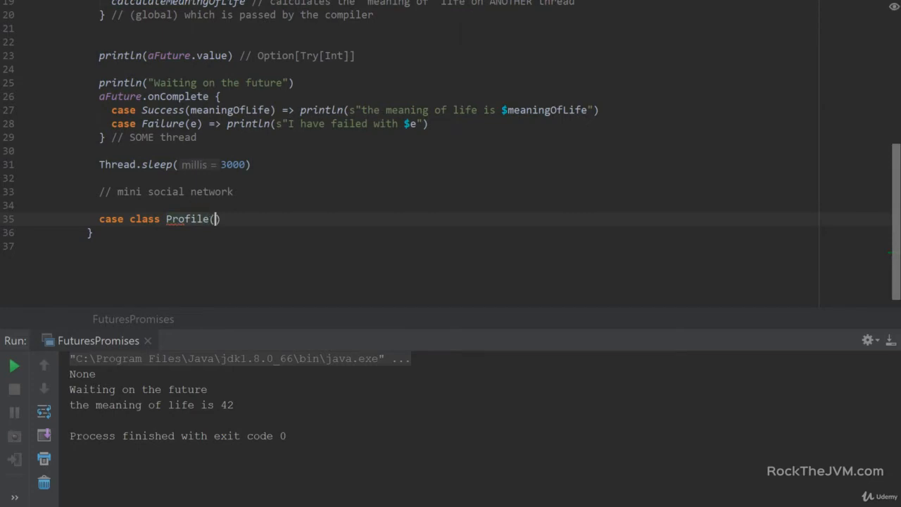
pyautogui.write('d:')
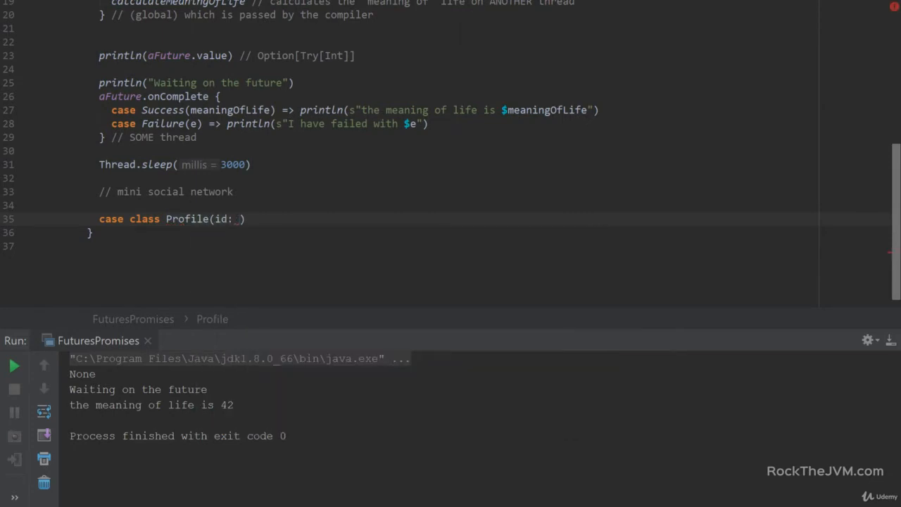
pyautogui.write('S')
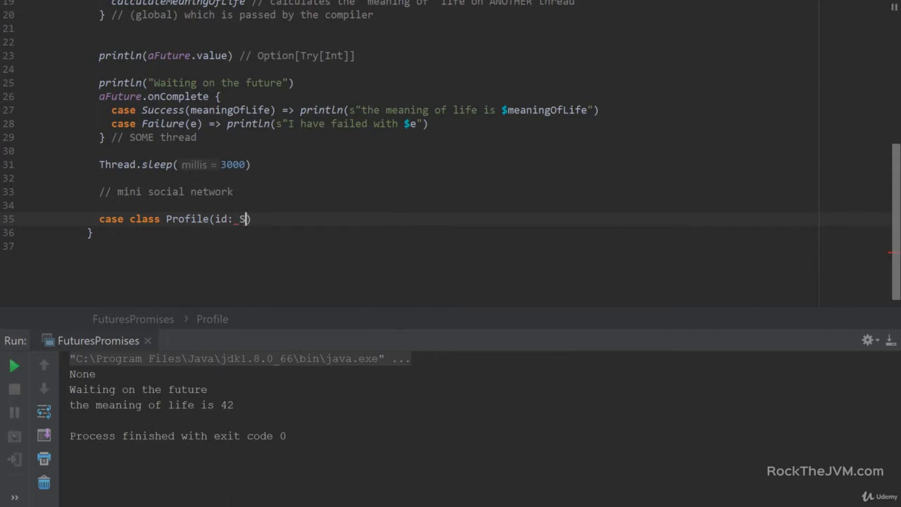
pyautogui.write('String,')
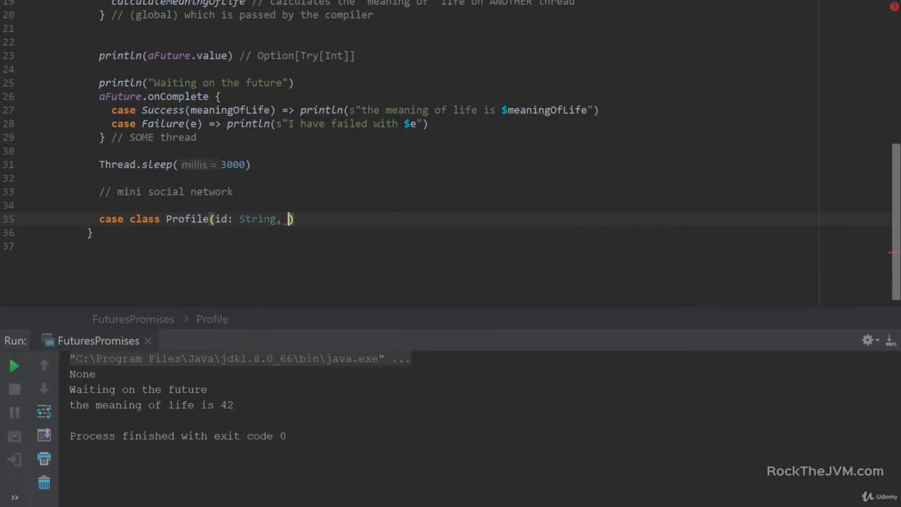
pyautogui.write('name: String')
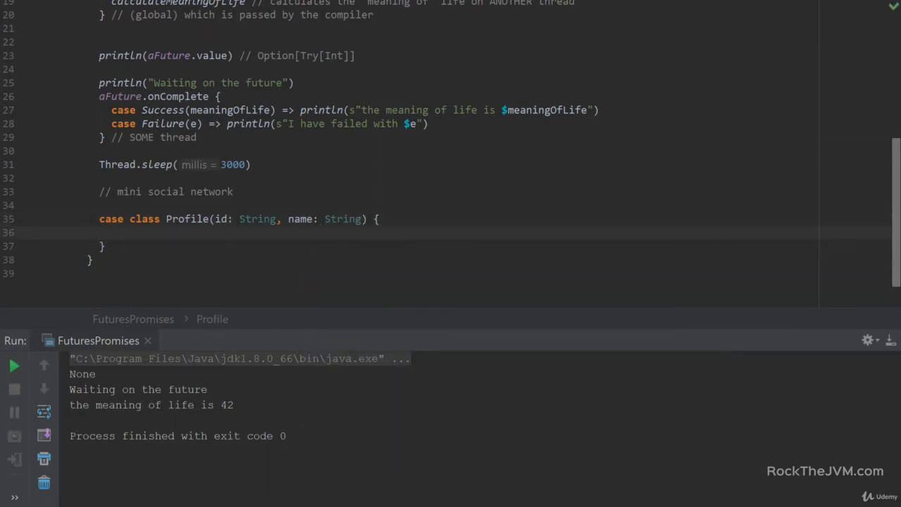
# Step: Add poke(anotherProfile: Profile) printing "${this.name} poking ${anotherProfile.name}"
pyautogui.write('def')
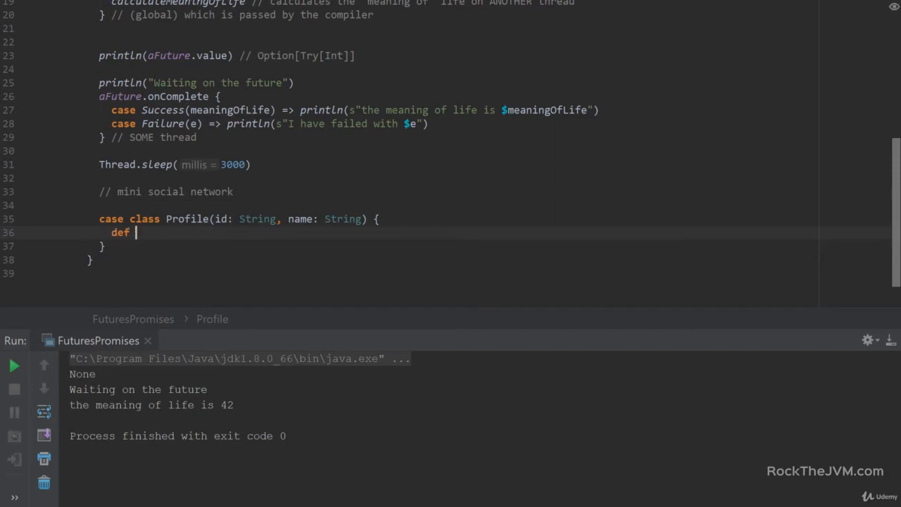
pyautogui.write('poke')
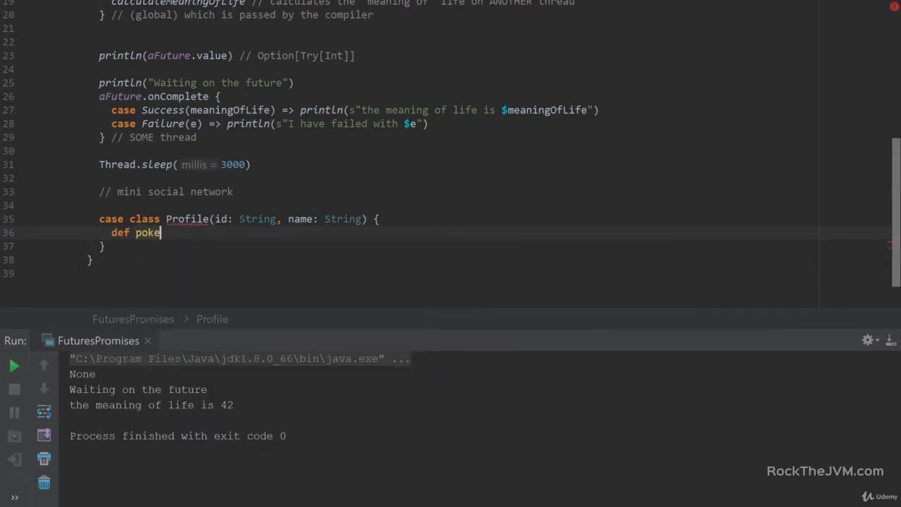
pyautogui.write('()')
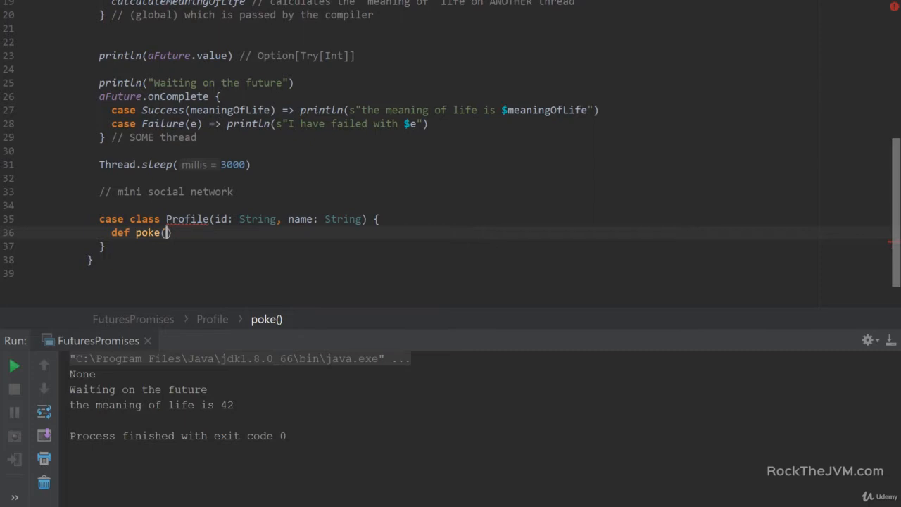
pyautogui.write('anotherProfile: Profile')
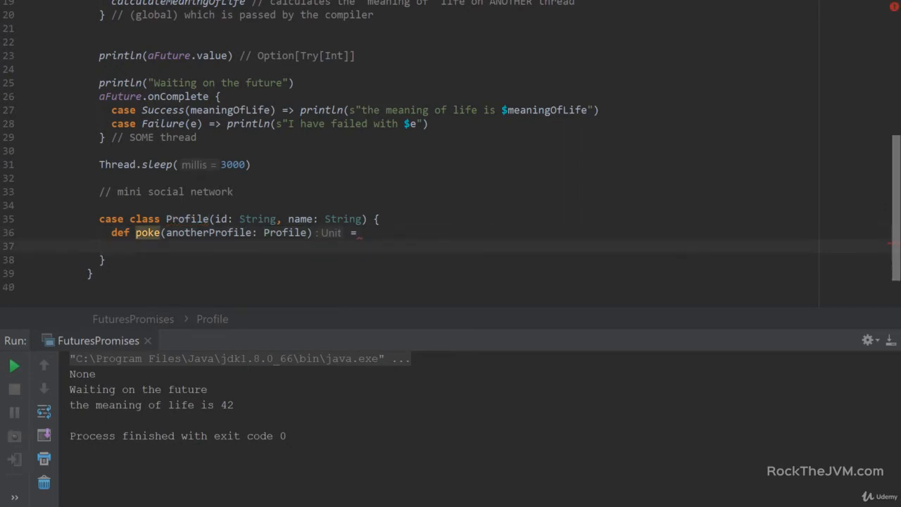
pyautogui.write('println()')
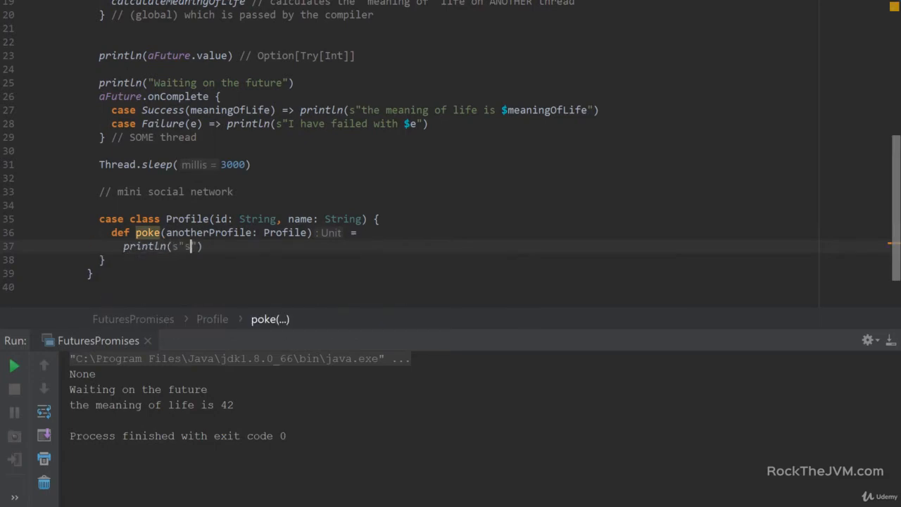
pyautogui.press('Backspace')
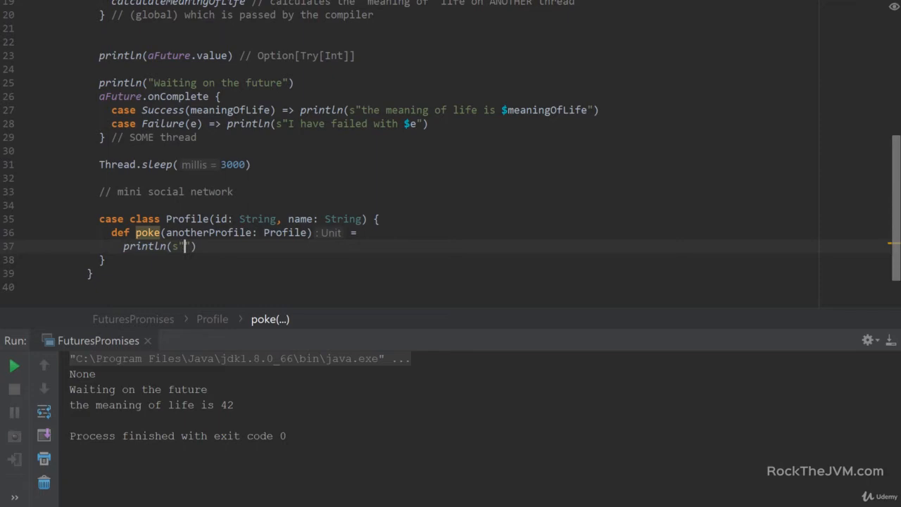
pyautogui.write('${this }')
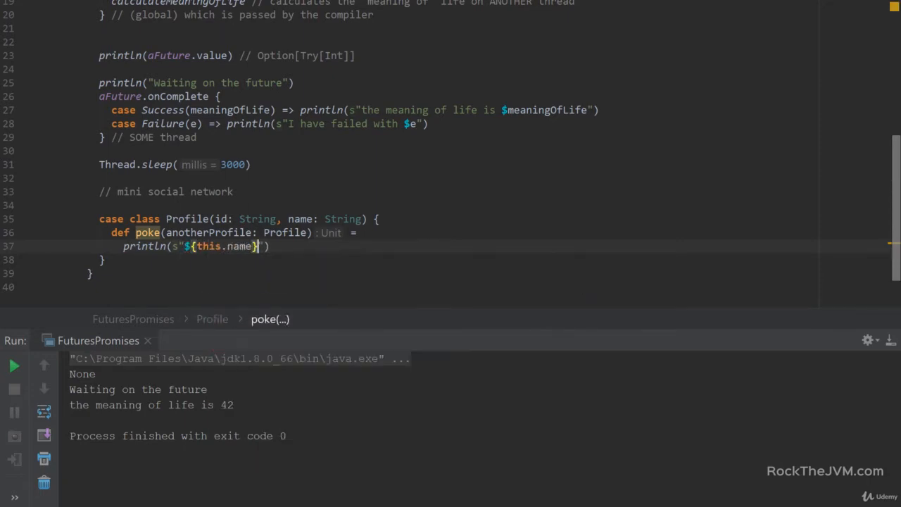
pyautogui.write('poking ${')
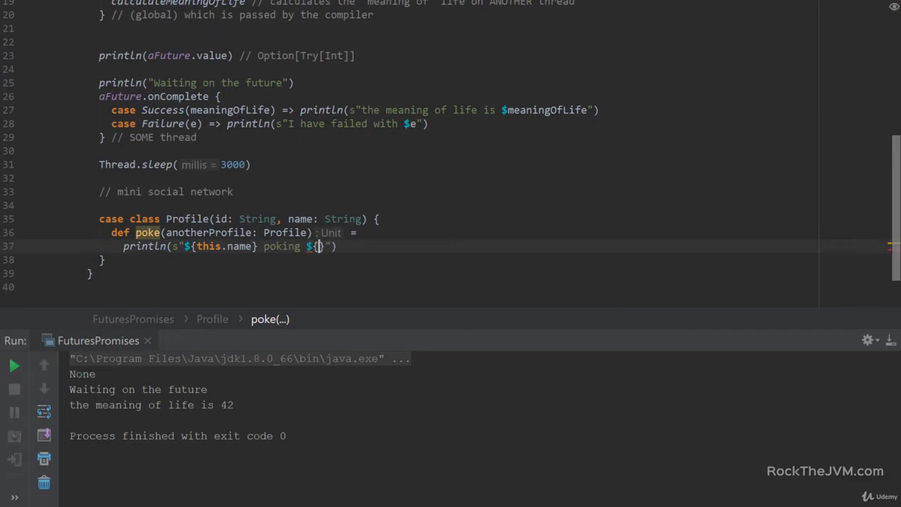
pyautogui.write('anotherProfile.')
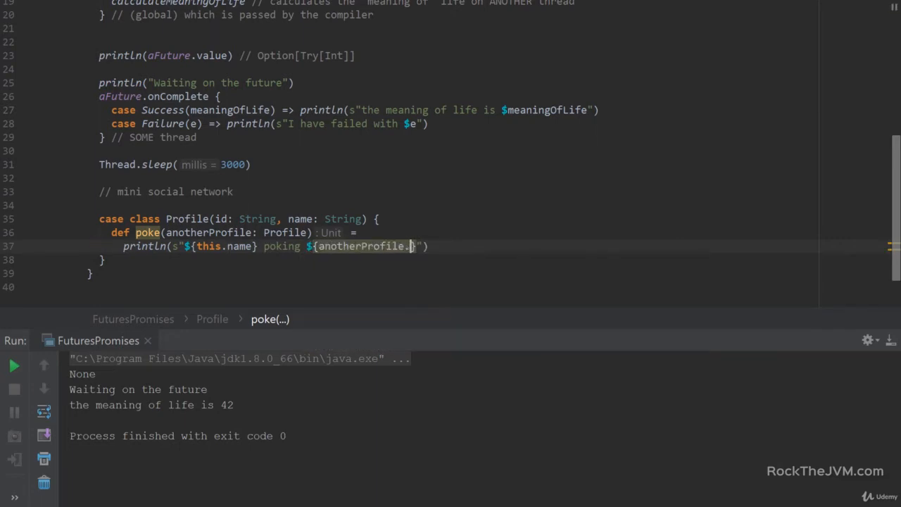
pyautogui.write('name')
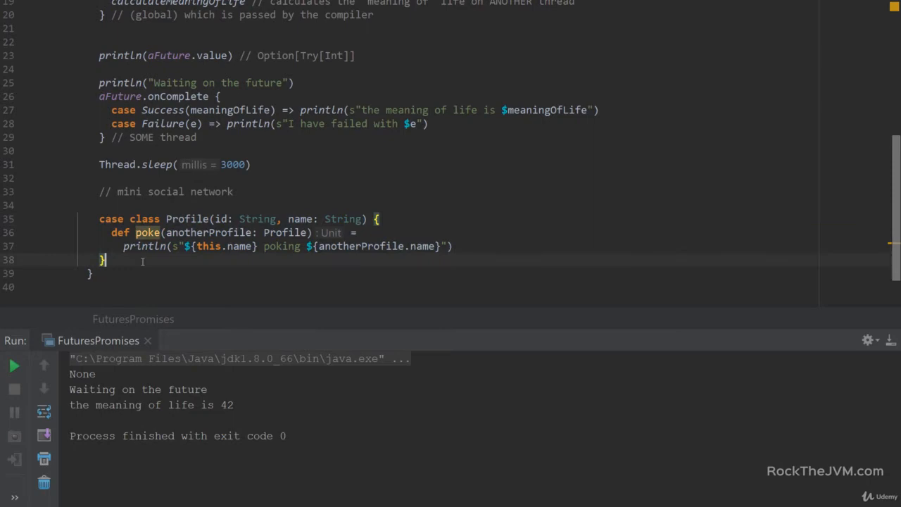
# Step: Open object SocialNetwork with a // "database" comment and begin val names
pyautogui.write('object Soc')
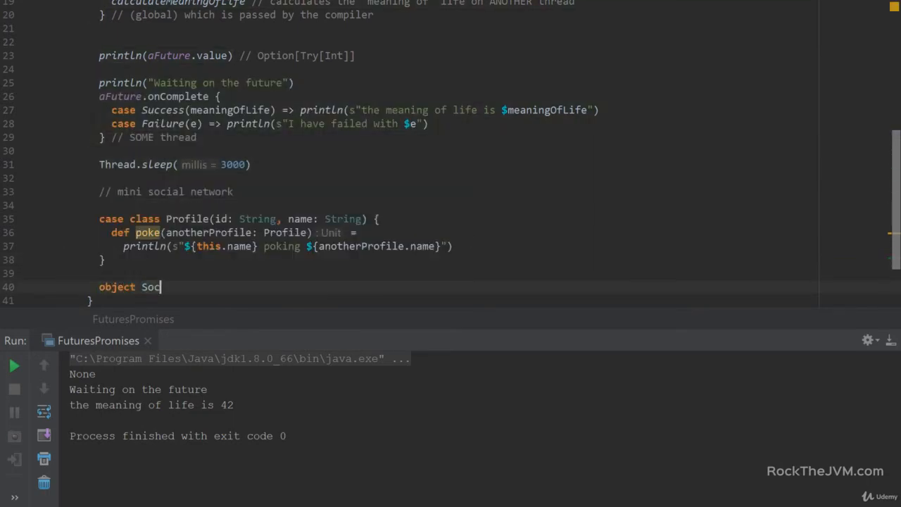
pyautogui.write('ialNetwork {')
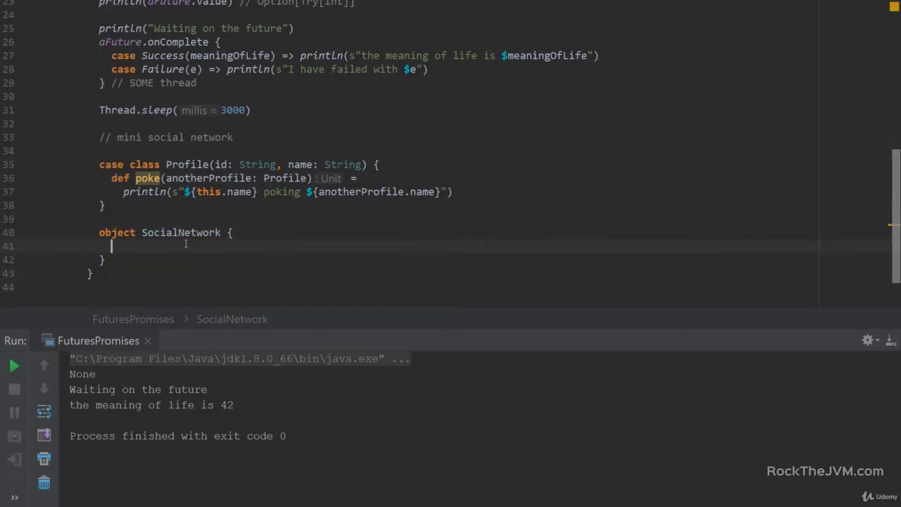
pyautogui.write('//')
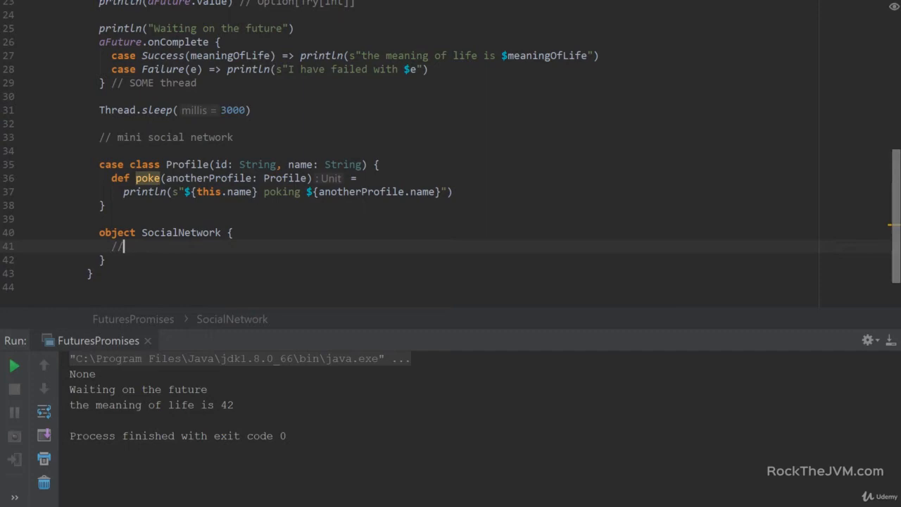
pyautogui.write('"databas')
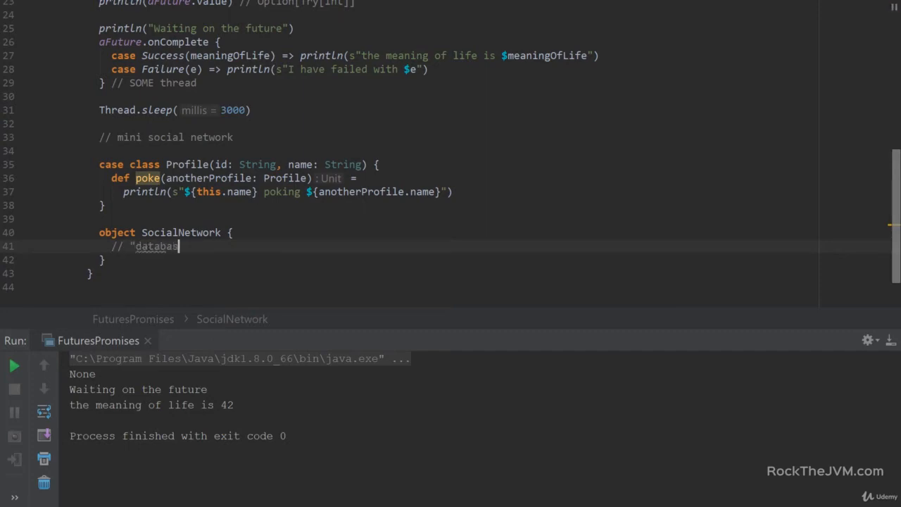
pyautogui.press('enter')
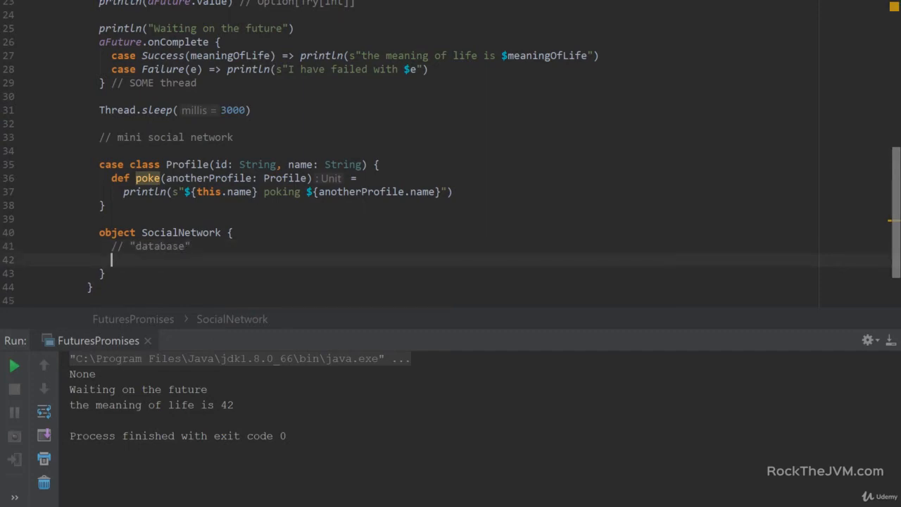
pyautogui.write('names')
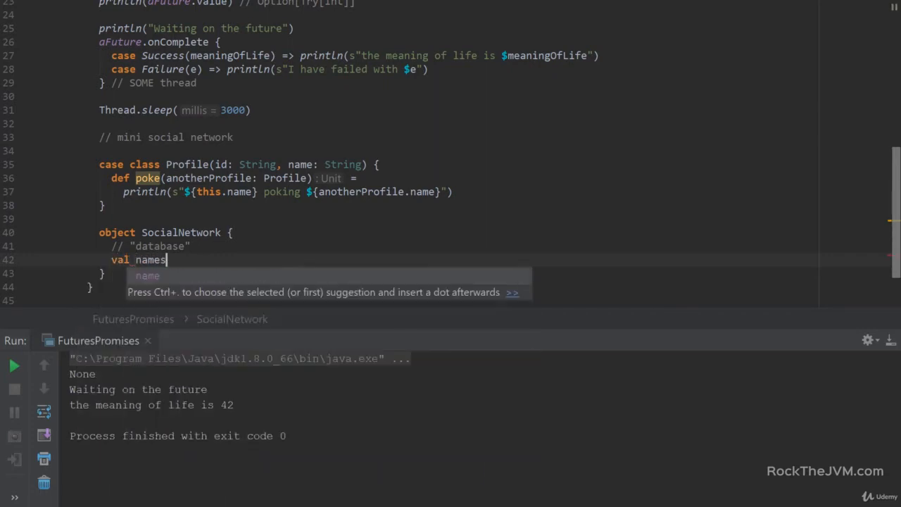
# Step: Start names = Map( with the entry "fb.id.1-zuck" -> "Mark"
pyautogui.write('= Map(')
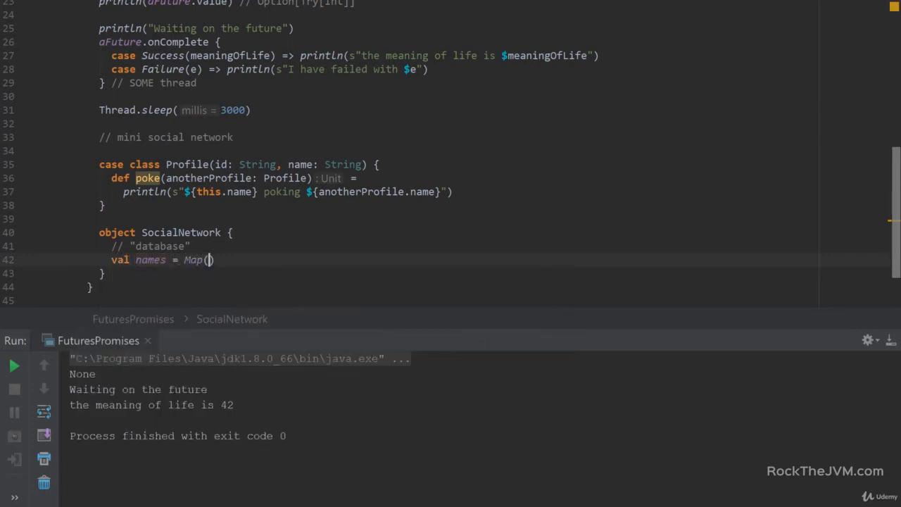
pyautogui.press('enter')
pyautogui.write('""')
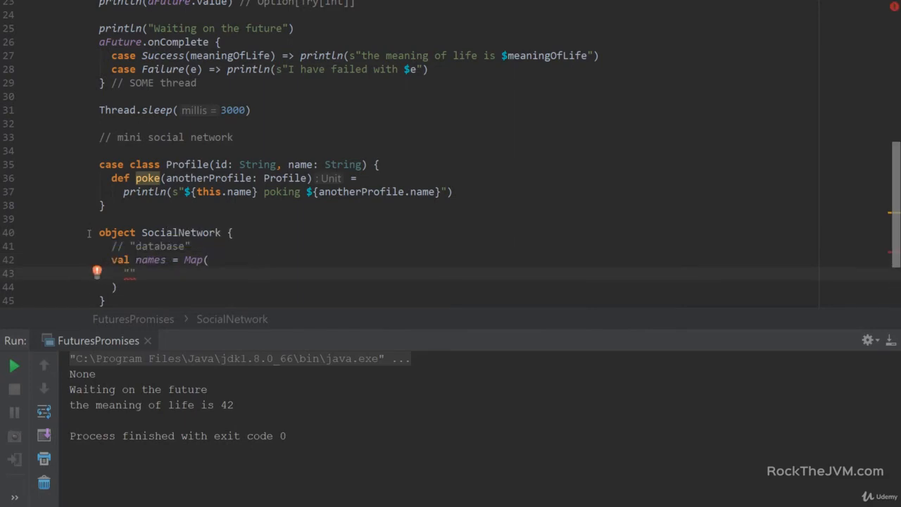
pyautogui.moveTo(129, 273)
pyautogui.write('fb.')
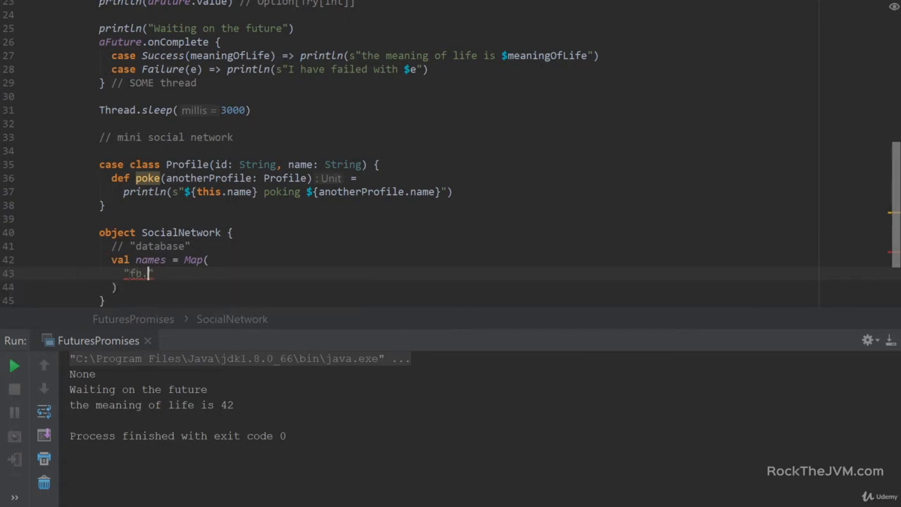
pyautogui.write('id.1')
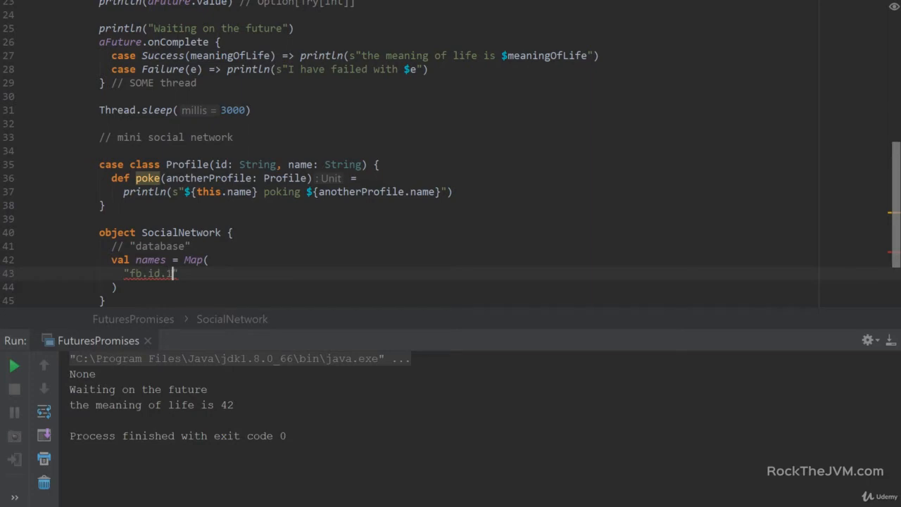
pyautogui.write('-zuck')
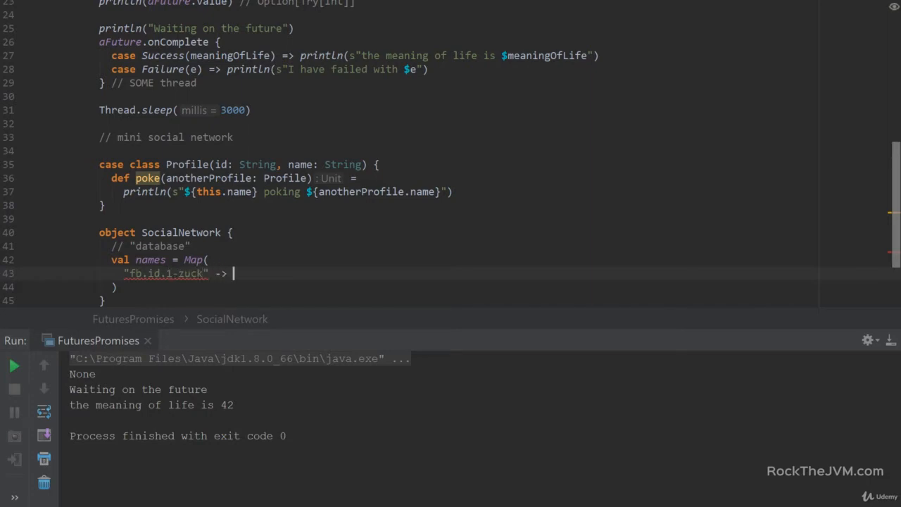
pyautogui.write('"')
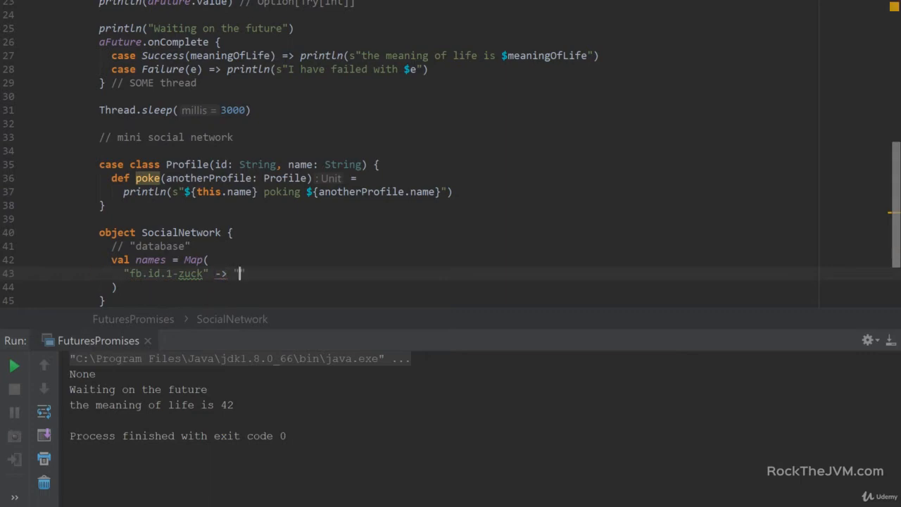
pyautogui.write('Mark')
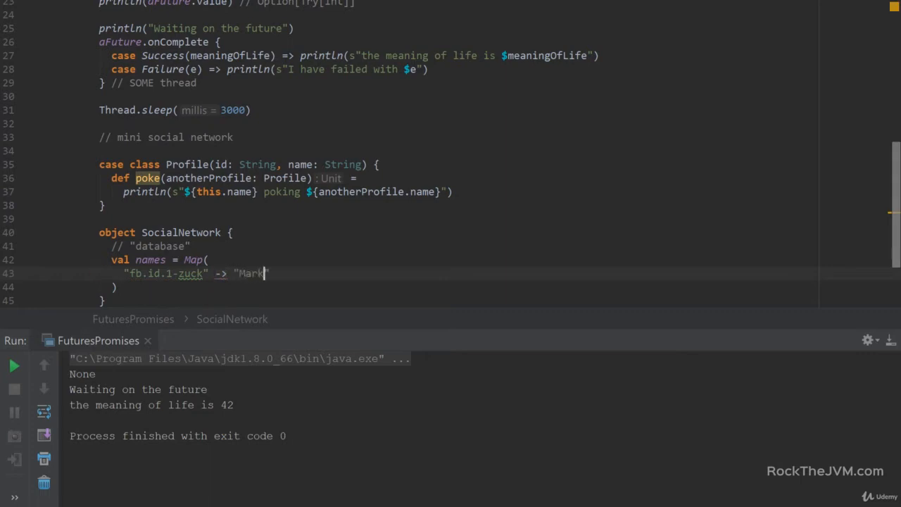
pyautogui.write('",')
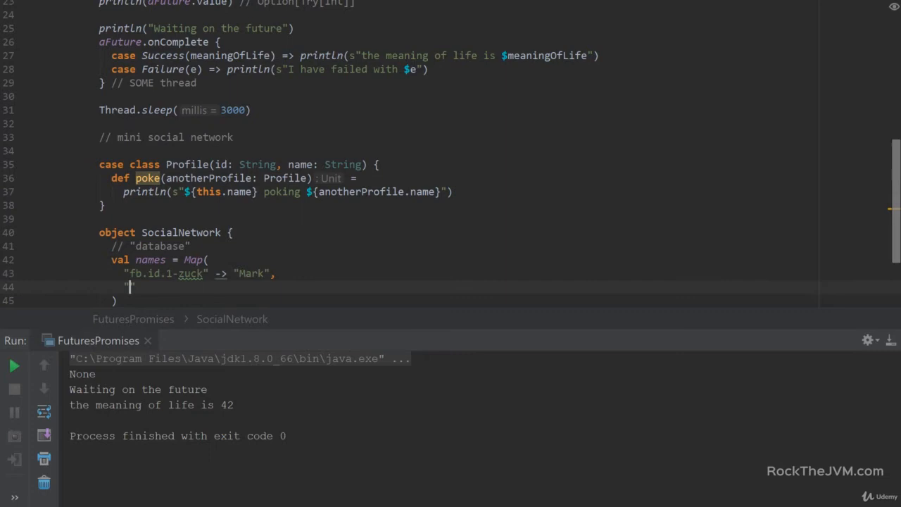
# Step: Add the Bill and Dummy entries and insert the missing comma after Bill's entry
pyautogui.write('fb.')
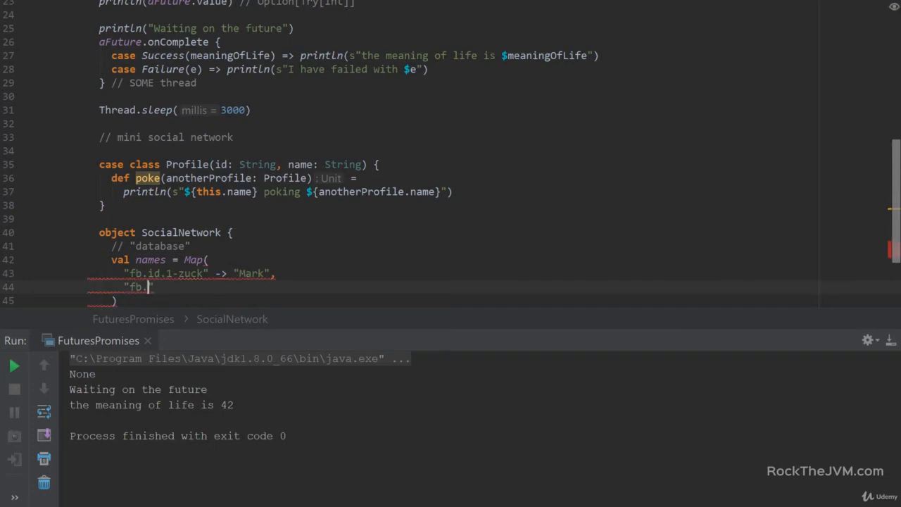
pyautogui.write('id.2-')
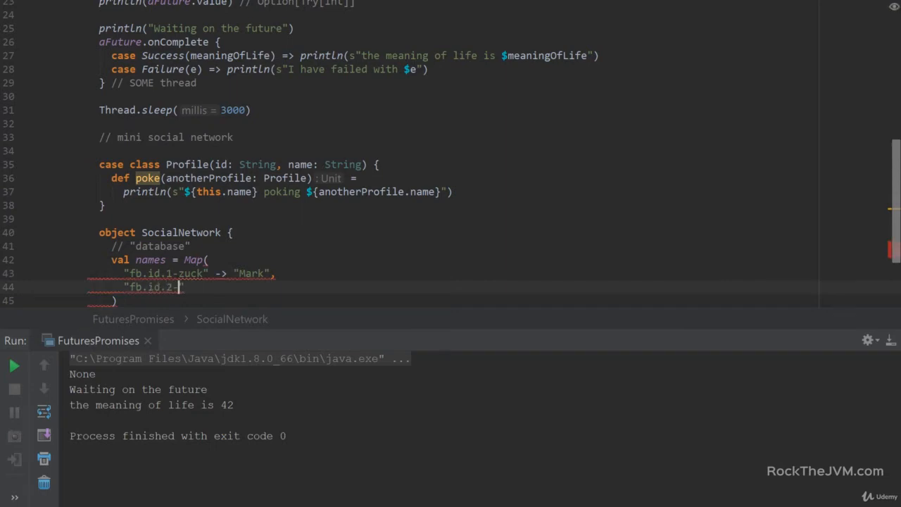
pyautogui.write('bill" =>')
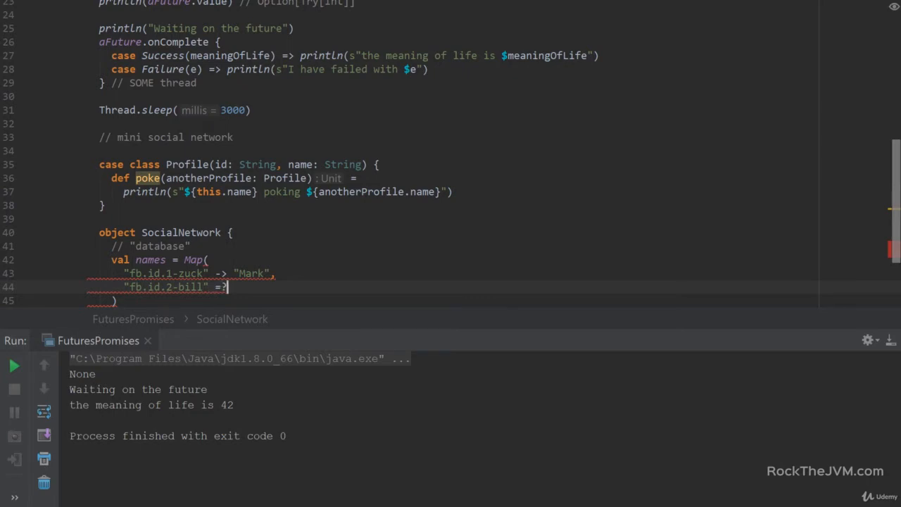
pyautogui.write('-> "')
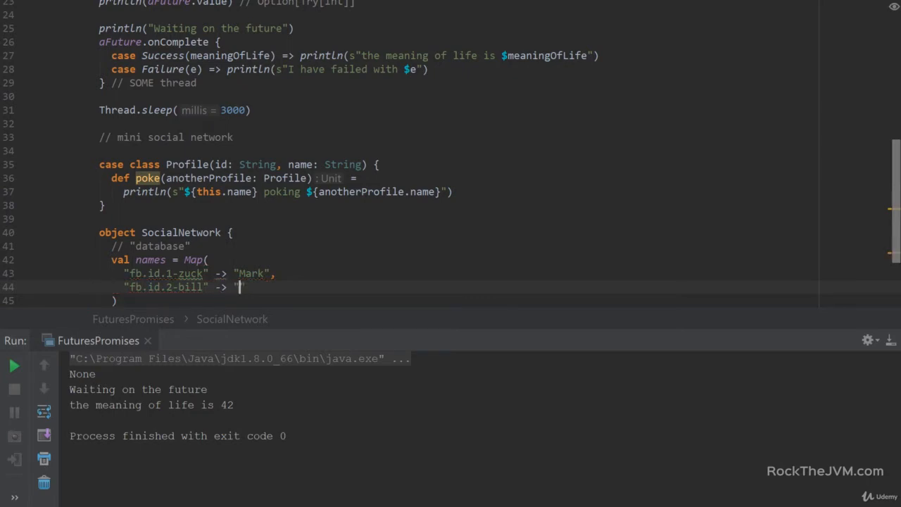
pyautogui.write('Bill"')
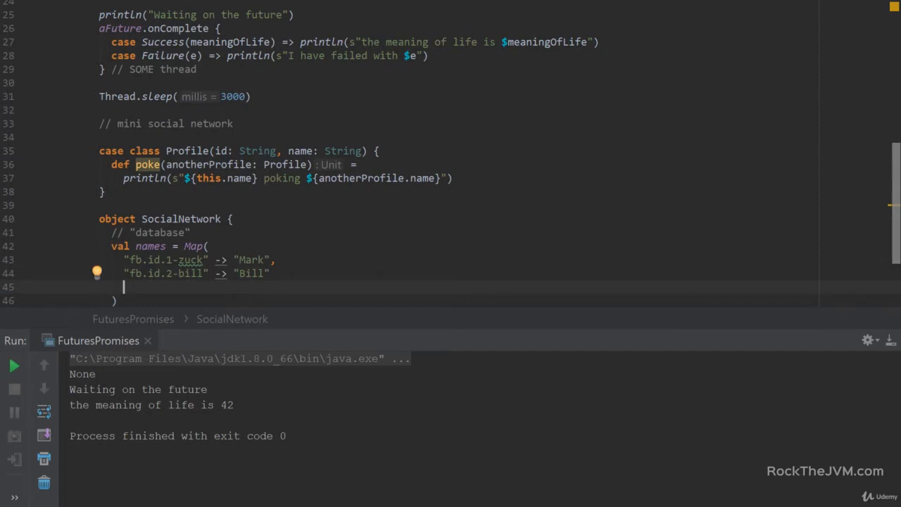
pyautogui.write('"fb.i"')
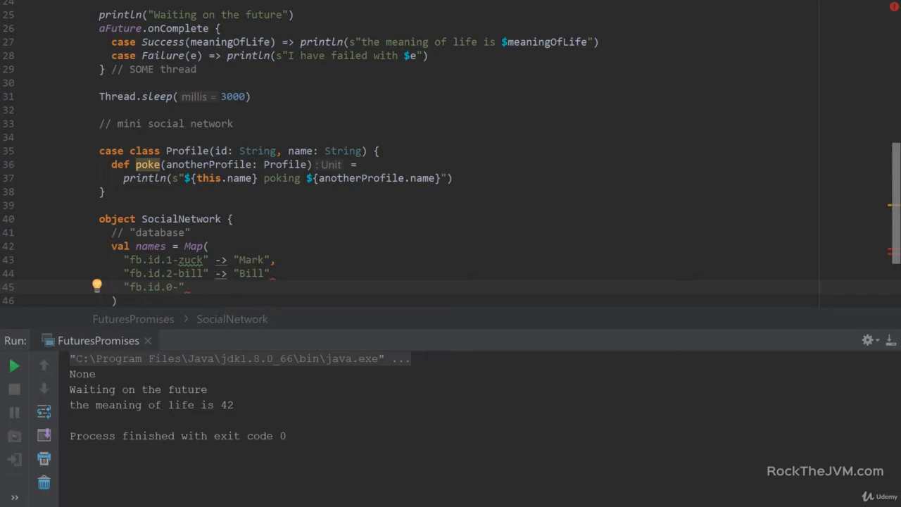
pyautogui.write('dummy')
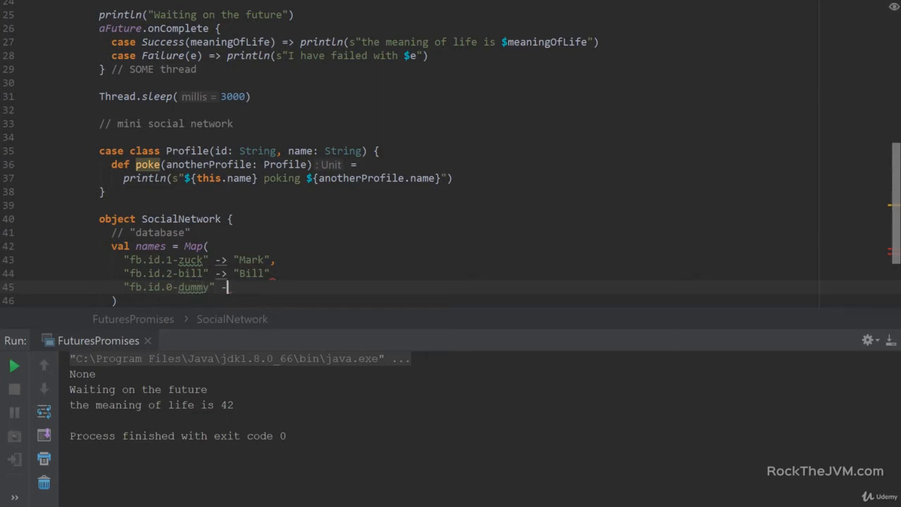
pyautogui.write('-> "Dummy"')
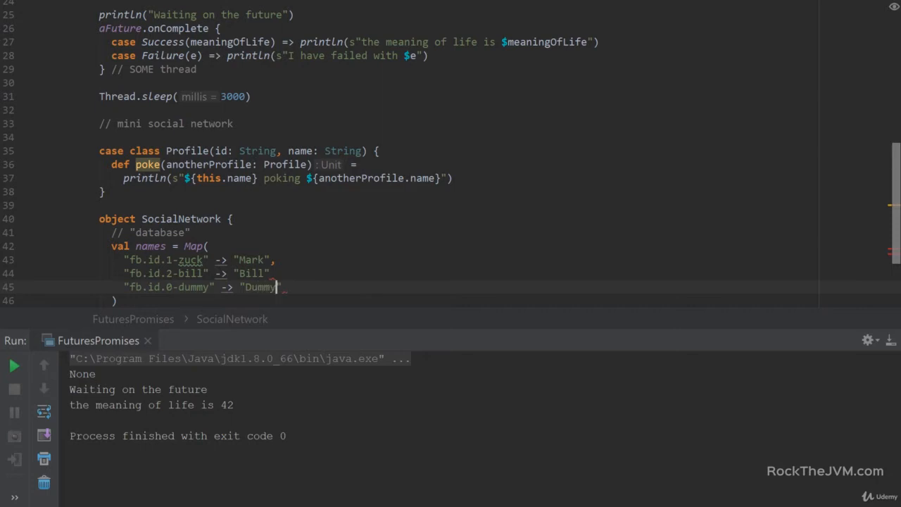
pyautogui.click(277, 273)
pyautogui.write(',')
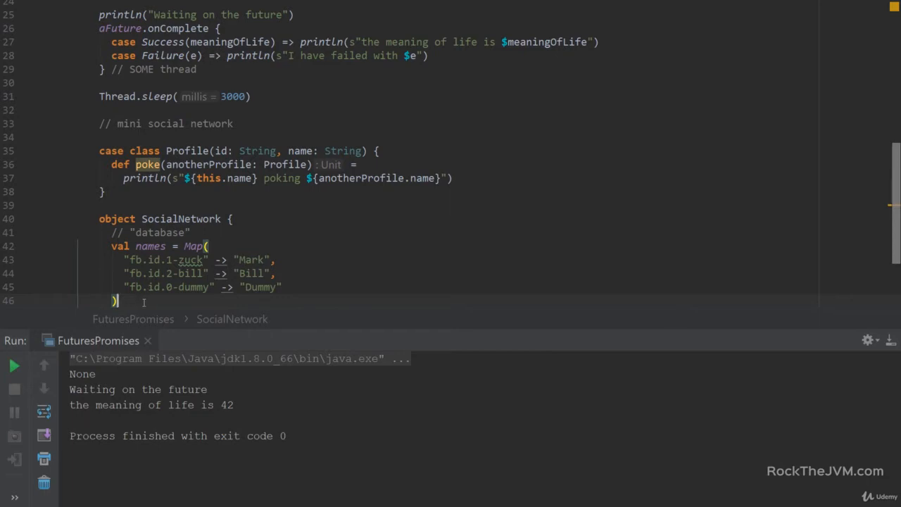
pyautogui.scroll(-3)
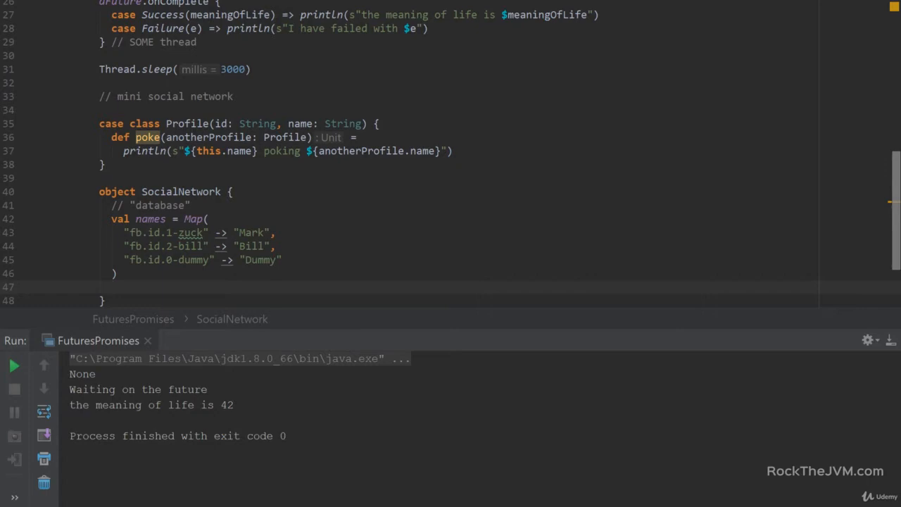
# Step: Add val friends = Map("fb.id.1-zuck" -> "fb.id.2-bill"), reusing the copied ids
pyautogui.write('val friends = Map')
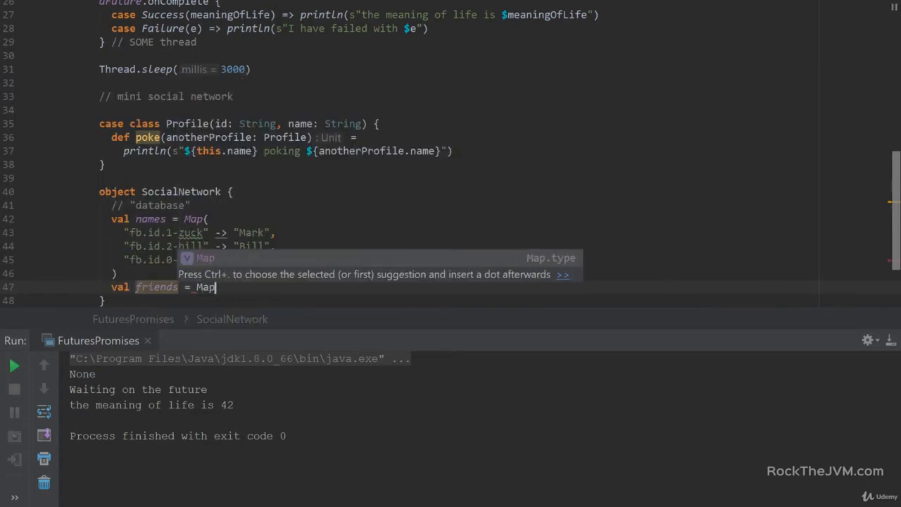
pyautogui.write('(')
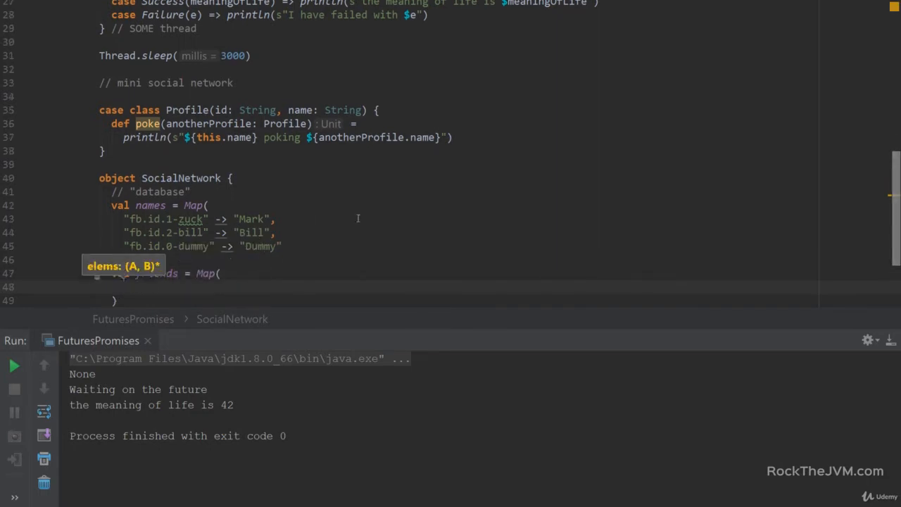
pyautogui.doubleClick(165, 219)
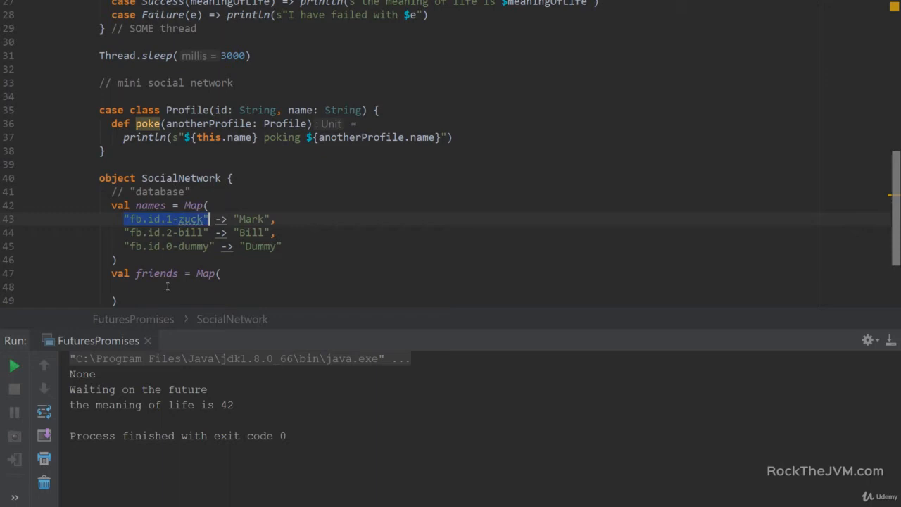
pyautogui.write('"fb.id.1-zuck" ->')
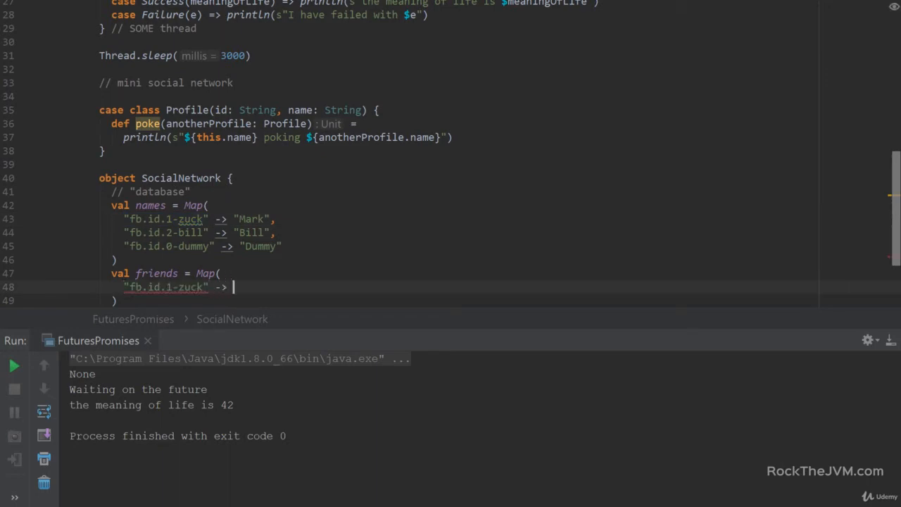
pyautogui.doubleClick(166, 232)
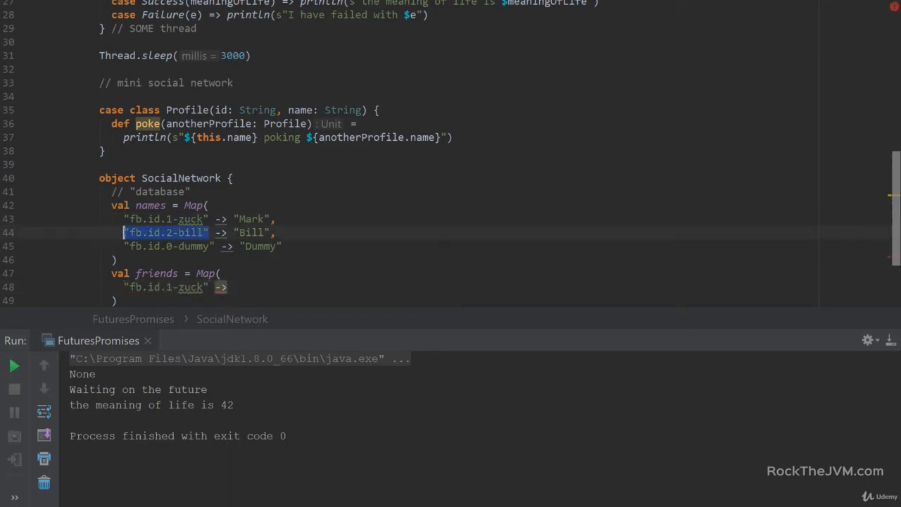
pyautogui.write('"fb.id.2-bill"')
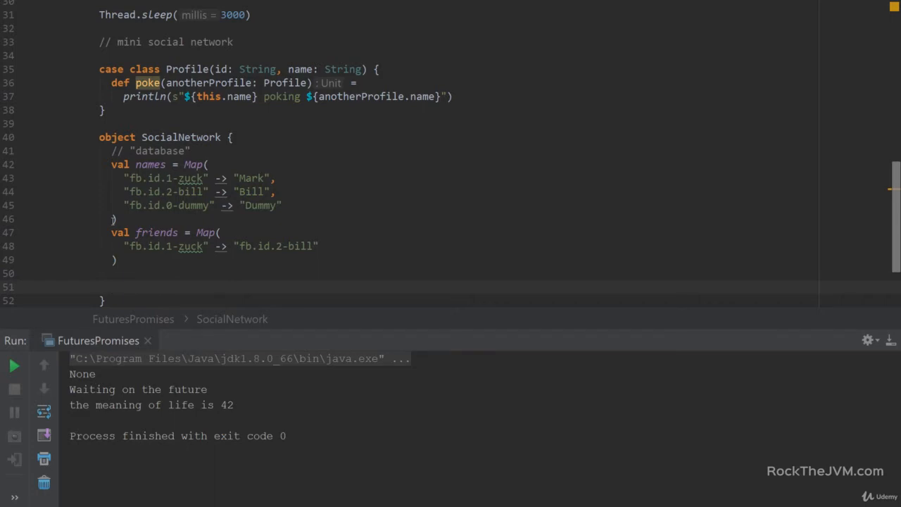
# Step: Add val random = new Random() below the friends map
pyautogui.write('val')
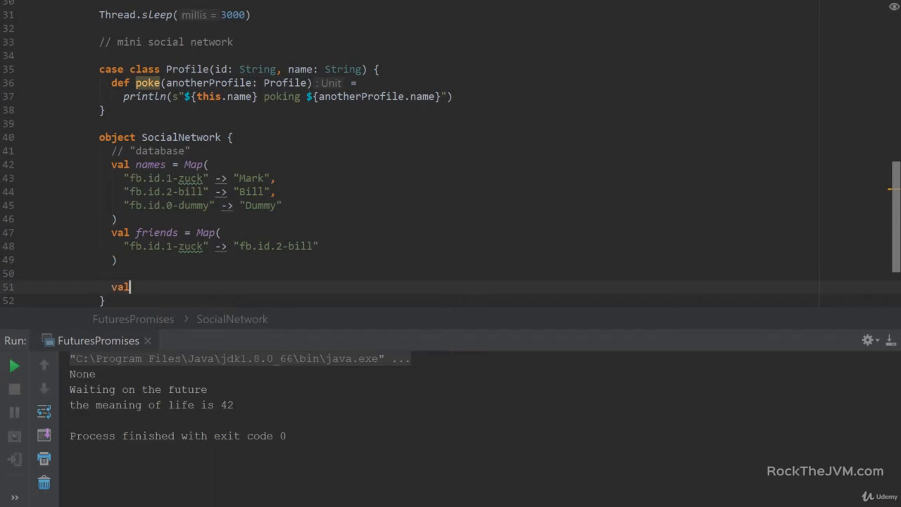
pyautogui.write('random=')
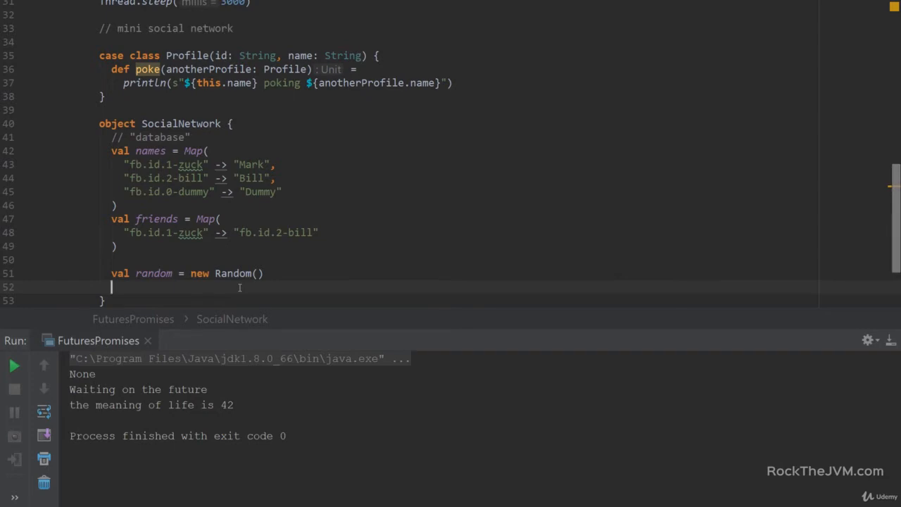
pyautogui.moveTo(212, 285)
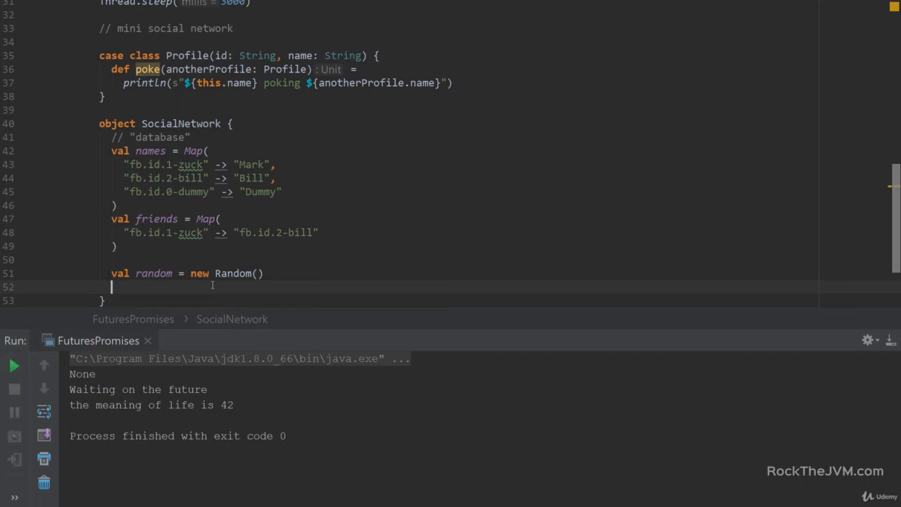
pyautogui.moveTo(185, 287)
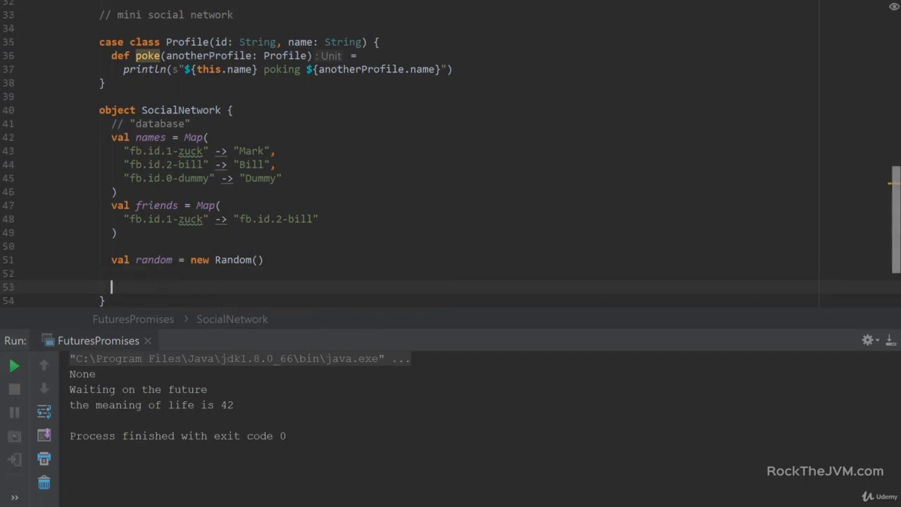
# Step: Add an // API comment and declare fetchProfile(id: String): Future[Profile]
pyautogui.write('// API')
pyautogui.write('def ')
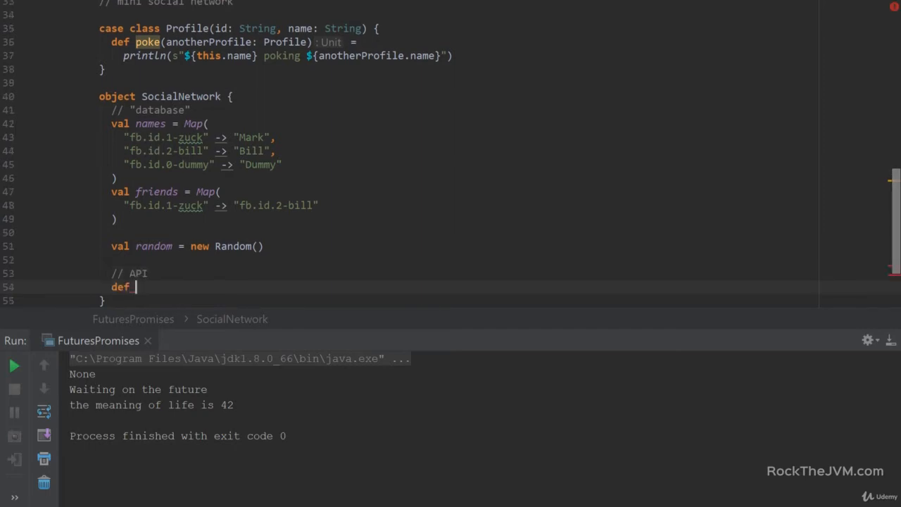
pyautogui.write('fetch')
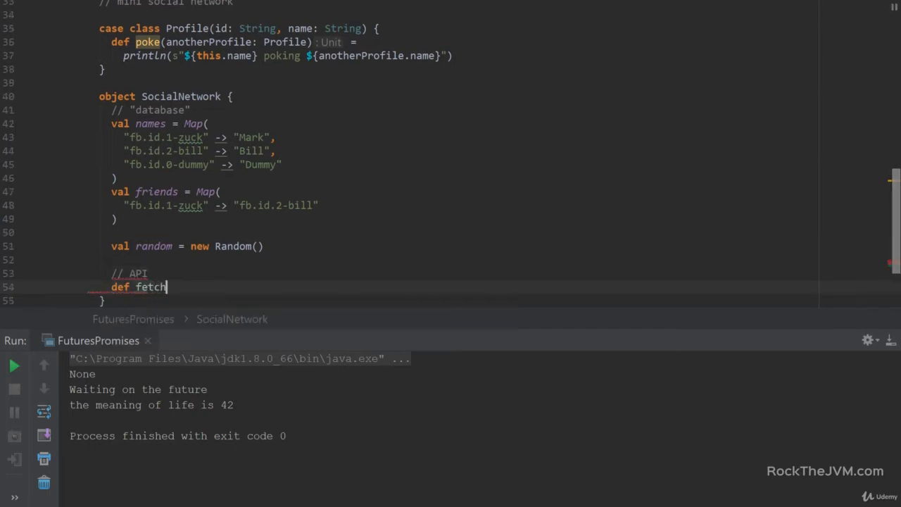
pyautogui.write('Prodile()')
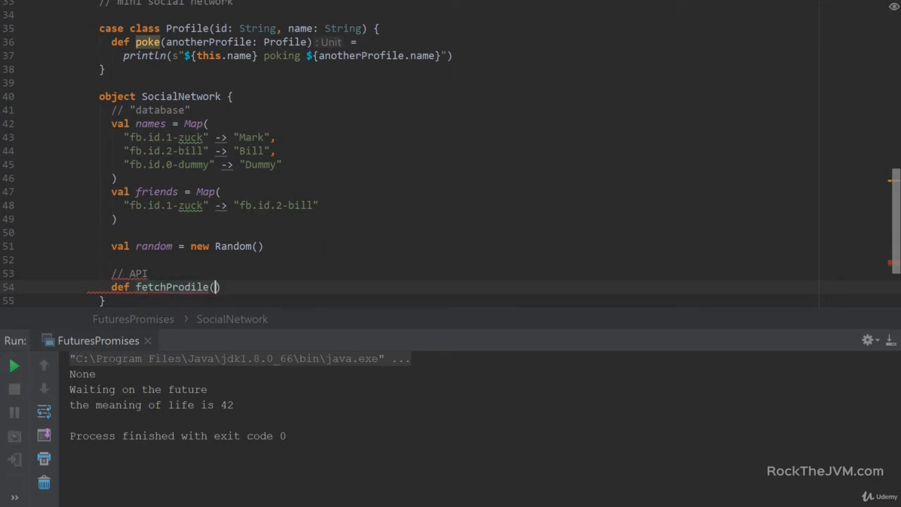
pyautogui.write('id:')
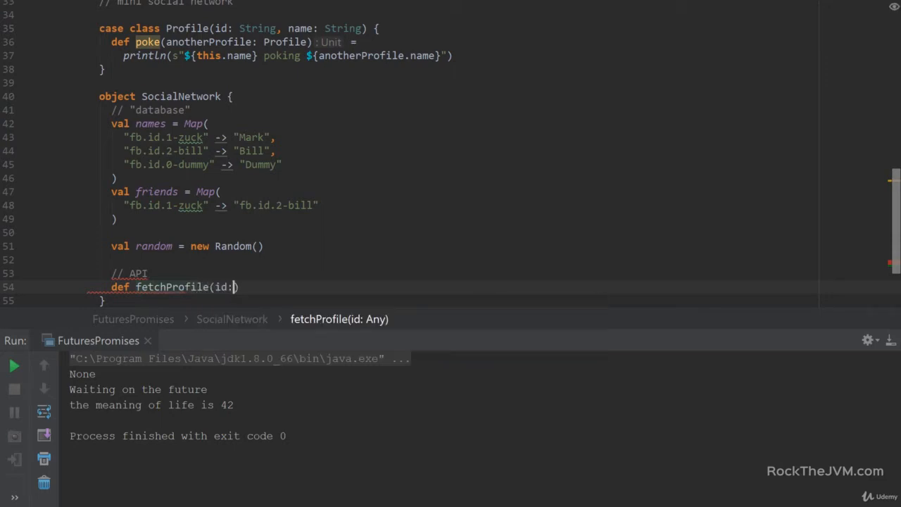
pyautogui.write('String')
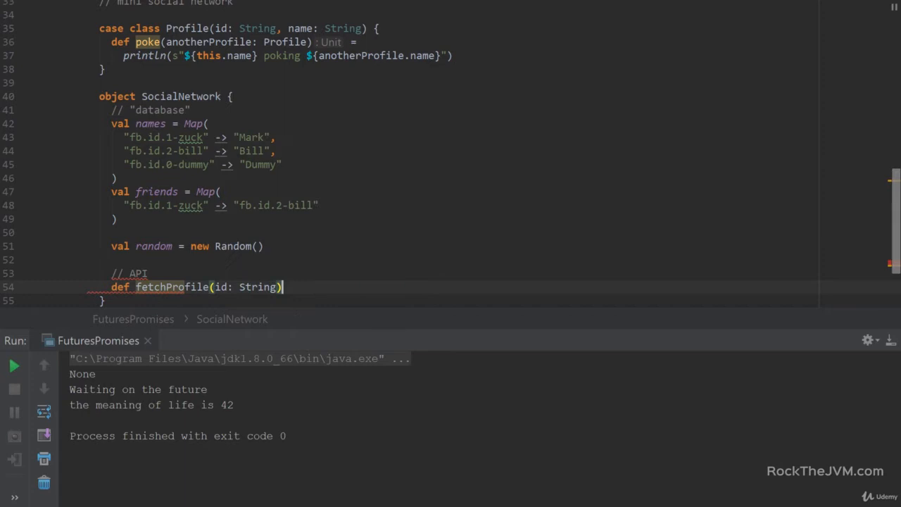
pyautogui.write(': Fut')
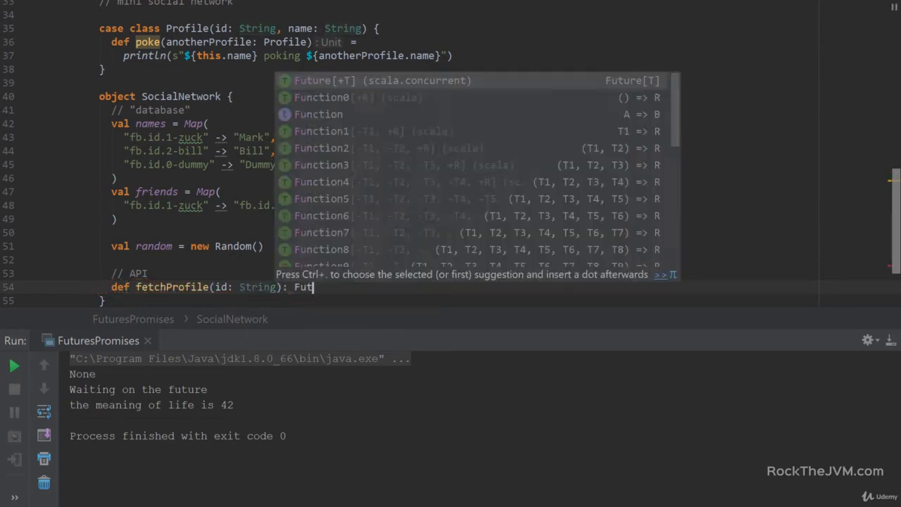
pyautogui.write('ure[Profile] = Future {')
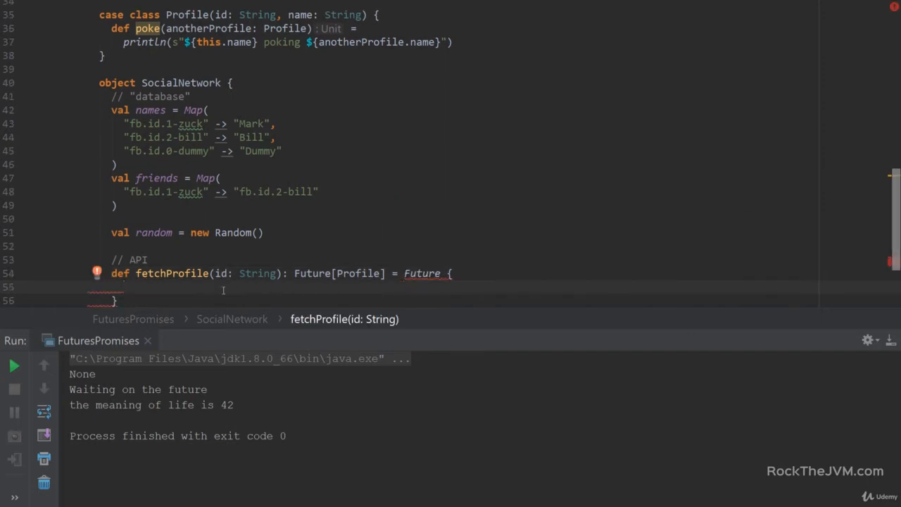
# Step: Fill fetchProfile with Thread.sleep(random.nextInt(300)), Profile(id, names(id)) and '// fetching from the DB'
pyautogui.write('Thread.s')
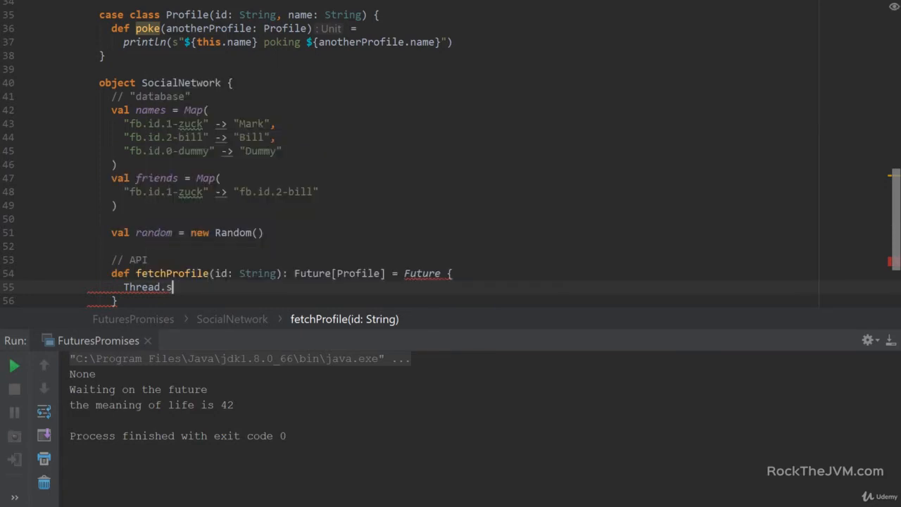
pyautogui.write('leep()')
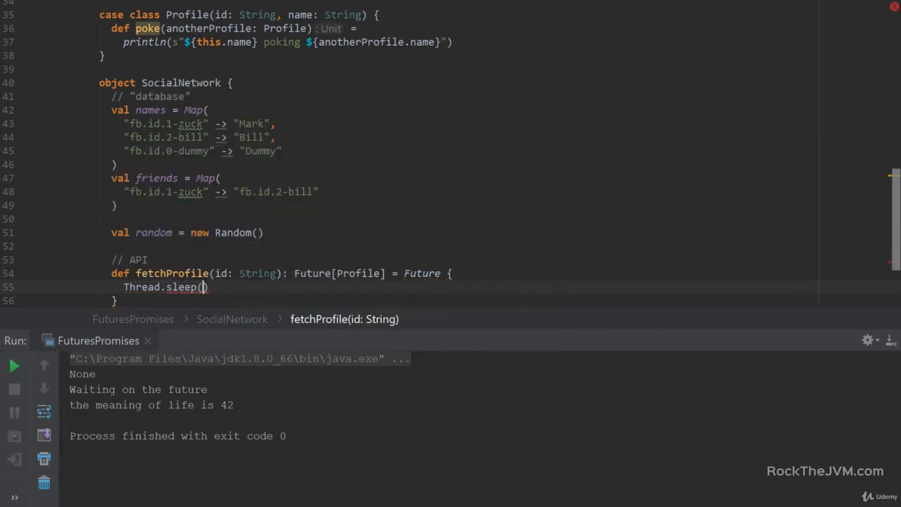
pyautogui.write('random.nextInt(300')
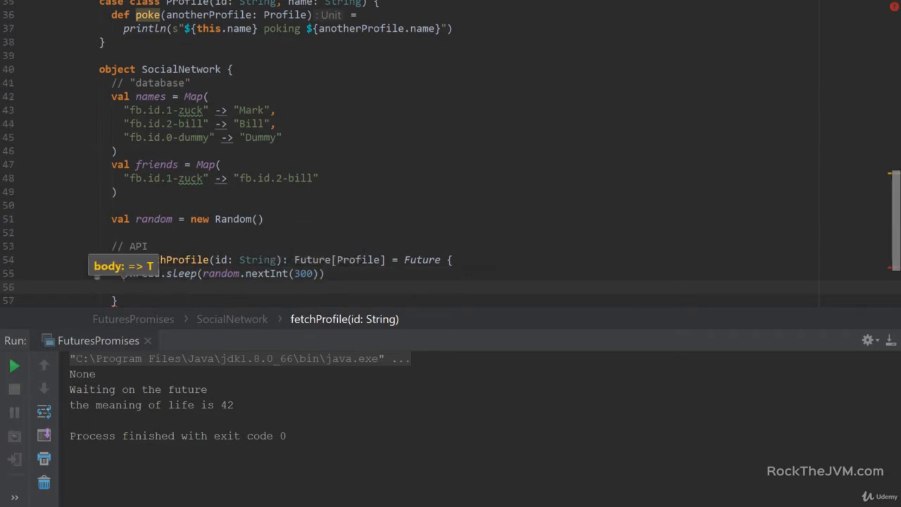
pyautogui.write('Profile(id, names(id')
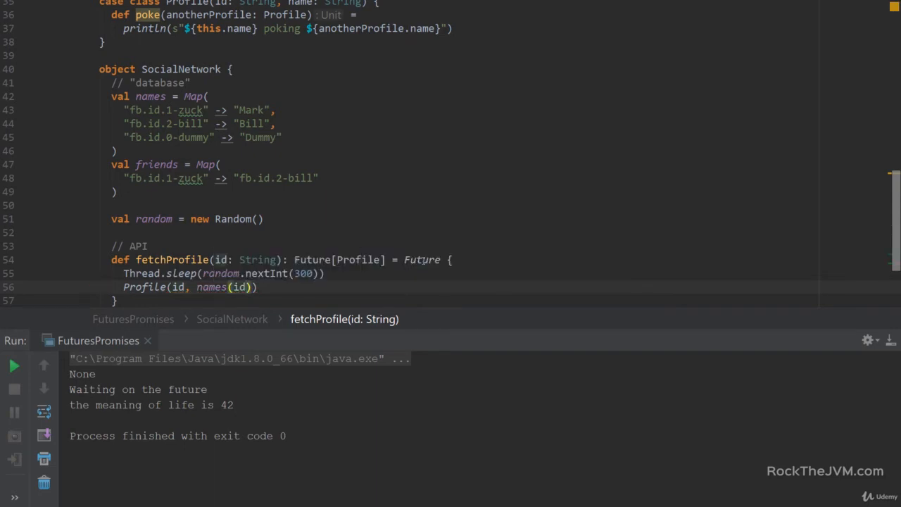
pyautogui.write('//')
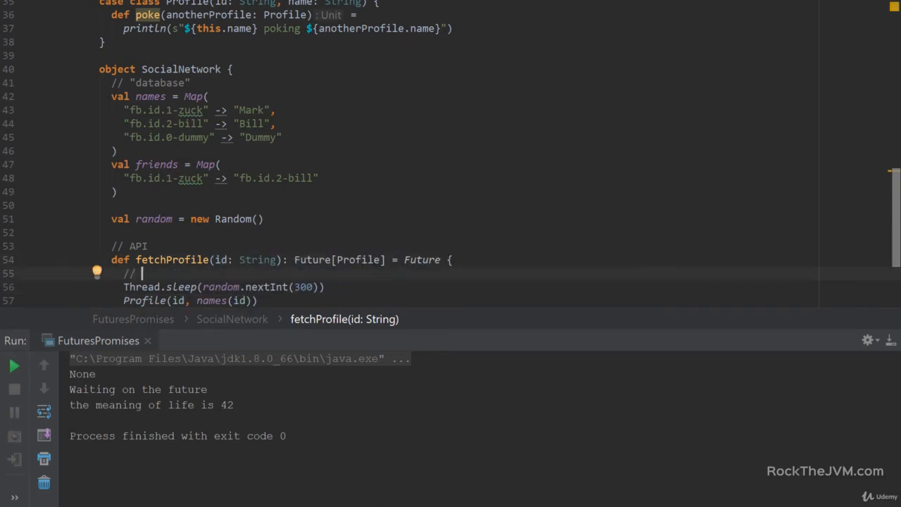
pyautogui.write('fetching')
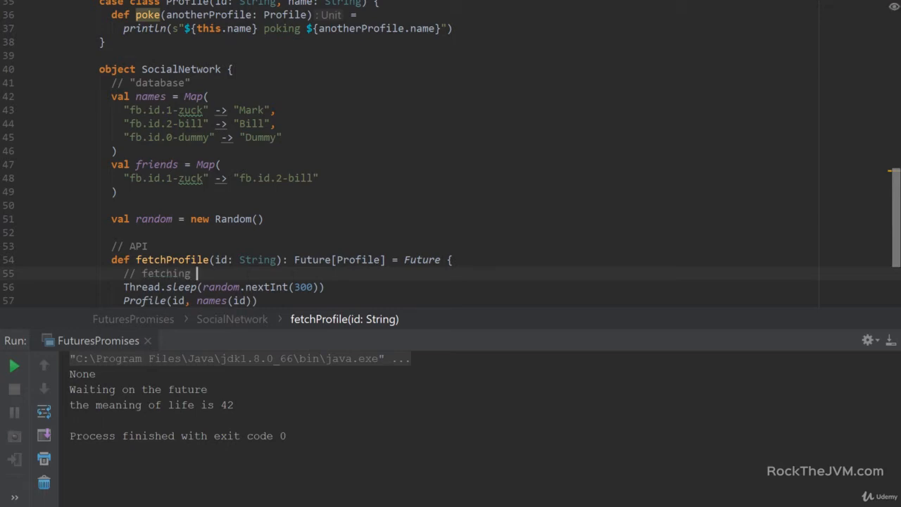
pyautogui.write('from the')
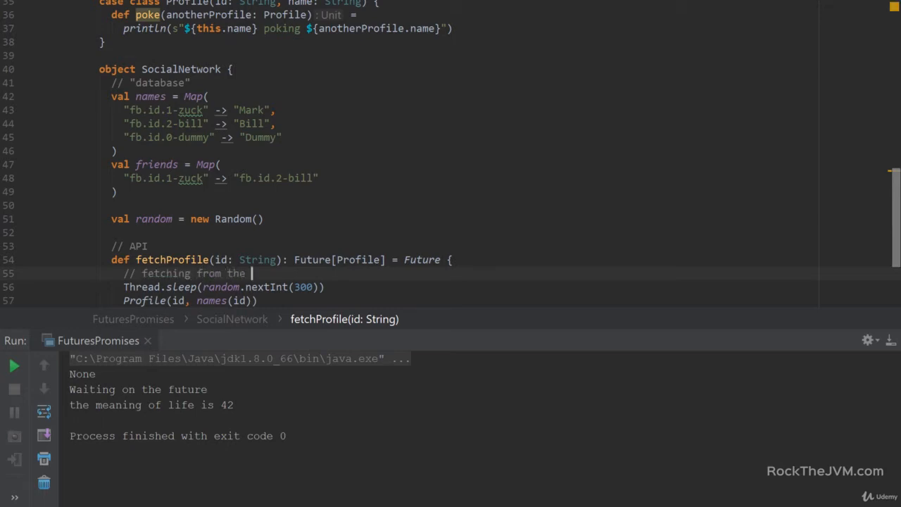
pyautogui.write('DB')
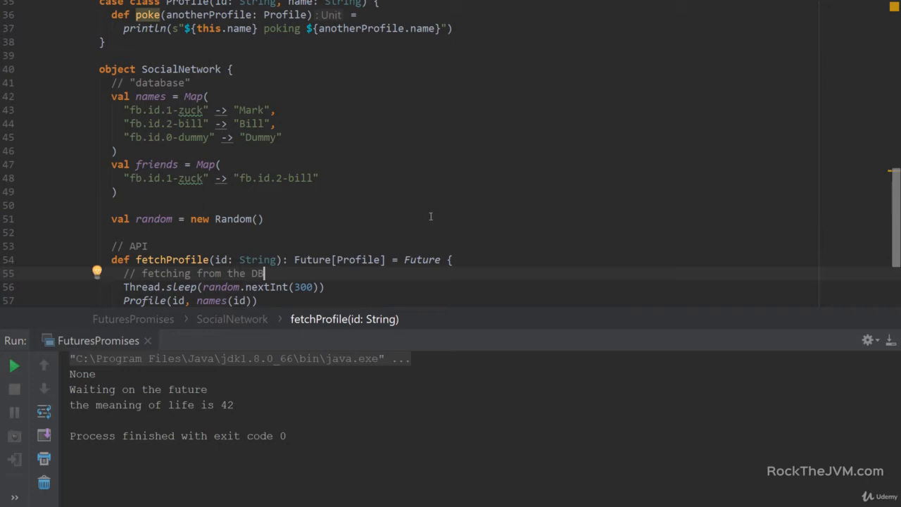
pyautogui.scroll(-3)
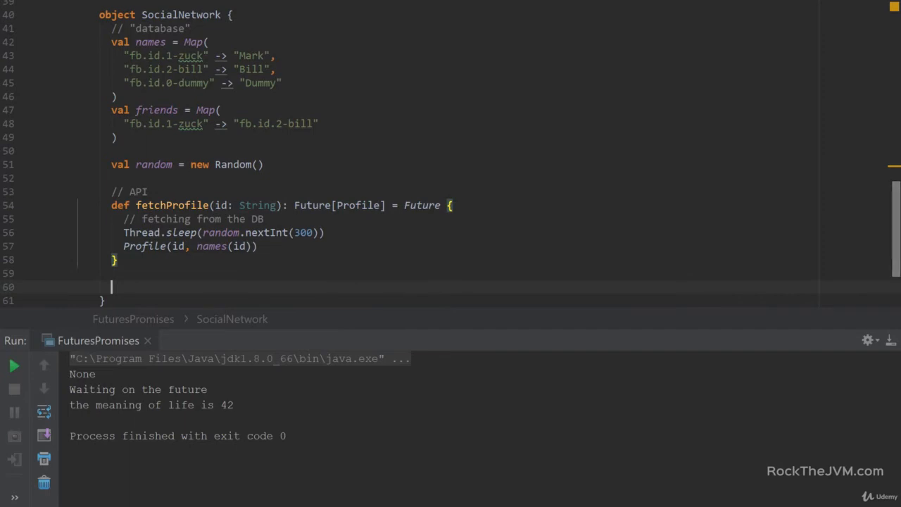
# Step: Declare fetchBestFriend(profile: Profile): Future[Profile] that sleeps for a random time
pyautogui.write('def')
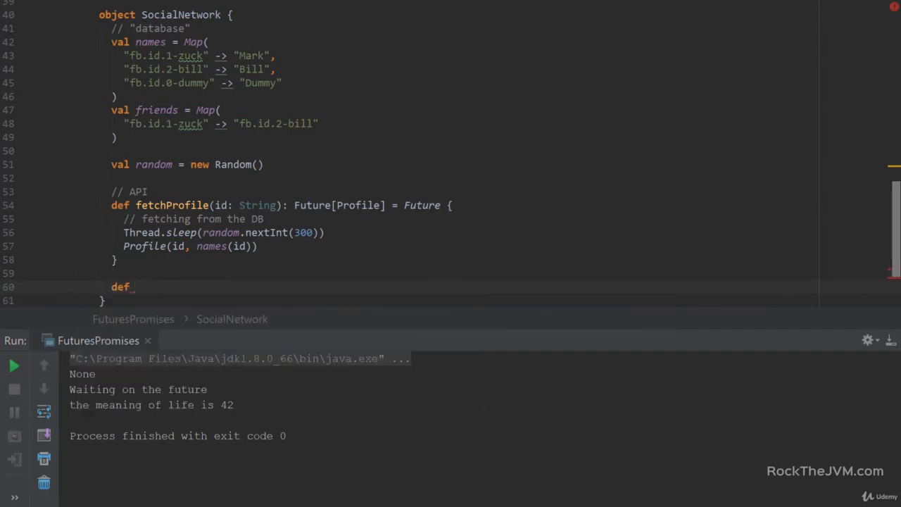
pyautogui.write('fetchBes')
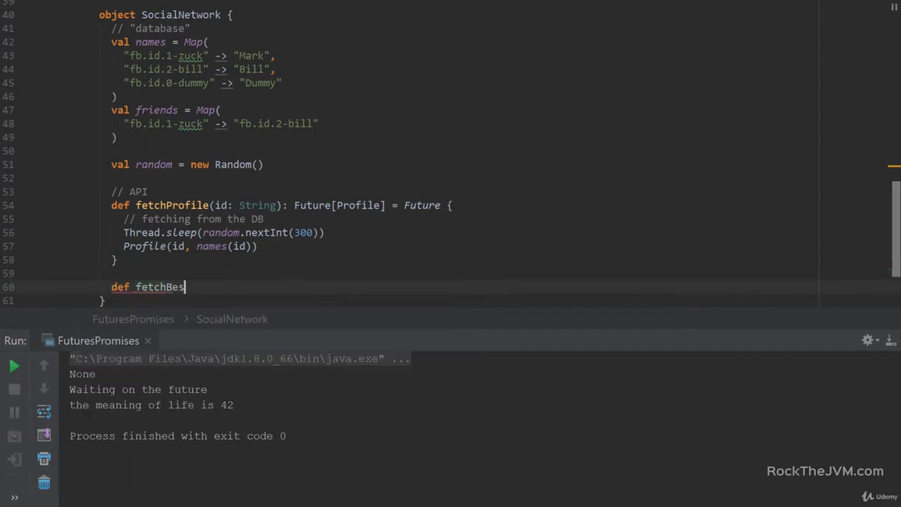
pyautogui.write('tFriend(')
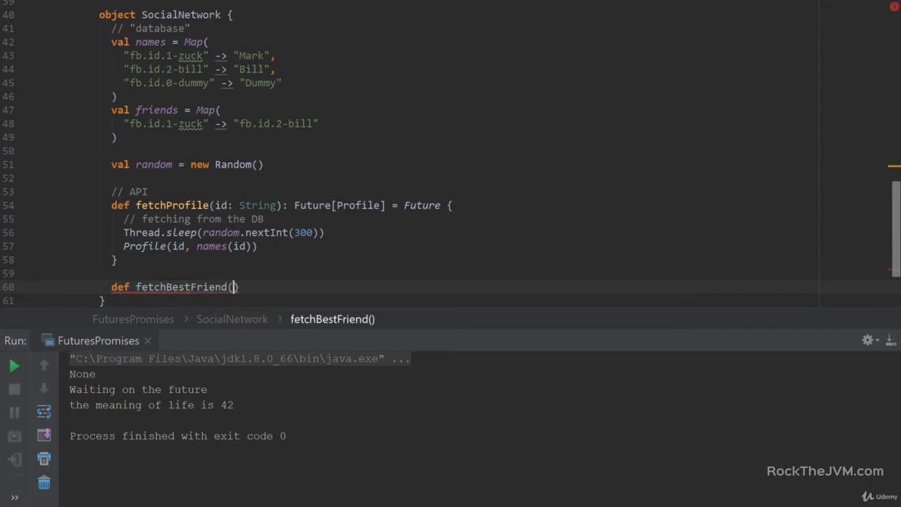
pyautogui.write('profile')
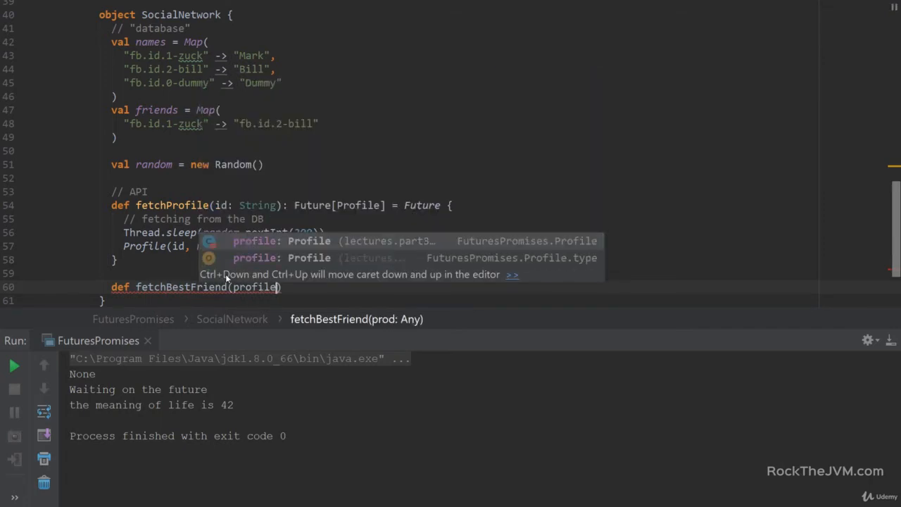
pyautogui.write(':')
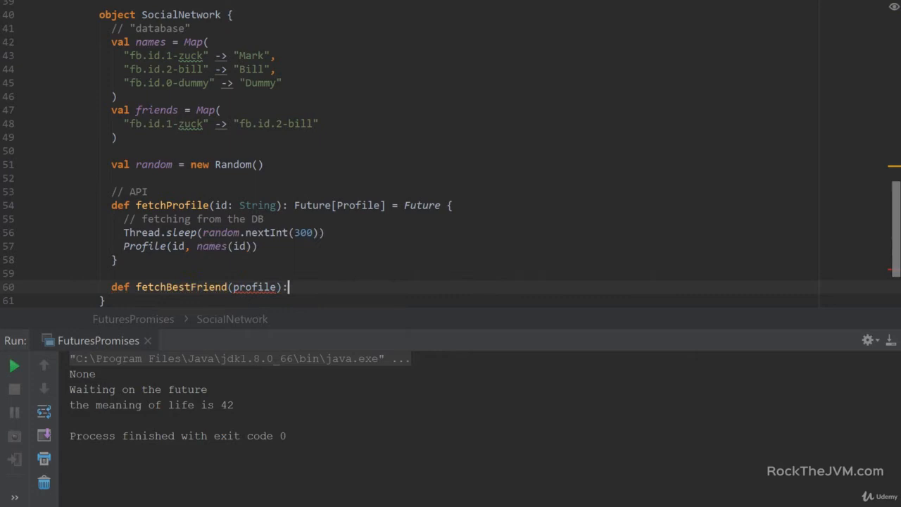
pyautogui.write('Future[Profile] = Future {')
pyautogui.write('Thread.sleep(')
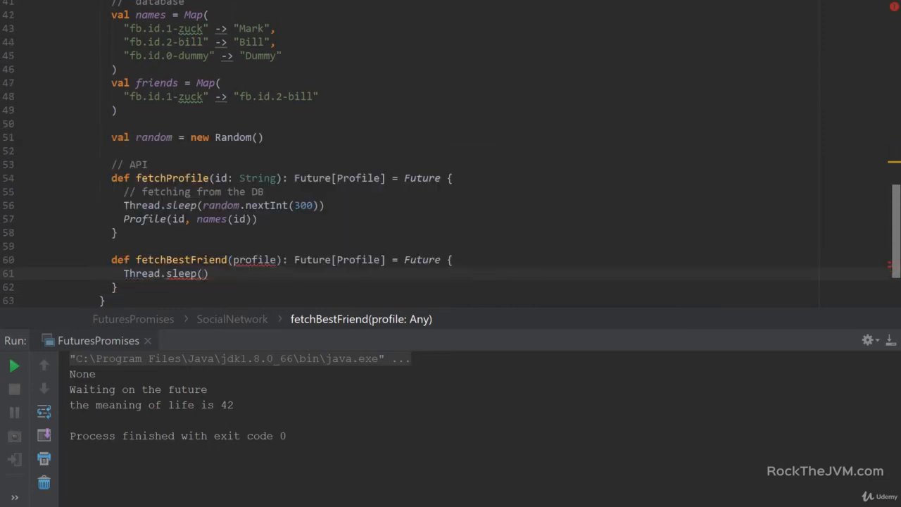
pyautogui.write('ran')
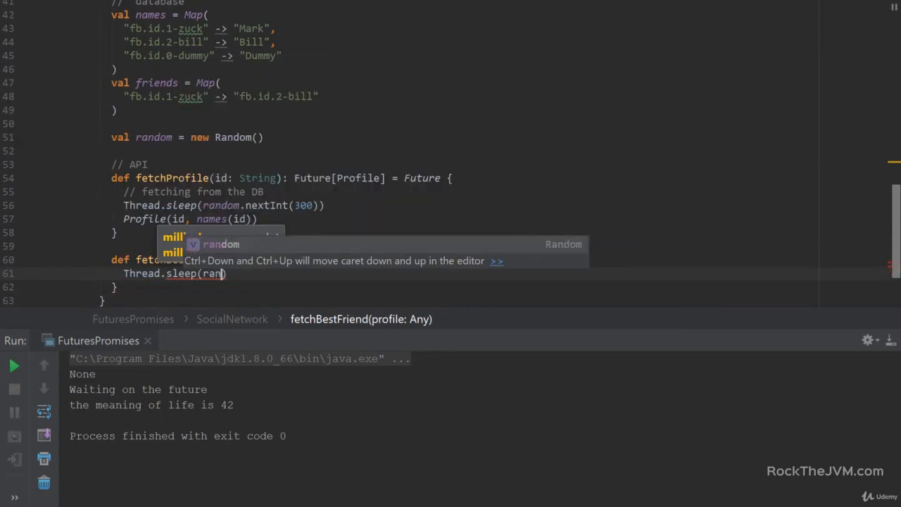
pyautogui.write('.nextInt()')
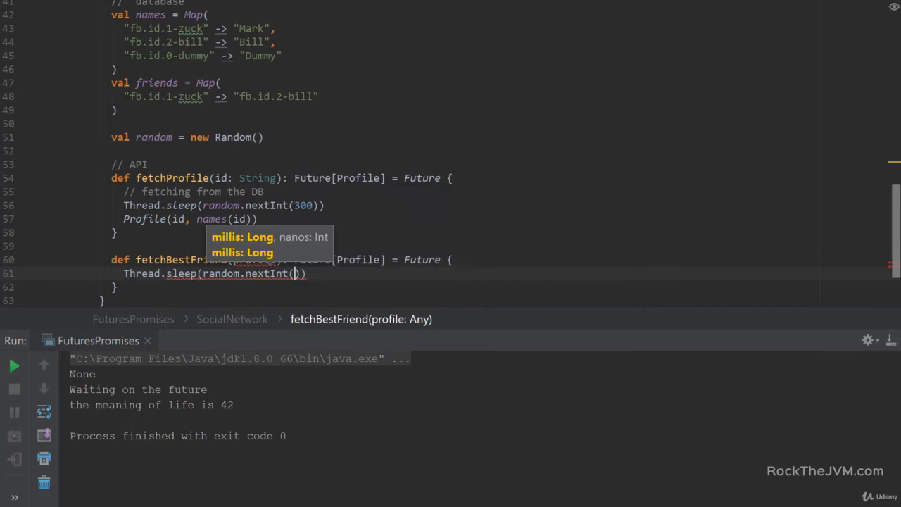
pyautogui.write('4000')
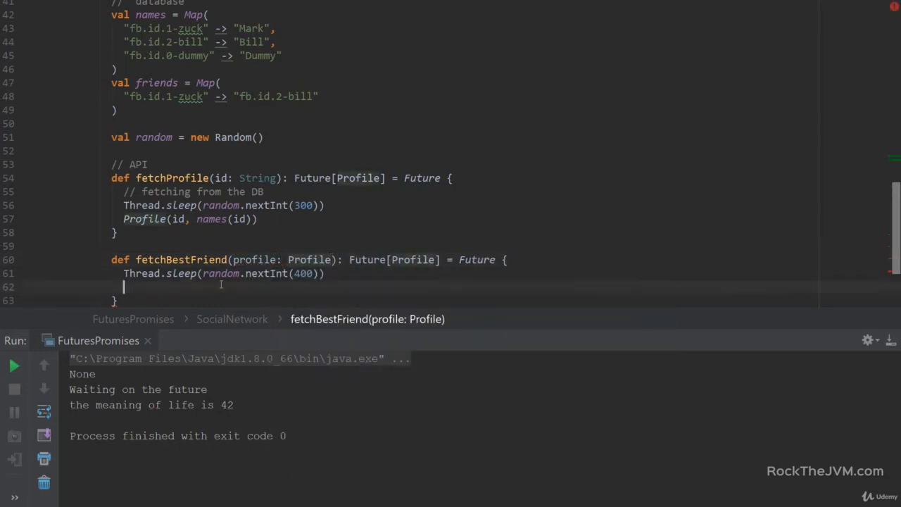
# Step: Set val bfId = friends(profile.id) and return Profile(bfId, names(bfId))
pyautogui.write('val')
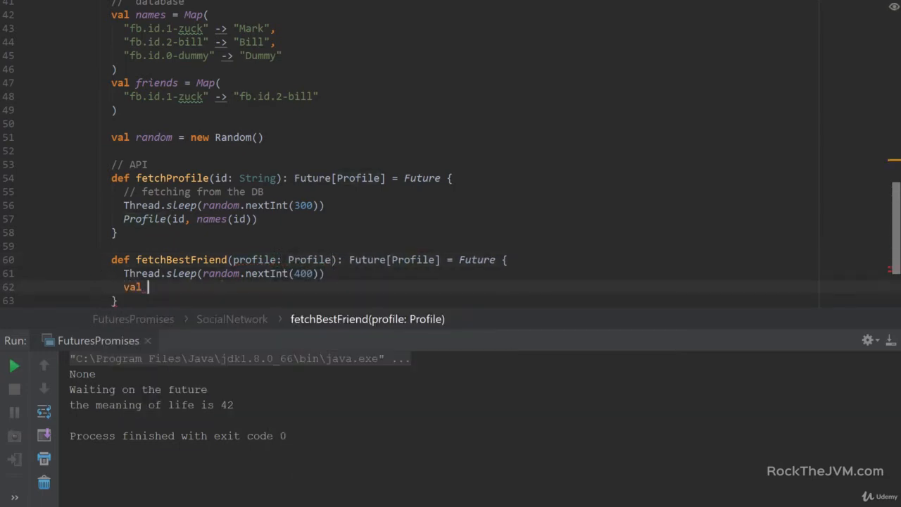
pyautogui.write('bfId')
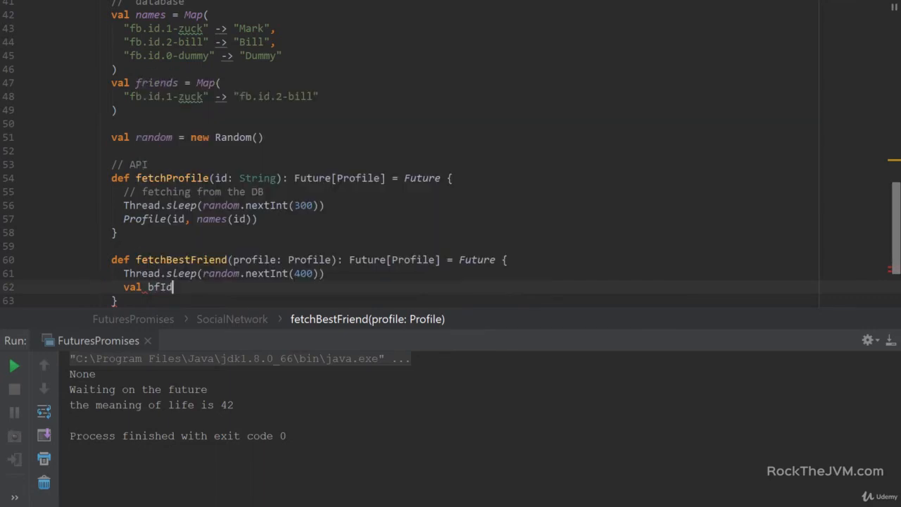
pyautogui.doubleClick(160, 287)
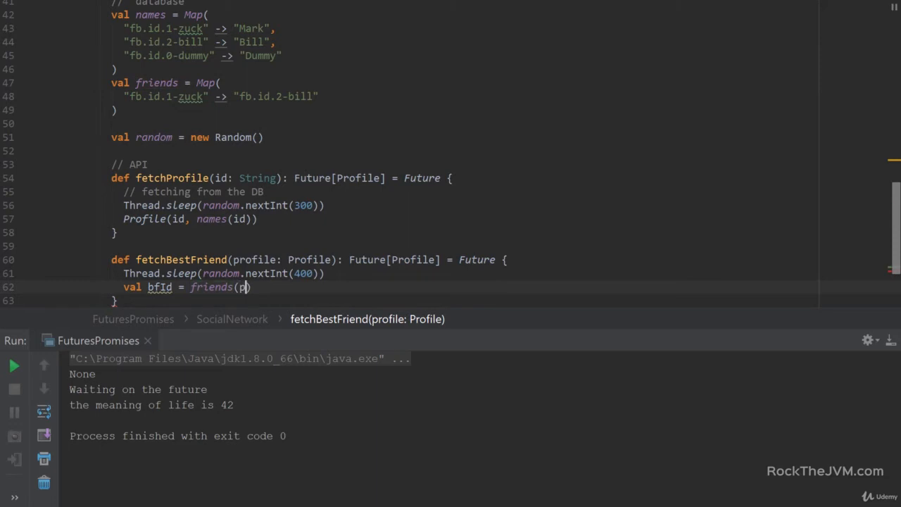
pyautogui.write('rofile.id')
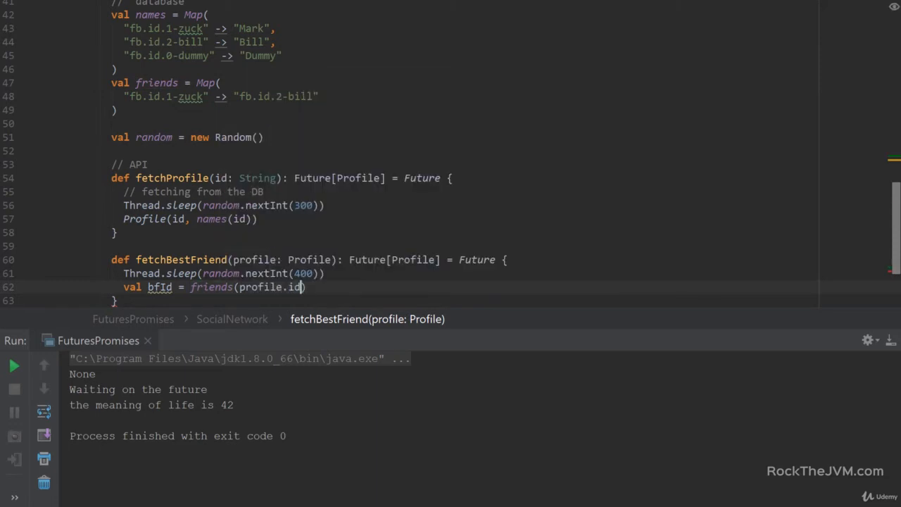
pyautogui.press('enter')
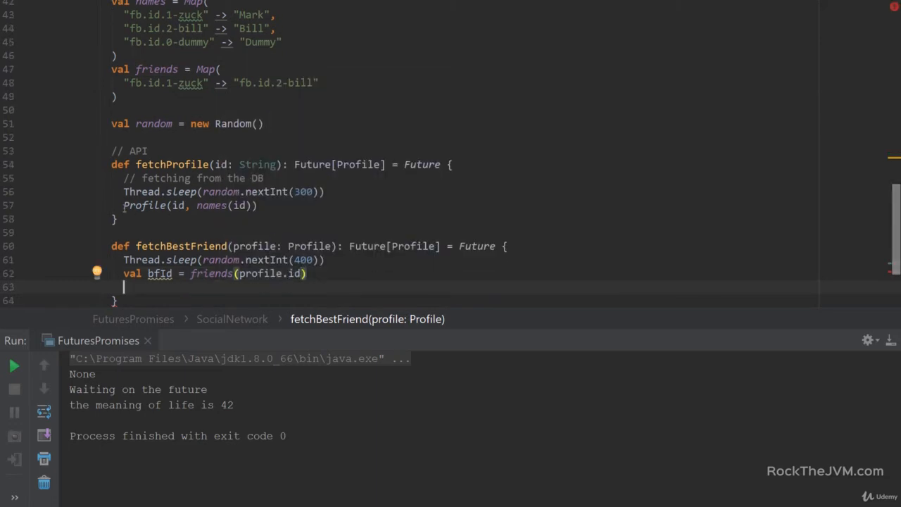
pyautogui.write('Profile(id, names(id))')
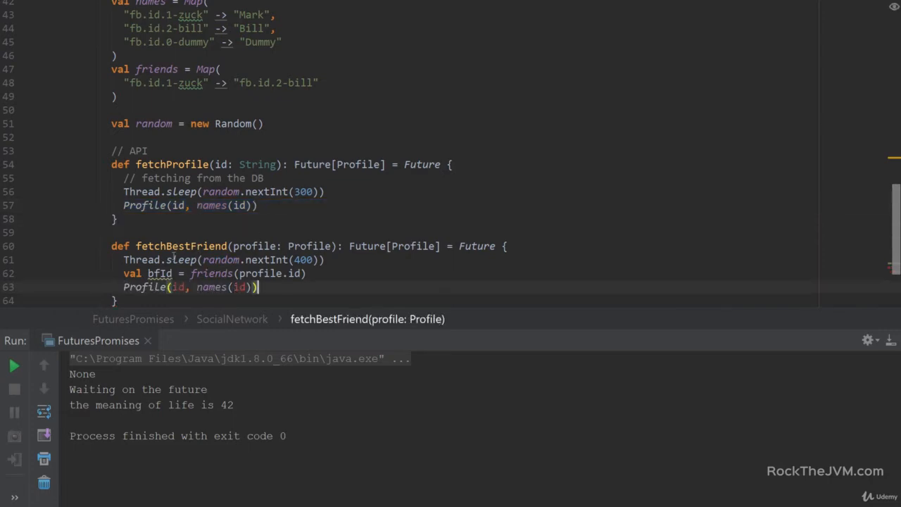
pyautogui.doubleClick(160, 273)
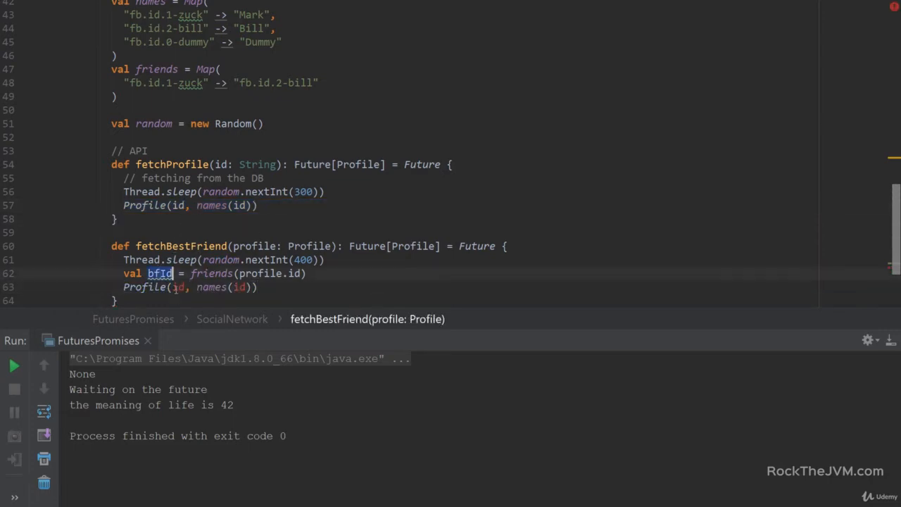
pyautogui.write('bfId')
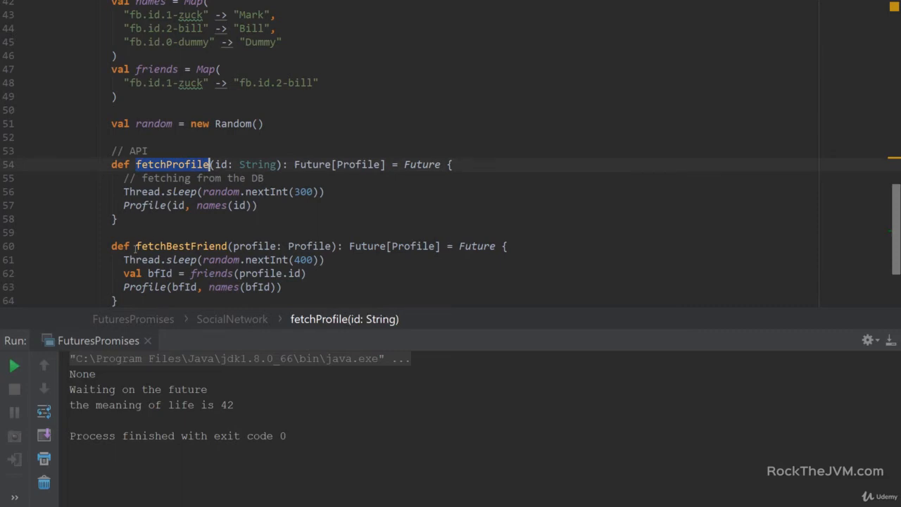
pyautogui.click(180, 245)
pyautogui.write('//')
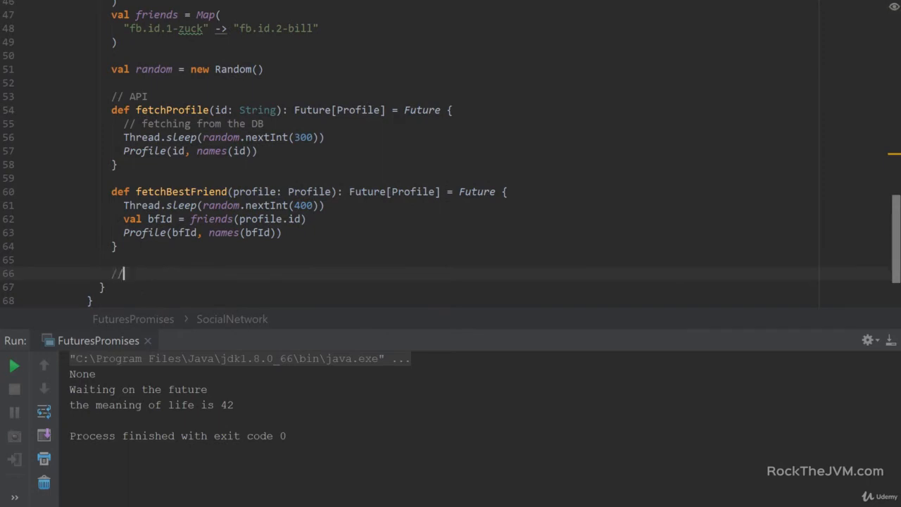
# Step: Add the comment '// client: mark to poke bill' below fetchBestFriend
pyautogui.write('client:')
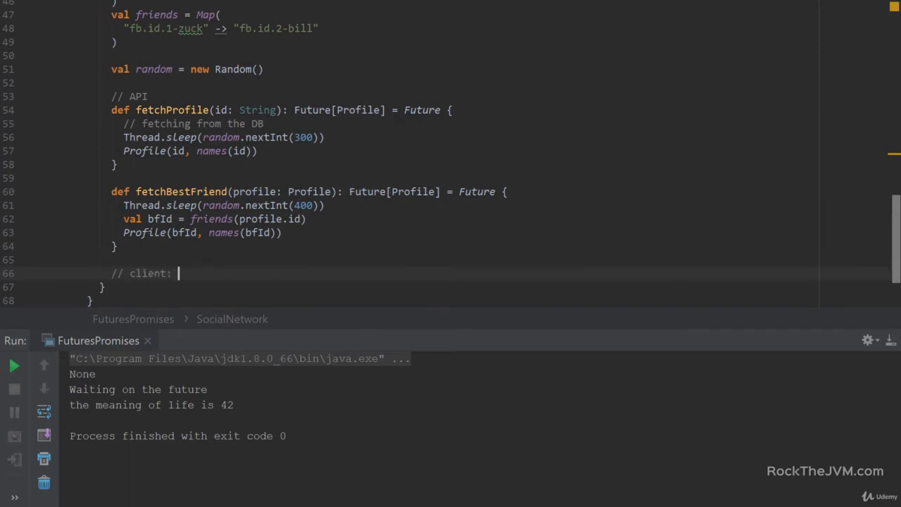
pyautogui.write('mark')
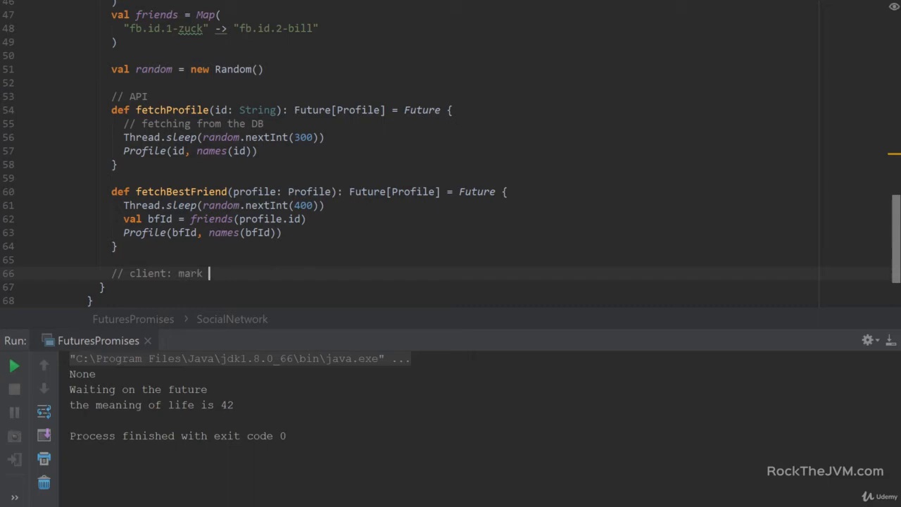
pyautogui.write('to poke bill')
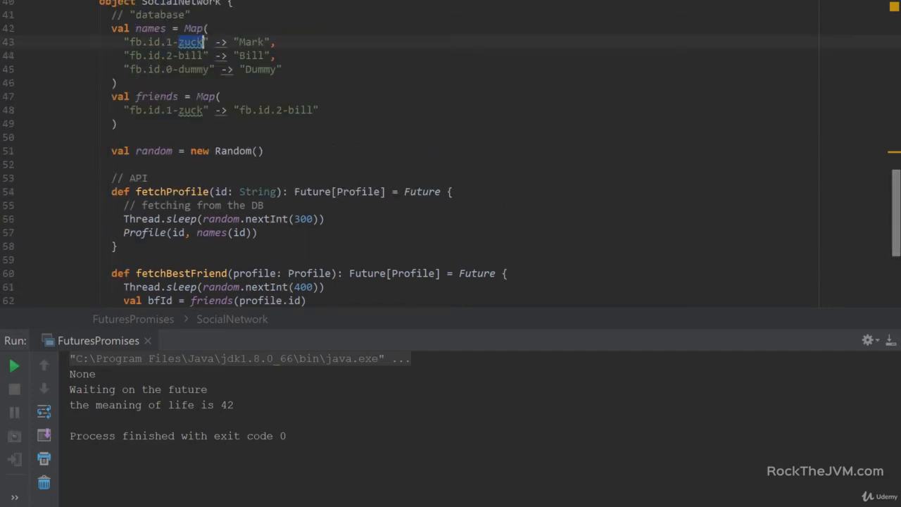
pyautogui.scroll(-3)
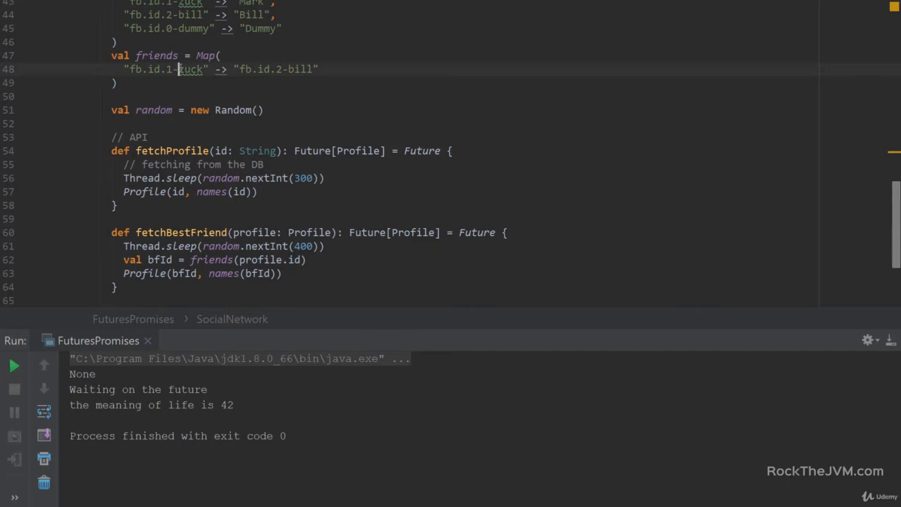
pyautogui.doubleClick(190, 69)
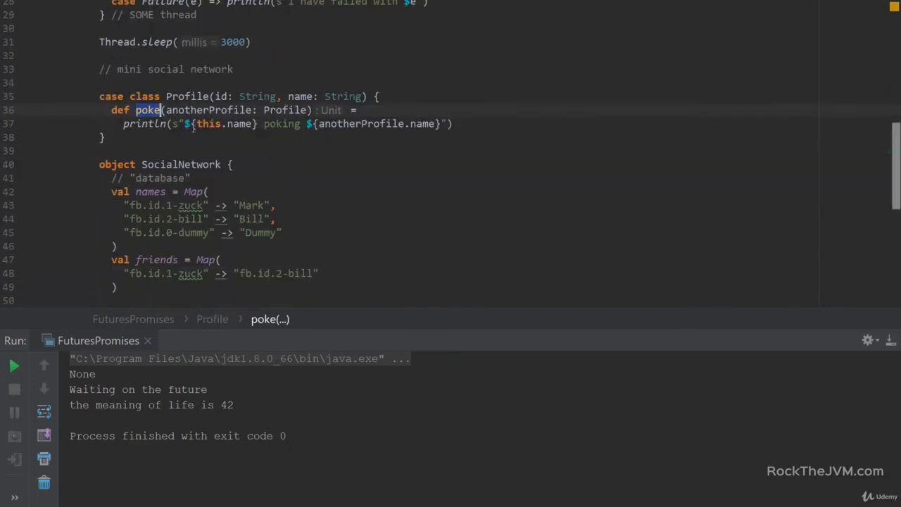
pyautogui.scroll(-3)
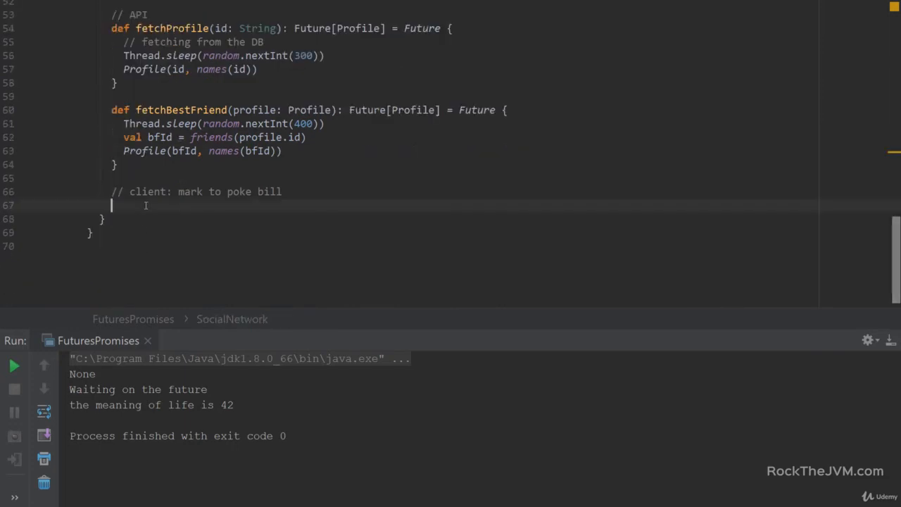
# Step: Declare val mark = SocialNetwork.fetchProfile("fb.id.1-zuck")
pyautogui.write('val')
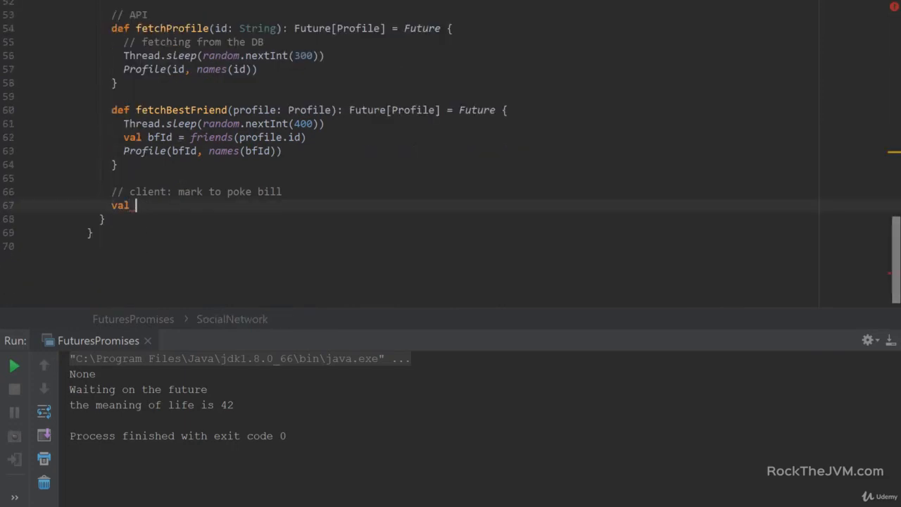
pyautogui.write('zuck')
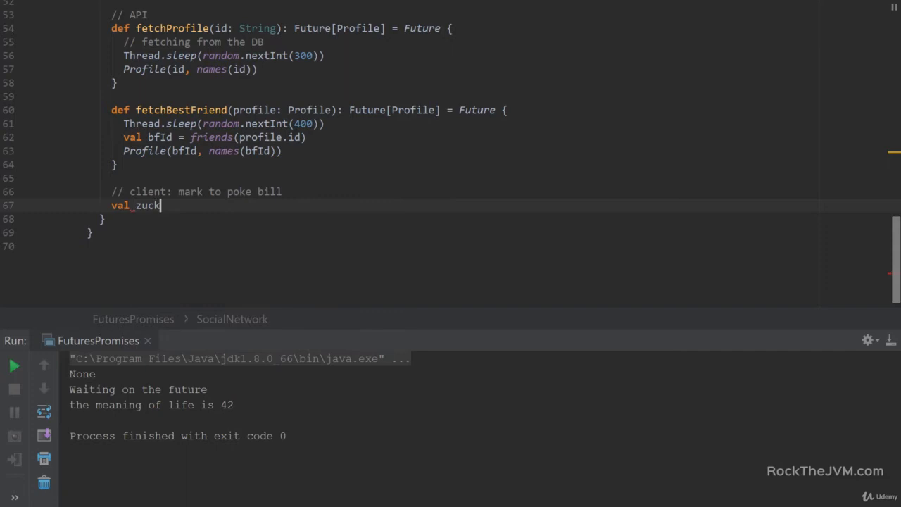
pyautogui.press('BackSpace')
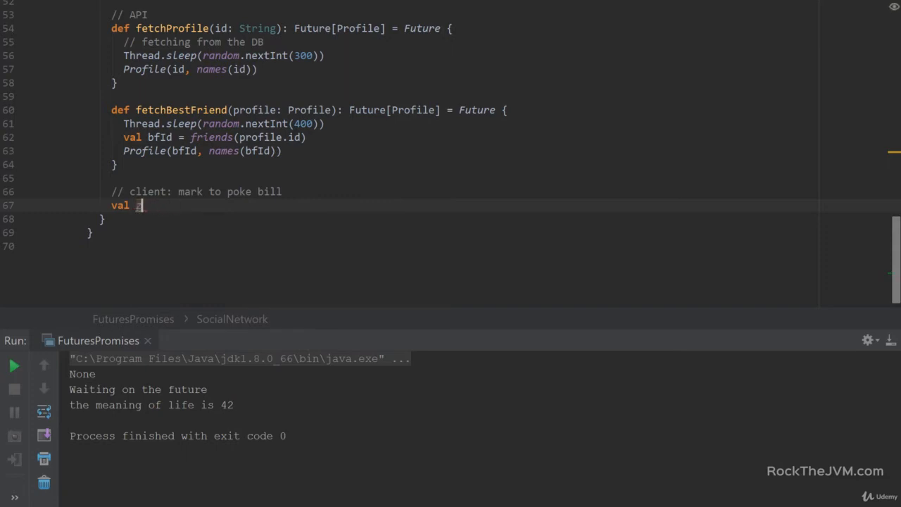
pyautogui.write('mark =')
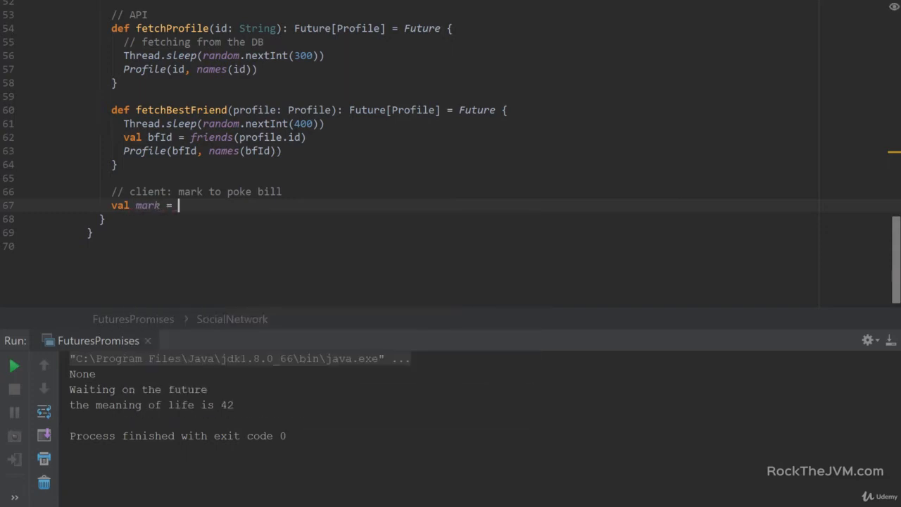
pyautogui.write('SocialNetwork.fetchProfile(')
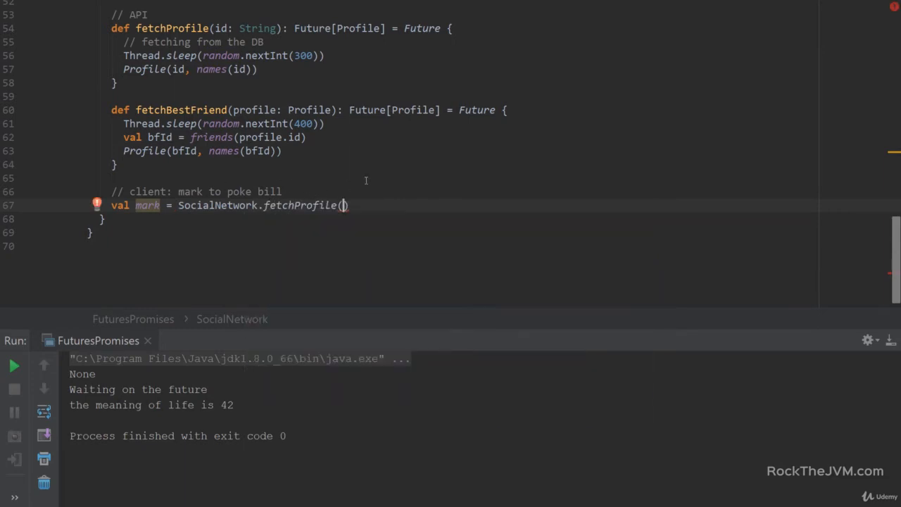
pyautogui.write('id = "')
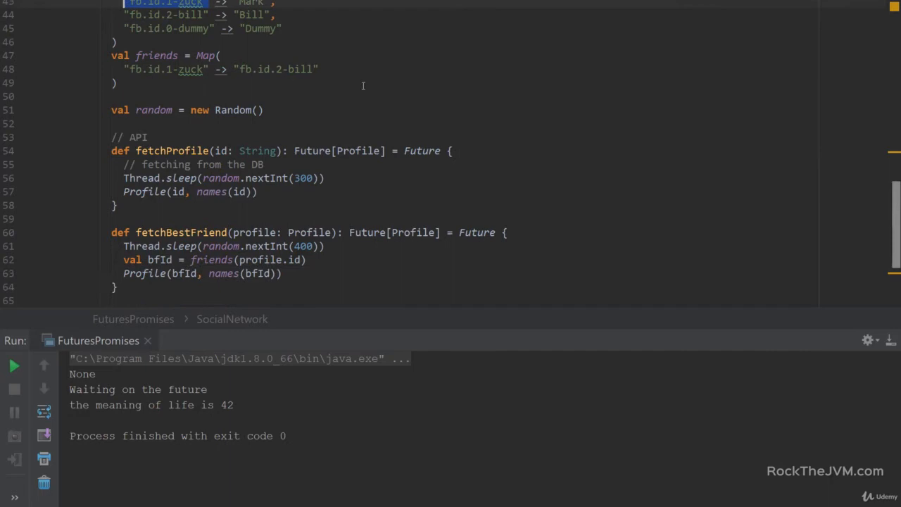
pyautogui.scroll(-3)
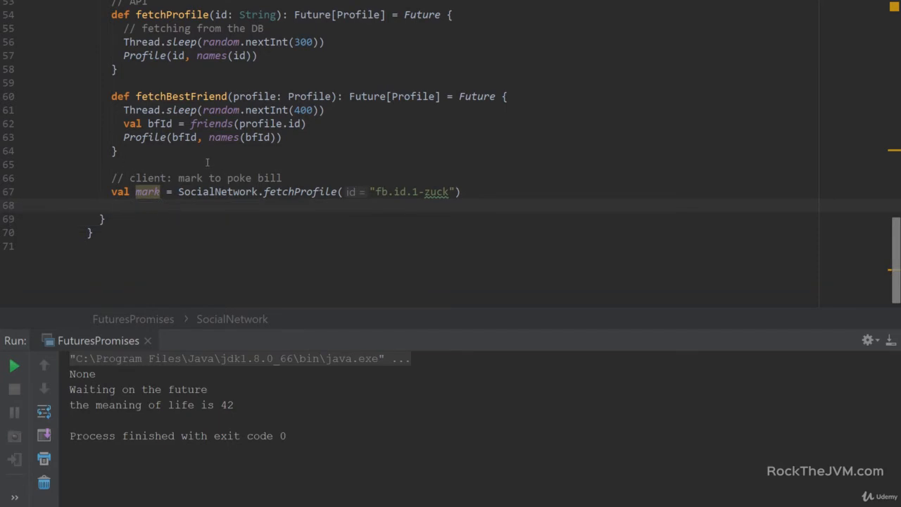
pyautogui.scroll(3)
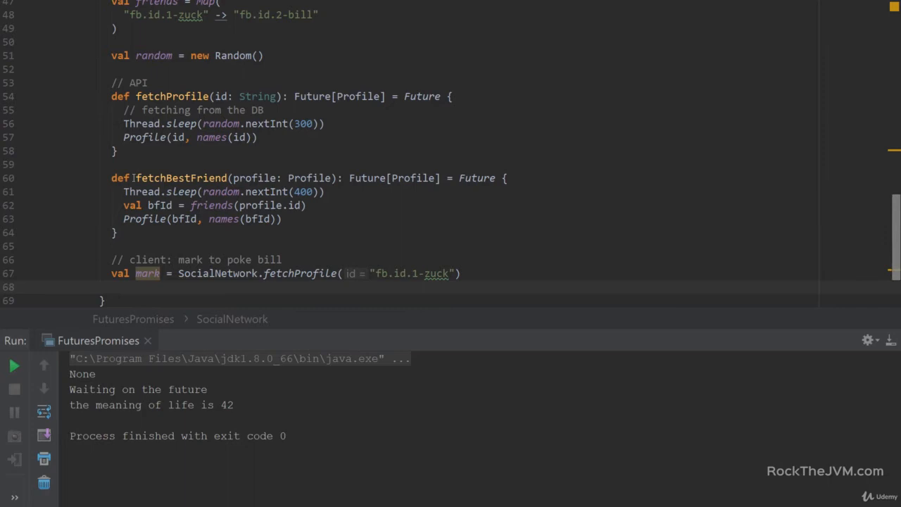
pyautogui.doubleClick(180, 177)
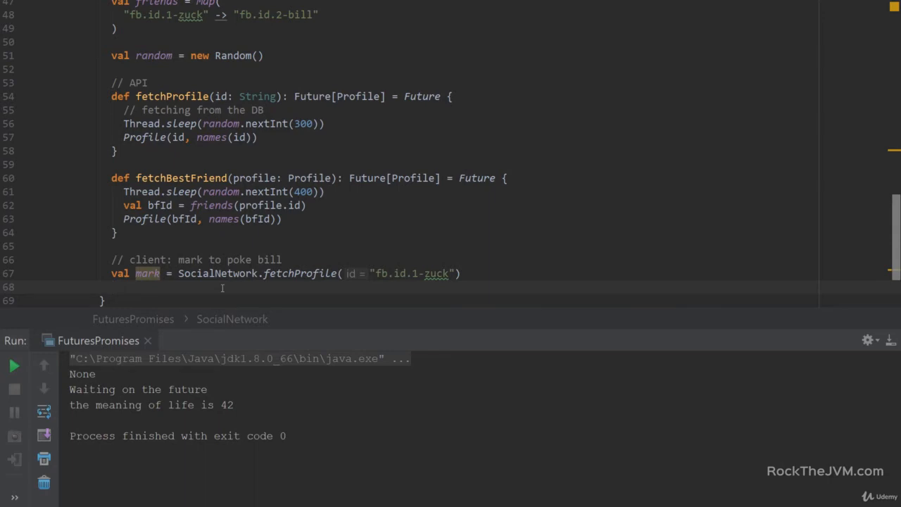
# Step: Start mark.onComplete whose Success case sets val bill = SocialNetwork.fetchBestFriend(markProfile)
pyautogui.write('mark.onComplete {')
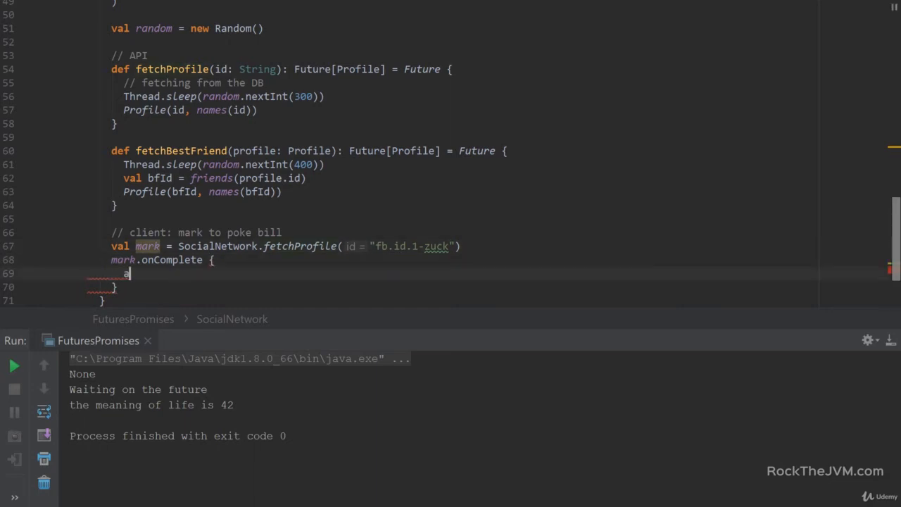
pyautogui.write('case Success(markProfile')
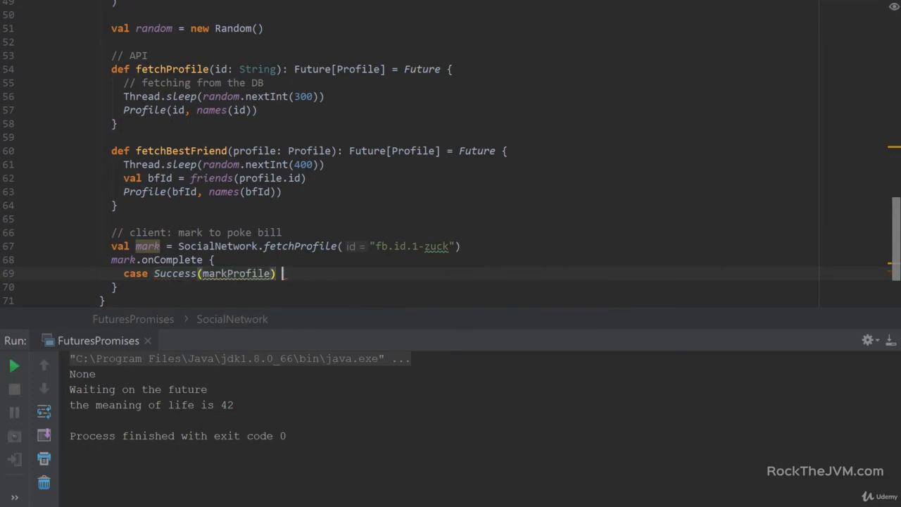
pyautogui.write('=> {')
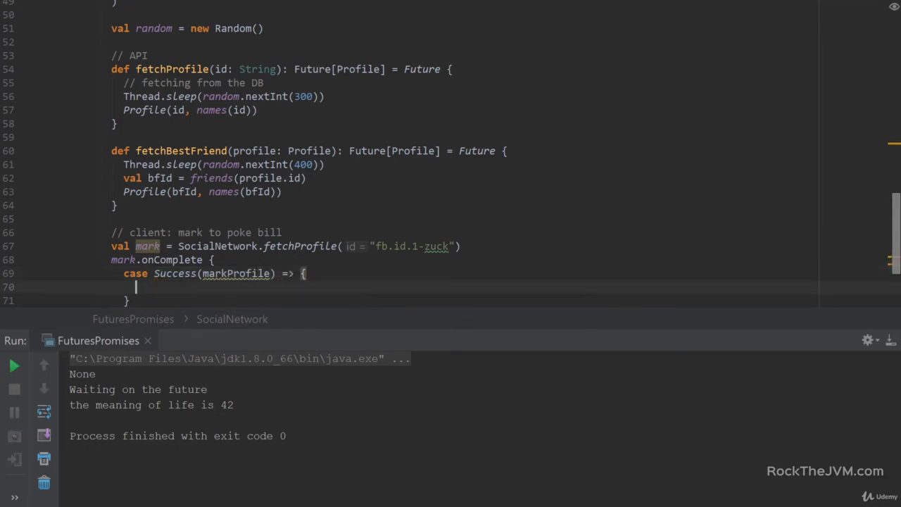
pyautogui.write('val')
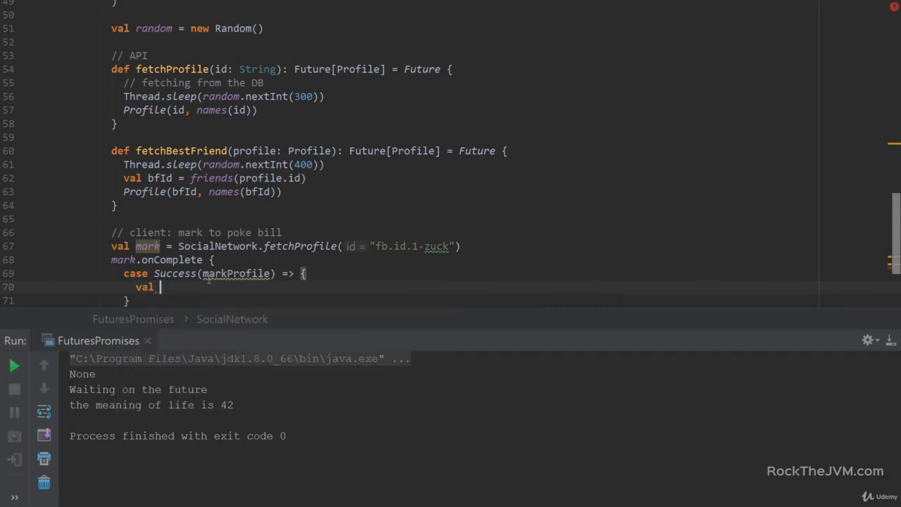
pyautogui.write('bill = S')
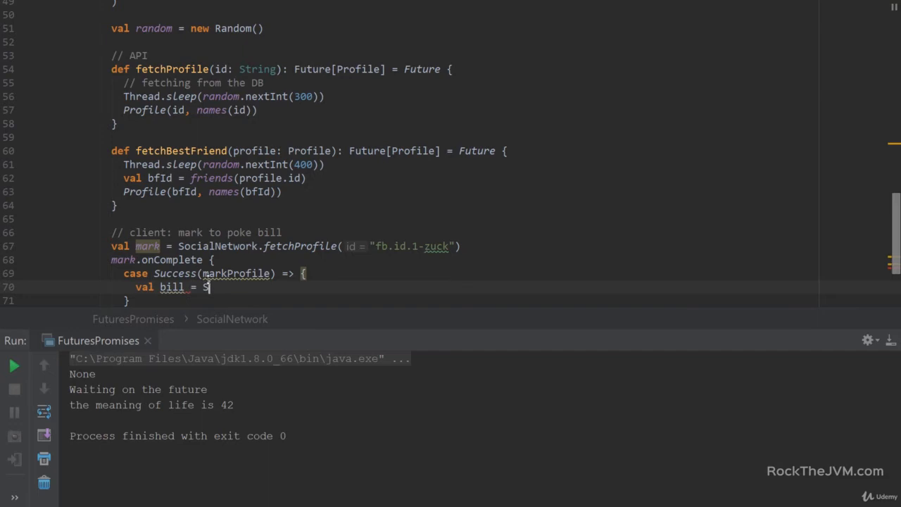
pyautogui.write('ocialNetwork.fetchBestFriend(')
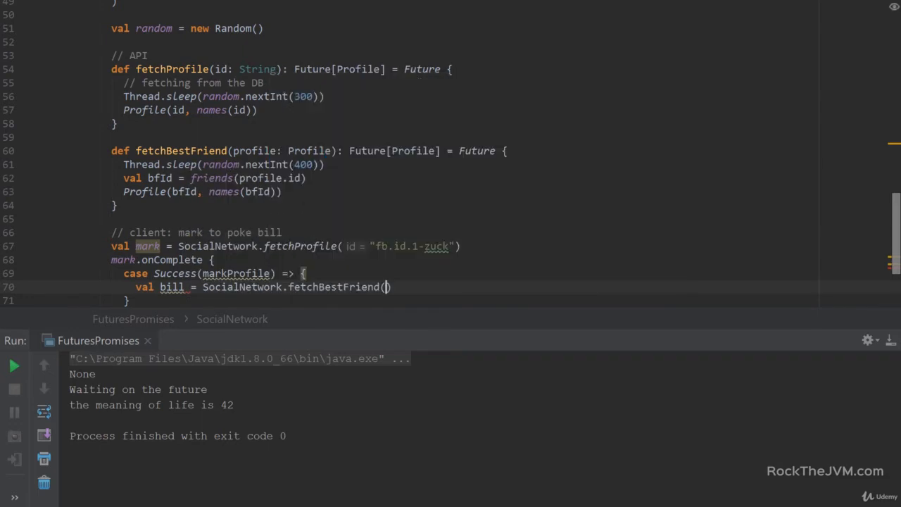
pyautogui.write('markProfile')
pyautogui.write('bill.onComplete {')
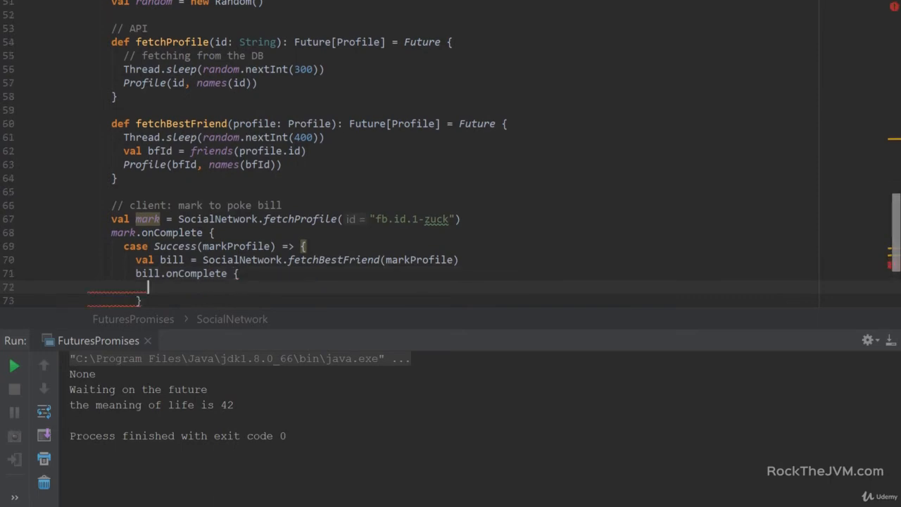
# Step: Nest bill.onComplete: Success calls markProfile.poke(billProfile), failures print stack traces
pyautogui.write('case success(billP')
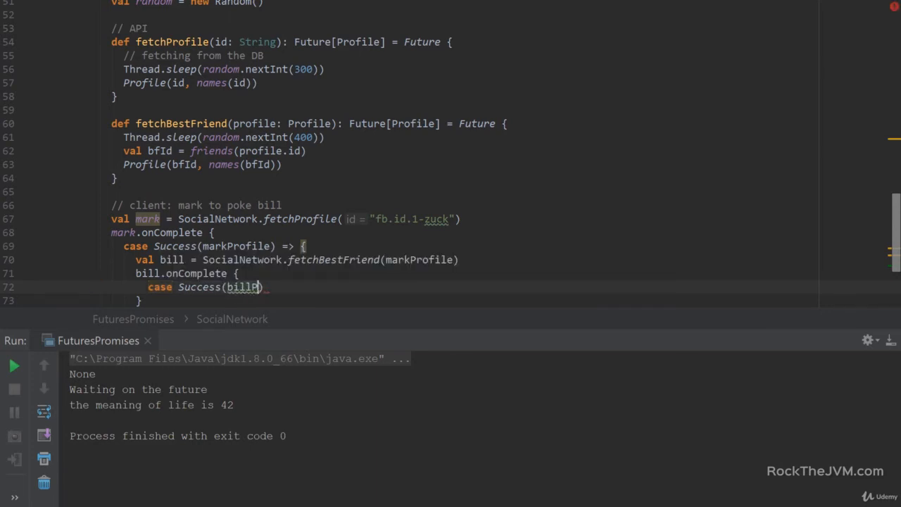
pyautogui.write('rofile)')
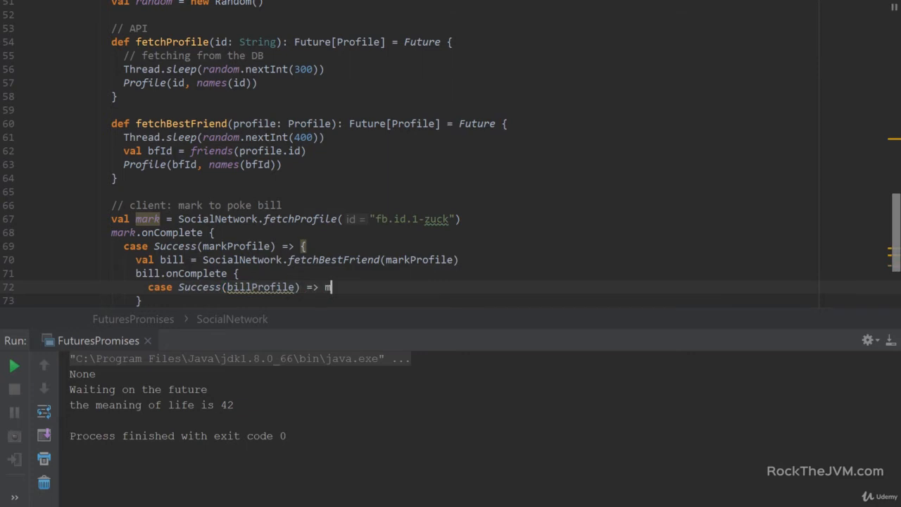
pyautogui.write('arkProfile.poke(billProfile)')
pyautogui.write('case')
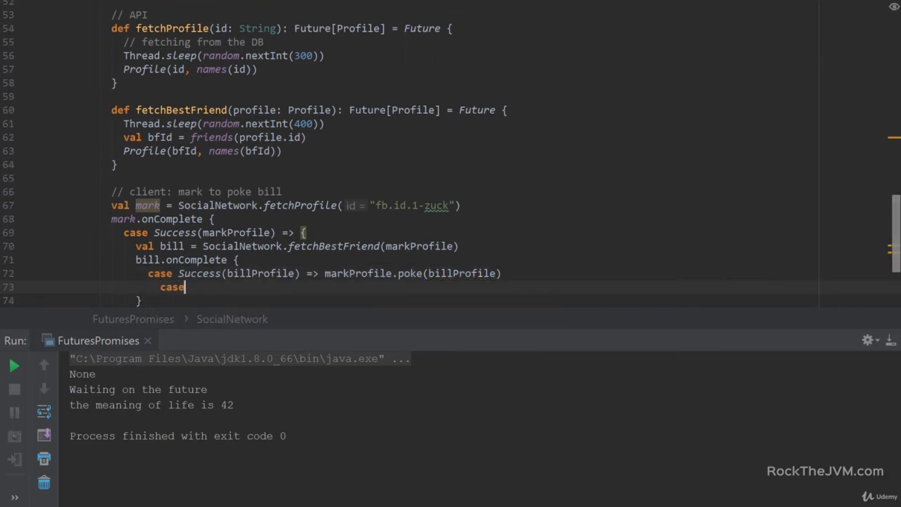
pyautogui.write('Failure(e) =>')
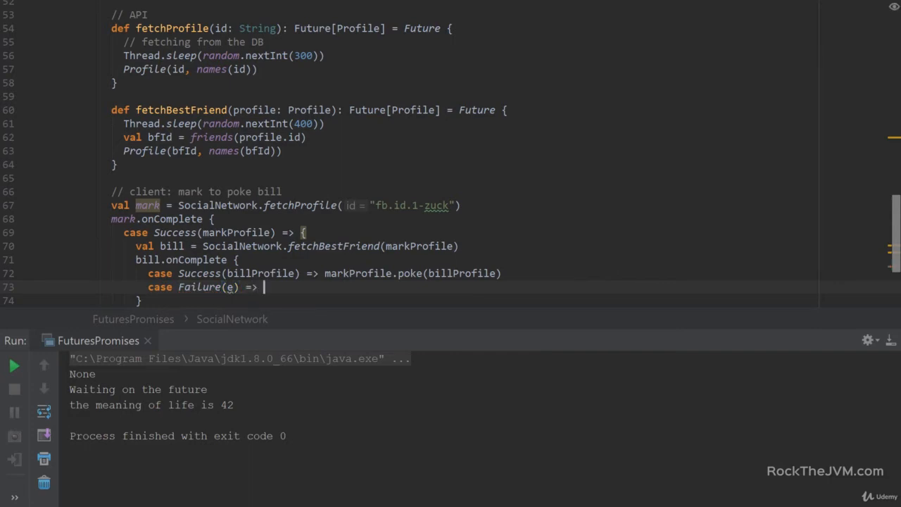
pyautogui.write('e.printStackTrace()')
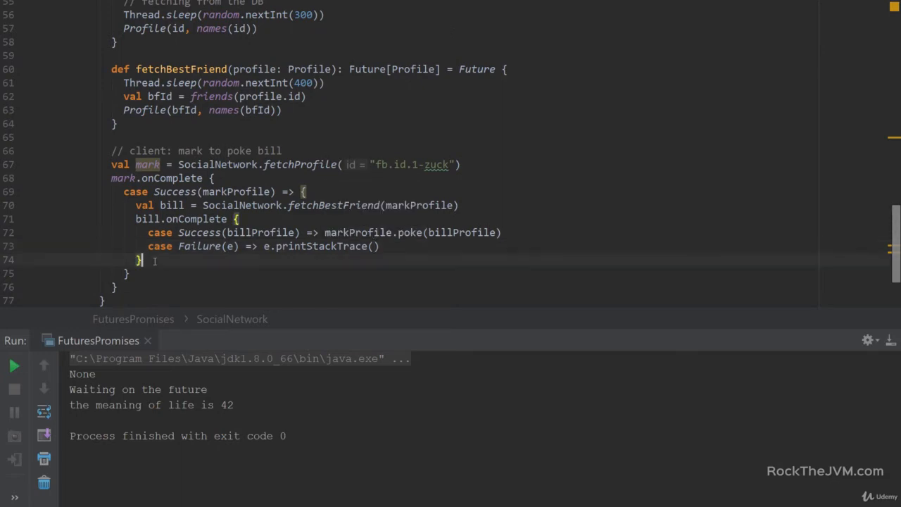
pyautogui.write('case Failure')
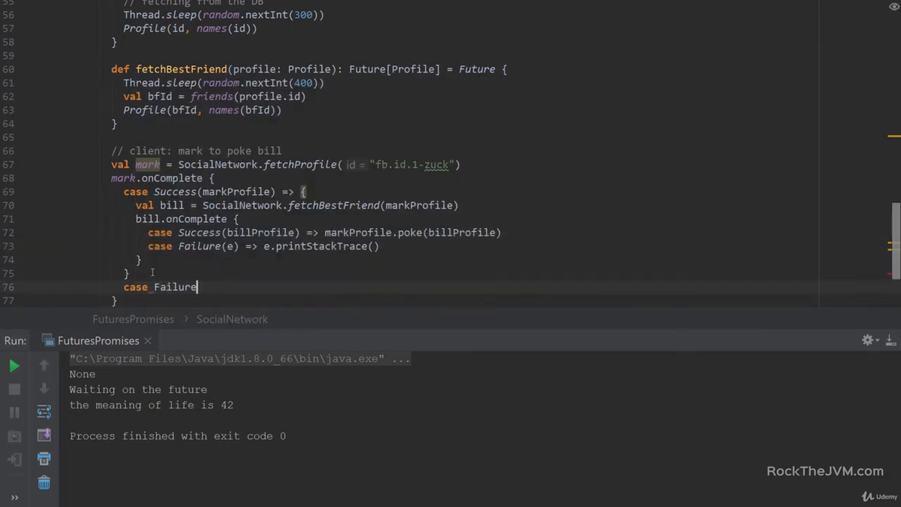
pyautogui.write('(ex) =>')
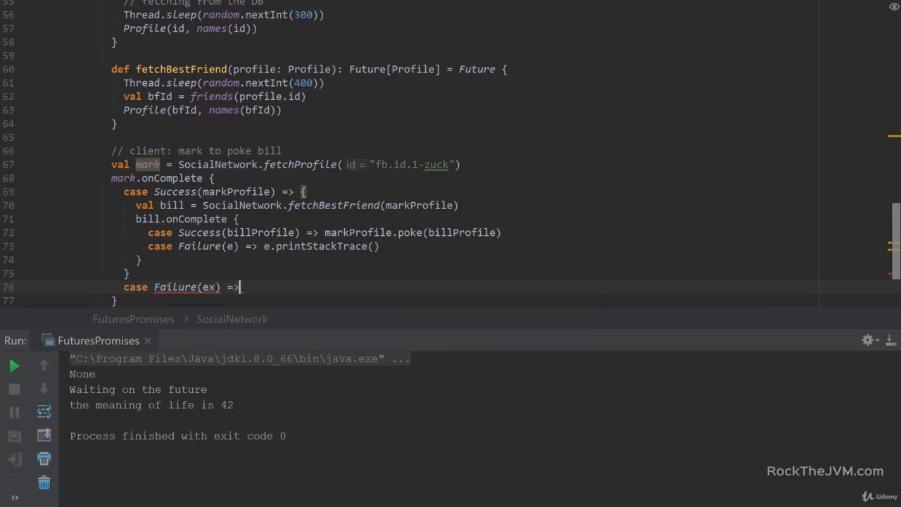
pyautogui.write('ex.printStackTrace()')
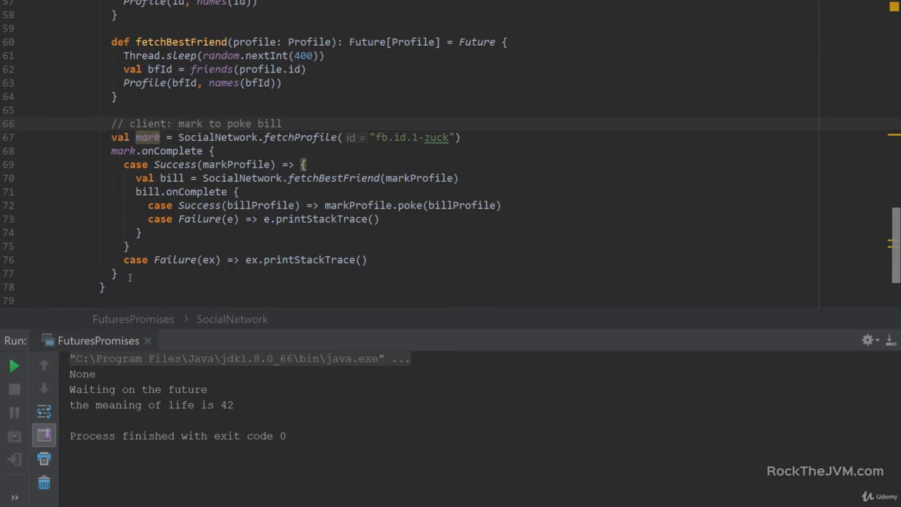
# Step: Cut the Mark-pokes-Bill client code and paste it after SocialNetwork's closing brace
pyautogui.moveTo(110, 137); pyautogui.dragTo(119, 273)
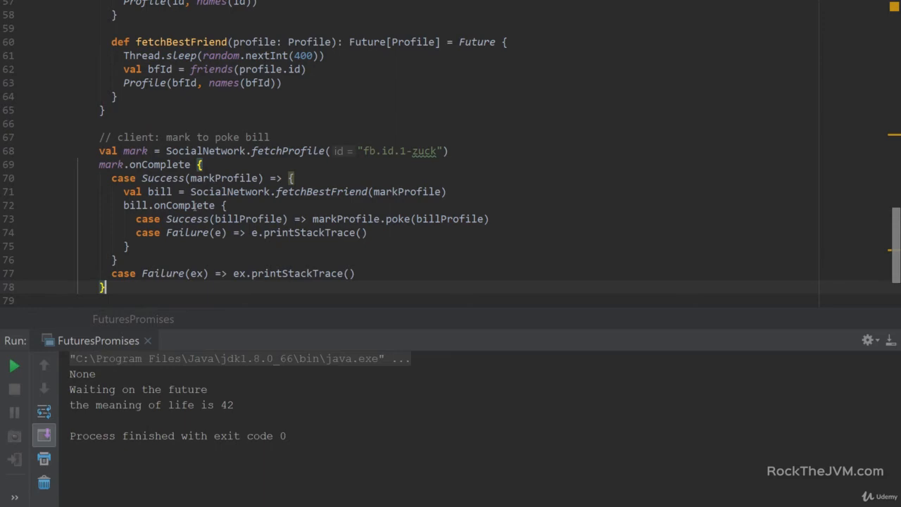
pyautogui.moveTo(373, 132)
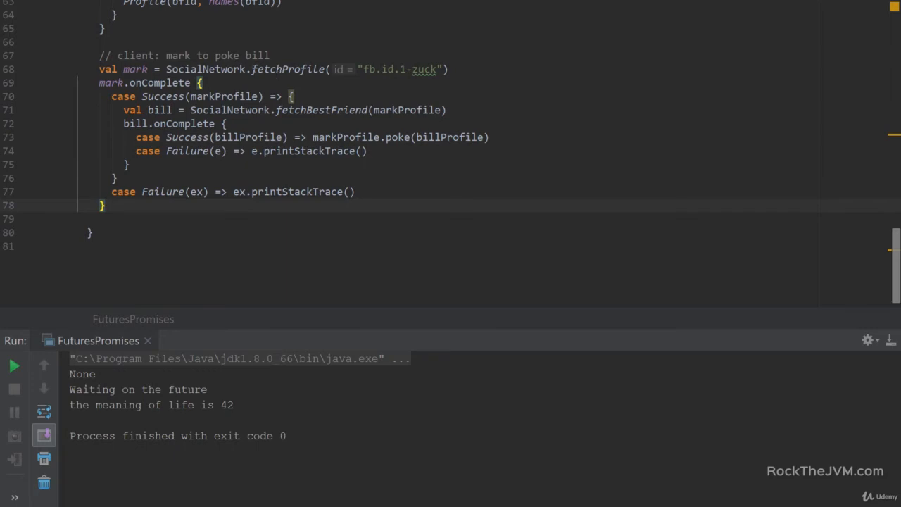
pyautogui.doubleClick(287, 69)
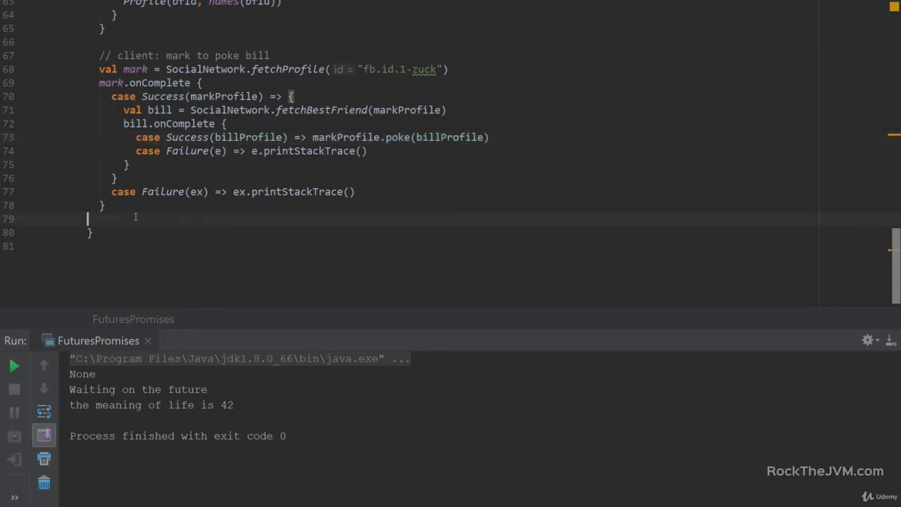
pyautogui.write('Thread.sleep(1000')
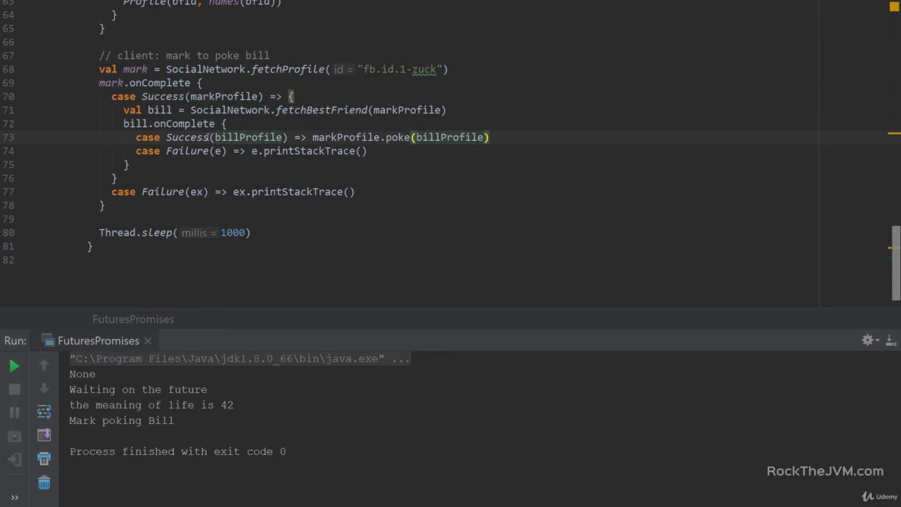
pyautogui.moveTo(259, 178)
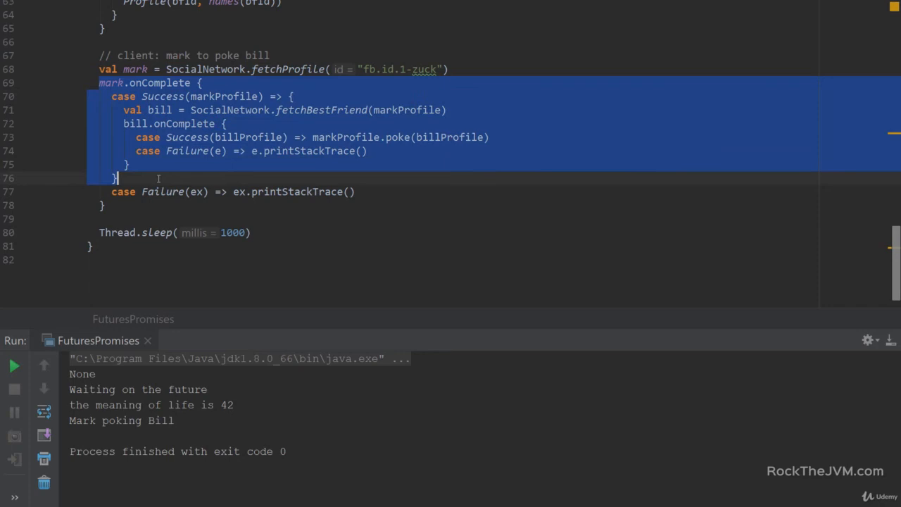
pyautogui.click(533, 119)
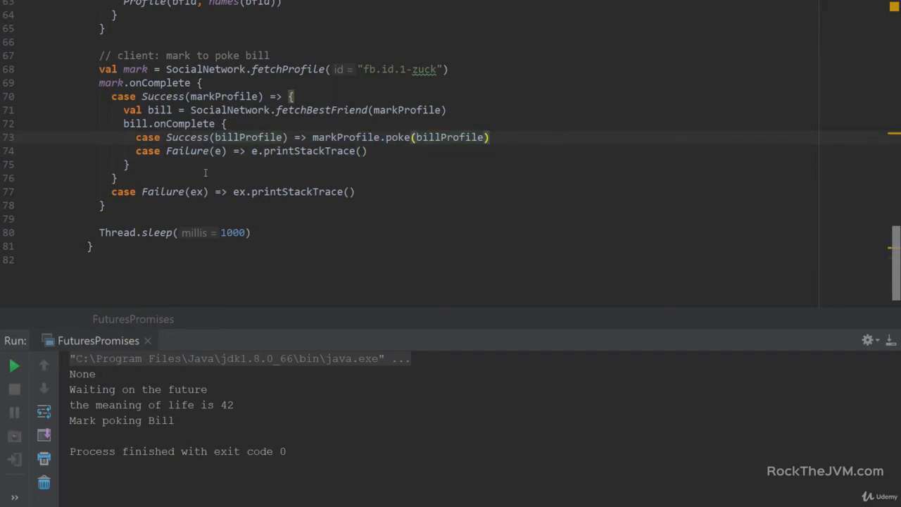
pyautogui.doubleClick(159, 109)
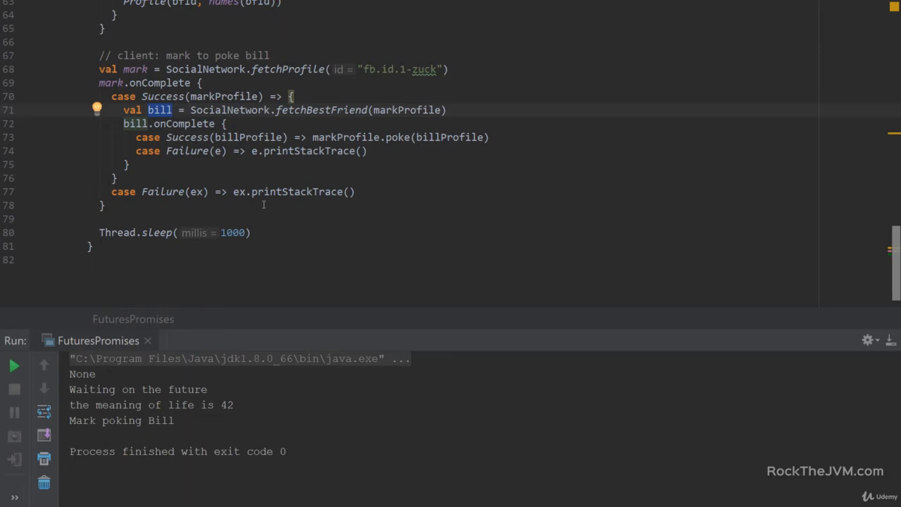
pyautogui.moveTo(275, 212)
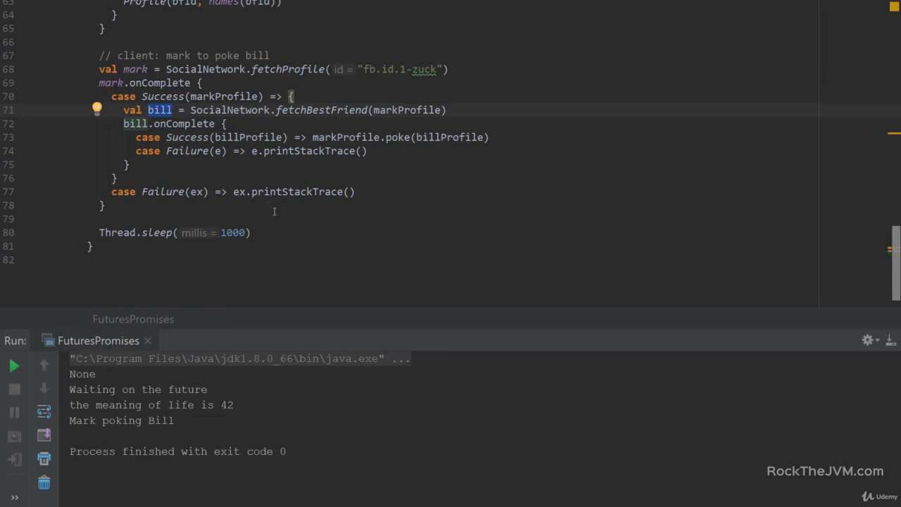
pyautogui.moveTo(150, 55)
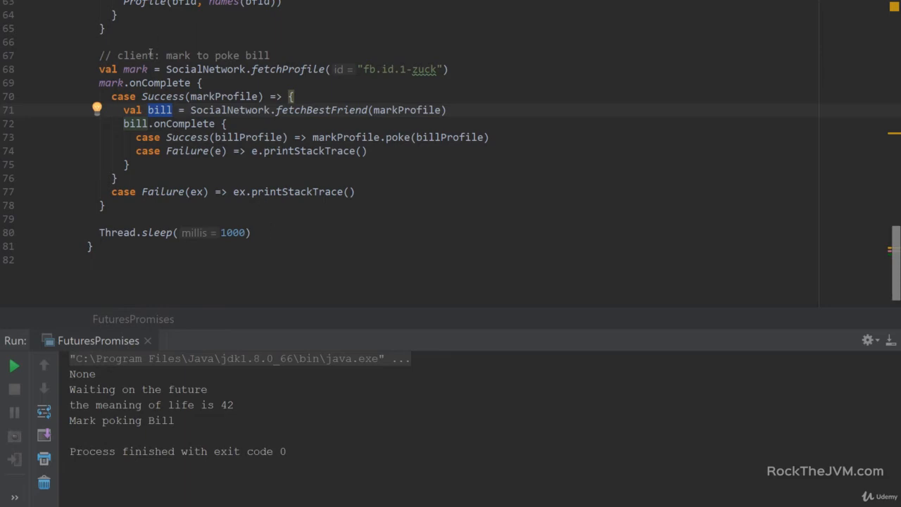
pyautogui.click(252, 232)
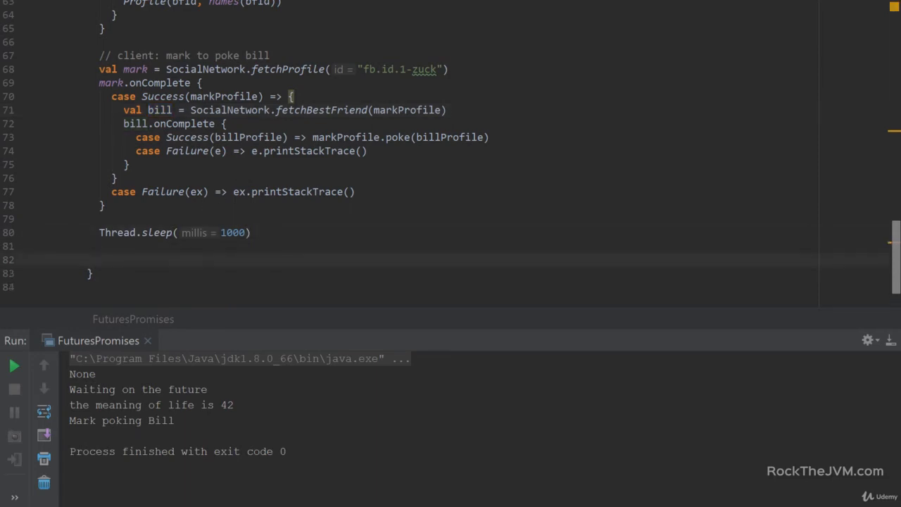
# Step: Add the comments '// functional composition of futures' and '// map, flatMap, filter' below Thread.sleep
pyautogui.write('//')
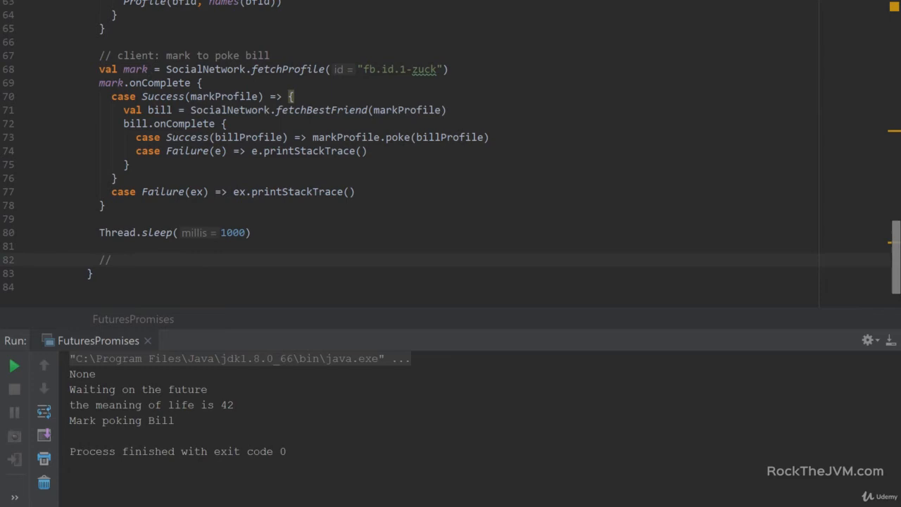
pyautogui.write('functional composition of futures')
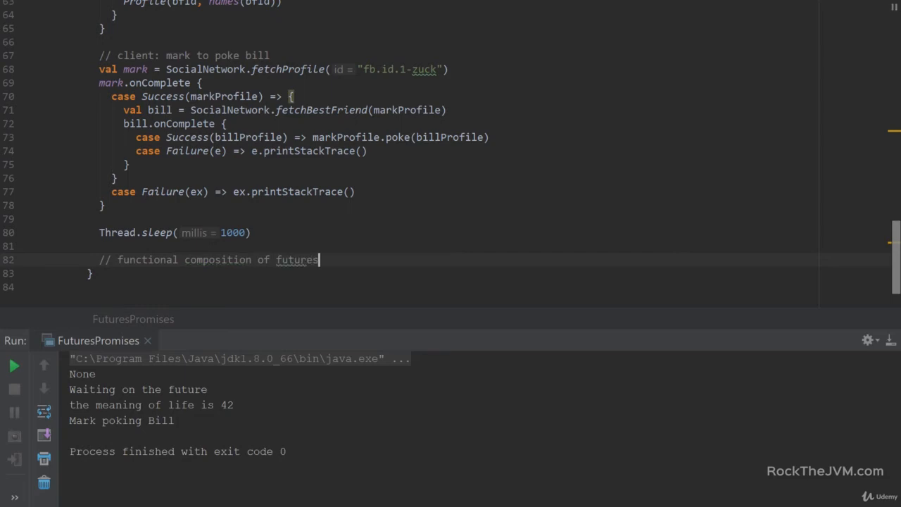
pyautogui.press('enter')
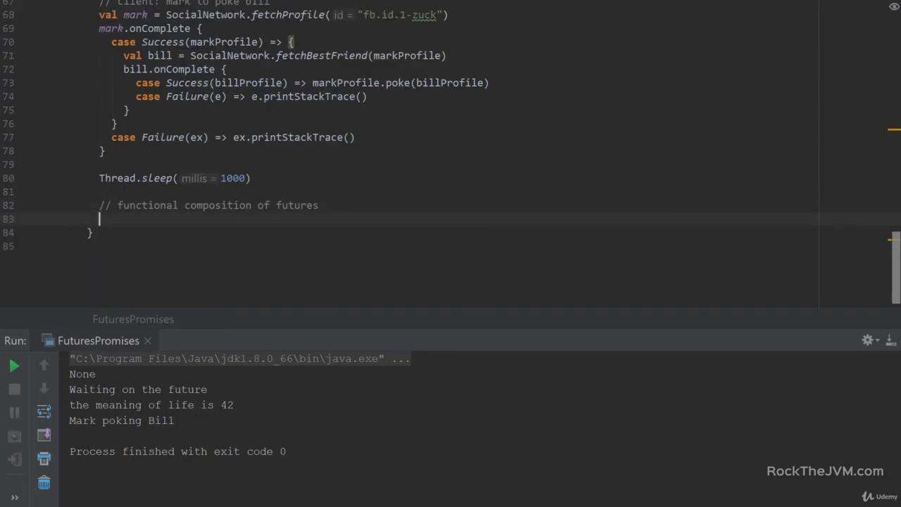
pyautogui.write('// map, flatMap, filter')
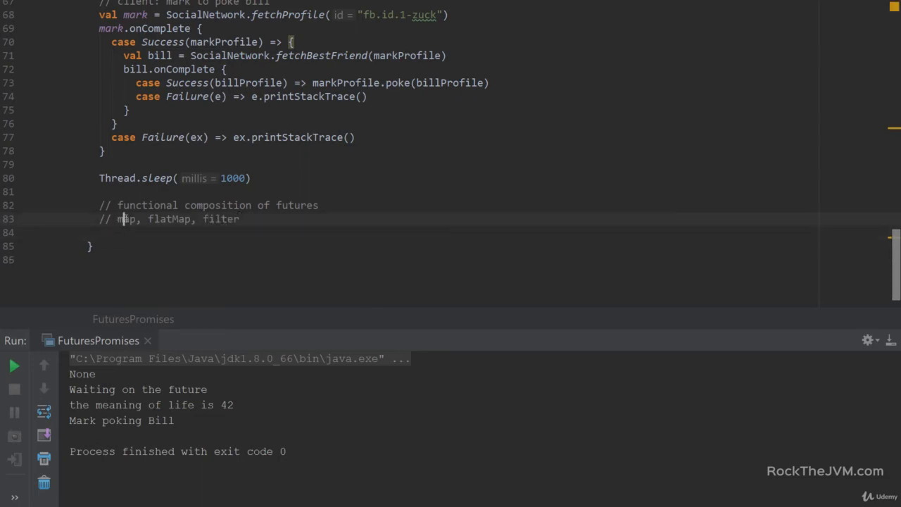
pyautogui.doubleClick(126, 219)
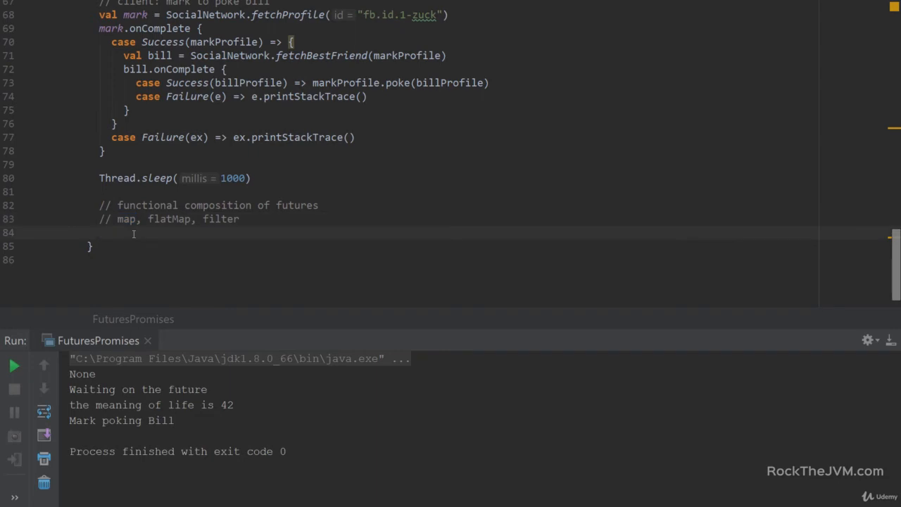
# Step: Write val nameOnTheWall = mark.map(profile => profile.name) and highlight mark and nameOnTheWall
pyautogui.write('val name')
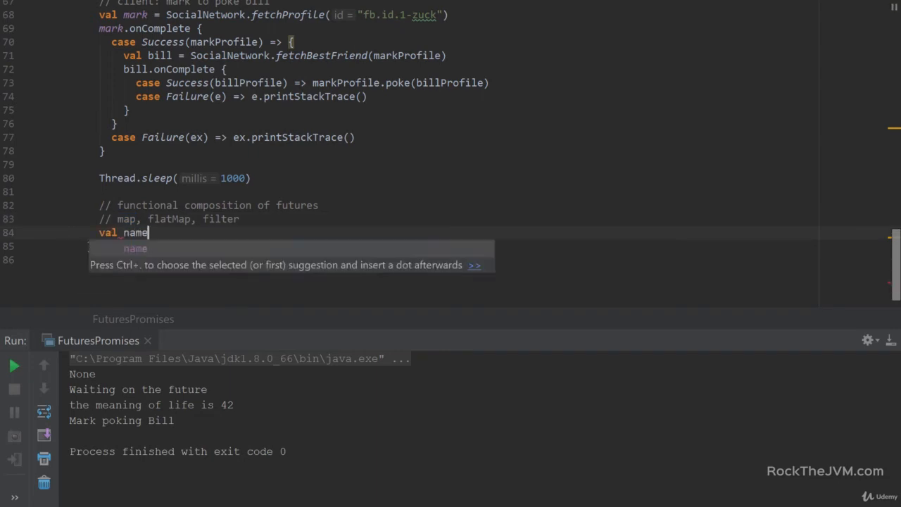
pyautogui.write('OnTheWall =')
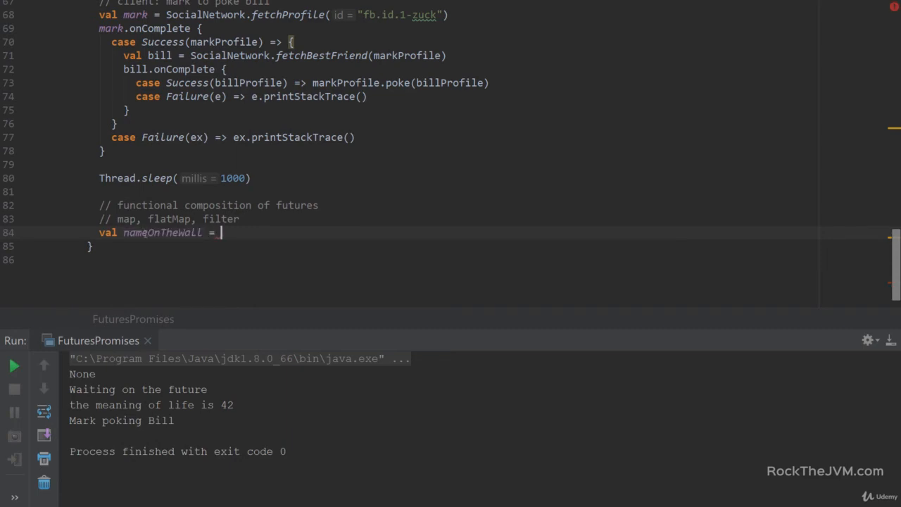
pyautogui.write('mark')
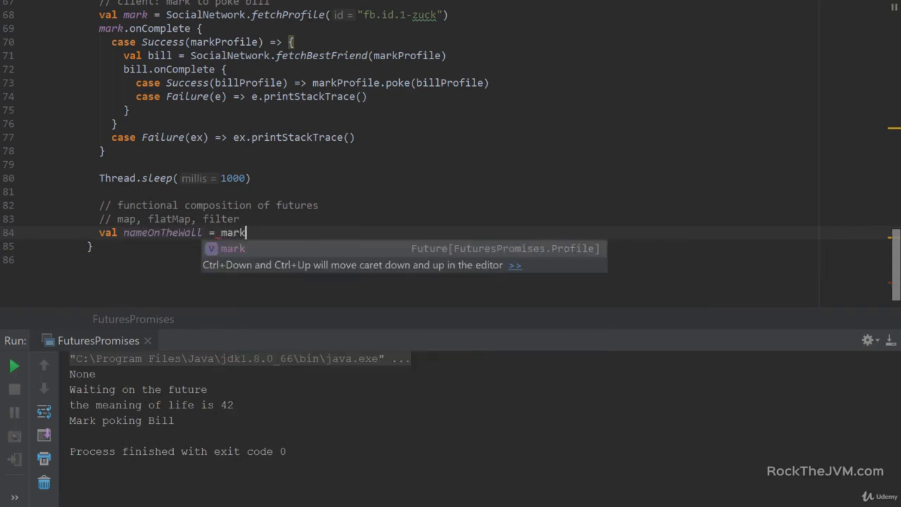
pyautogui.write('.')
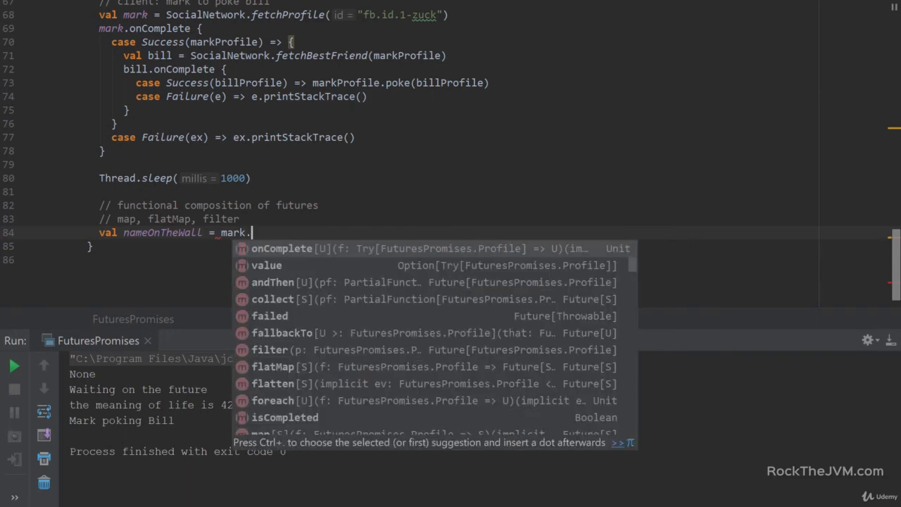
pyautogui.write('map(')
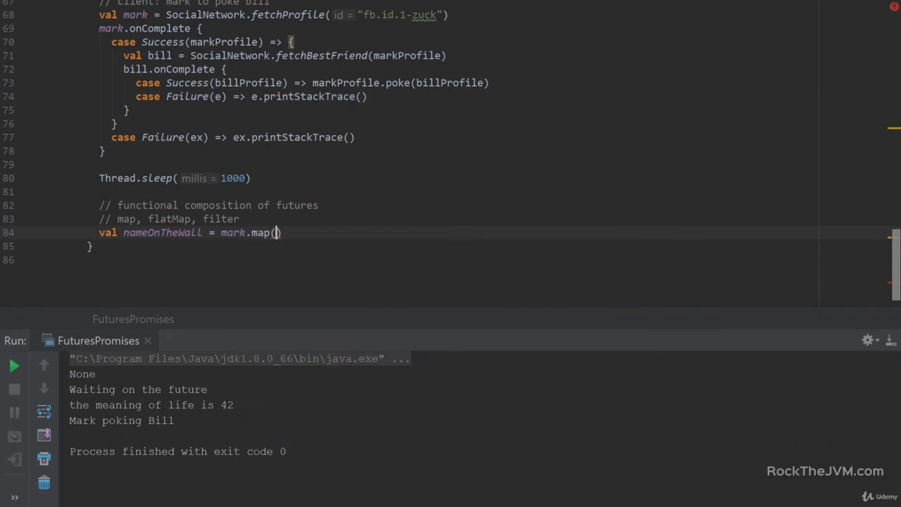
pyautogui.write('profile =>')
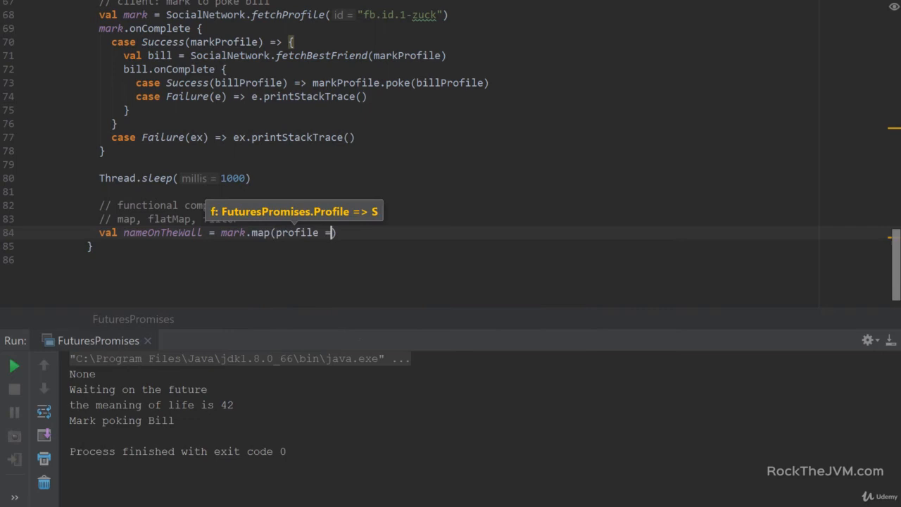
pyautogui.write('profile.name')
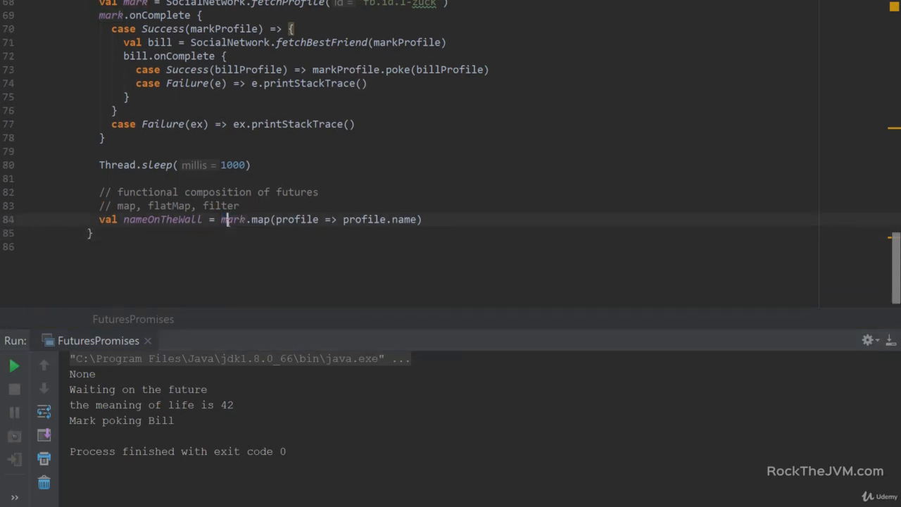
pyautogui.doubleClick(232, 219)
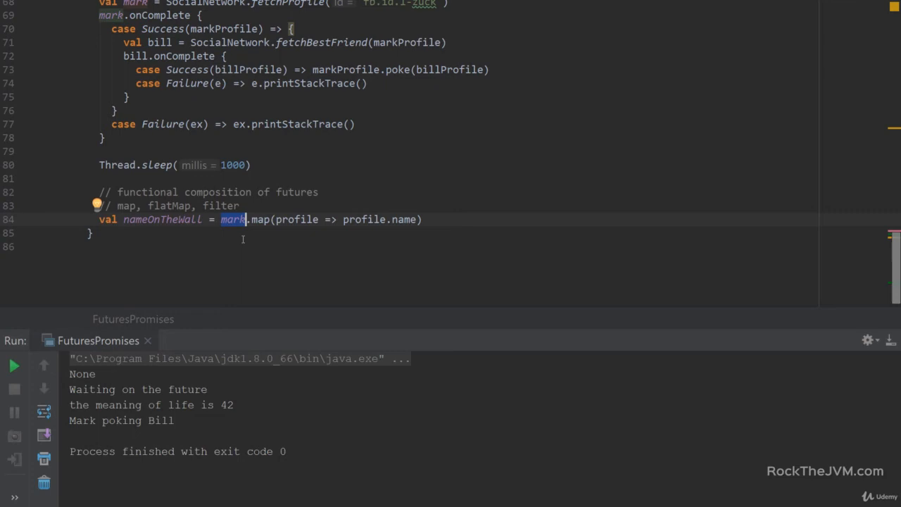
pyautogui.doubleClick(161, 219)
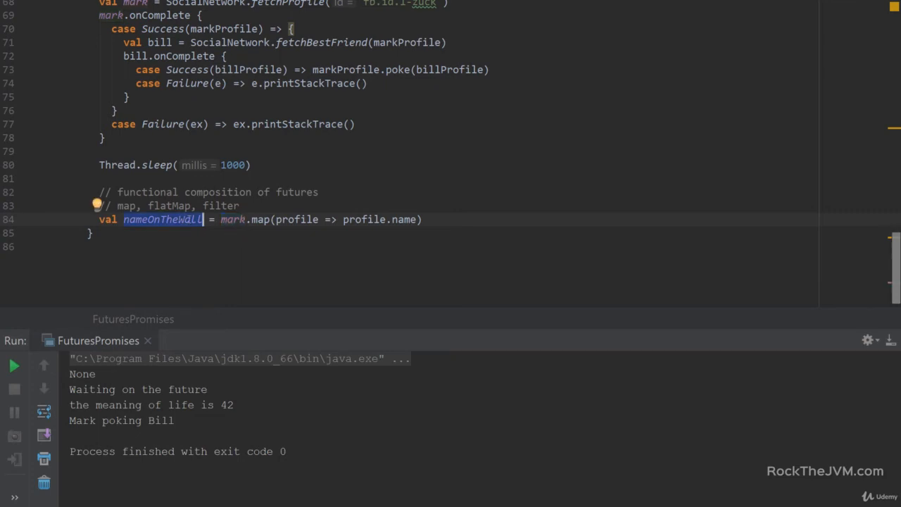
pyautogui.click(424, 219)
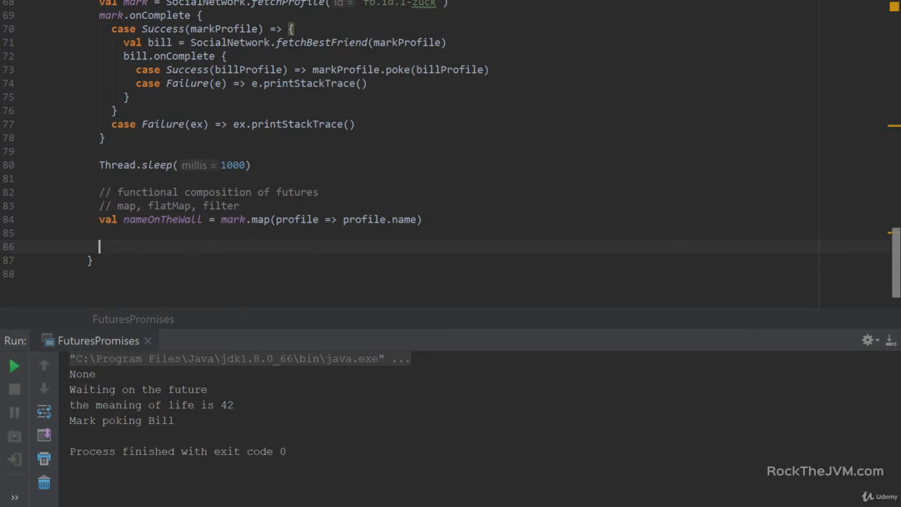
# Step: Write val marksBestFriend = mark.flatMap(profile => SocialNetwork.fetchBestFriend(profile))
pyautogui.write('val')
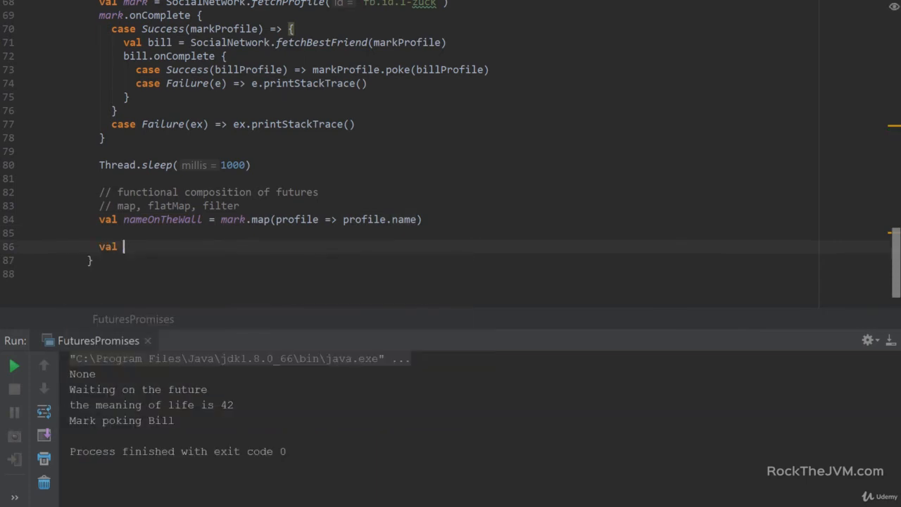
pyautogui.write('marks')
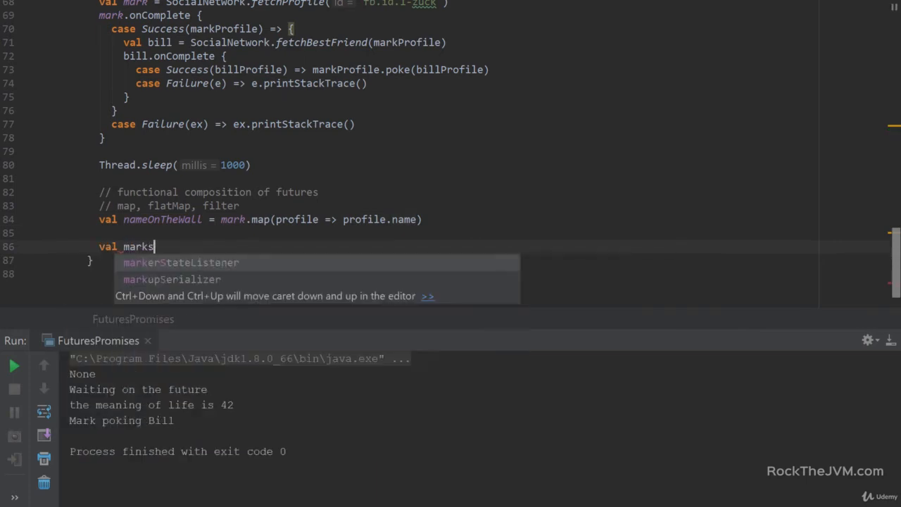
pyautogui.write('BestFriend')
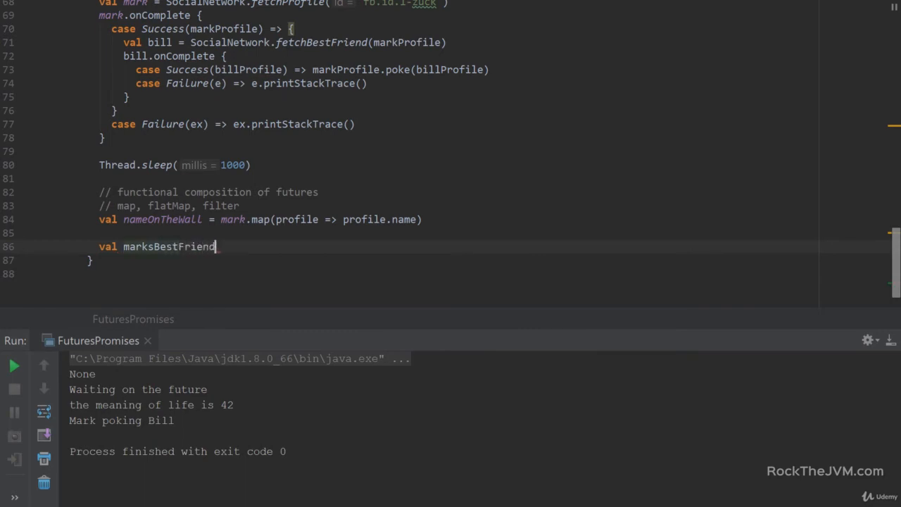
pyautogui.write('= mark.flatMap(')
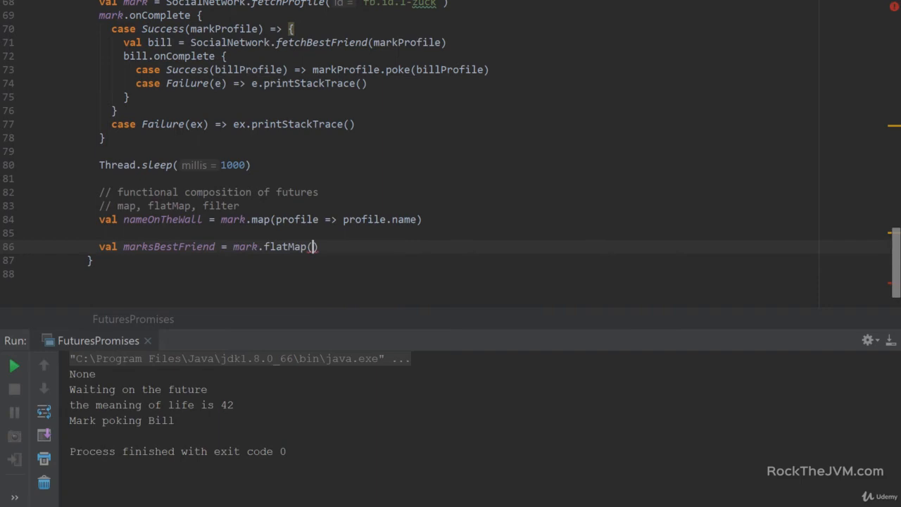
pyautogui.write('profile =>')
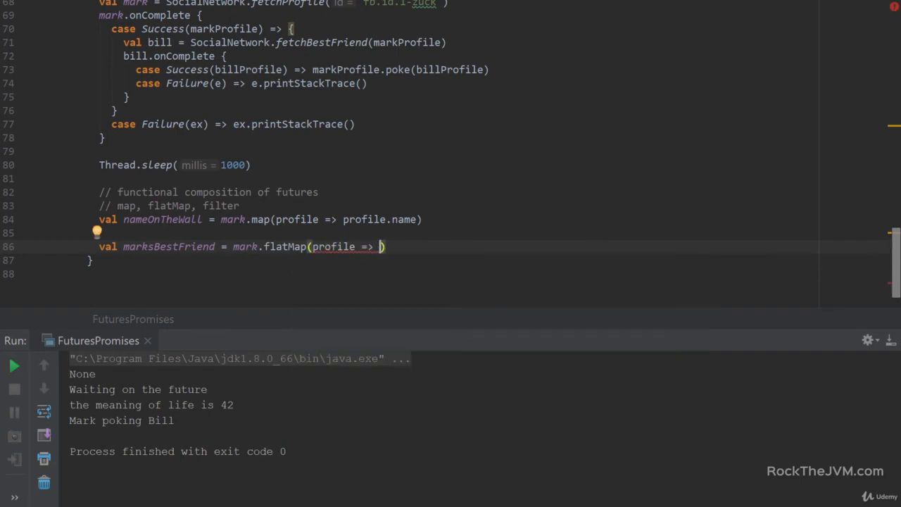
pyautogui.write('SocialNetwork.fetchBestFriend(')
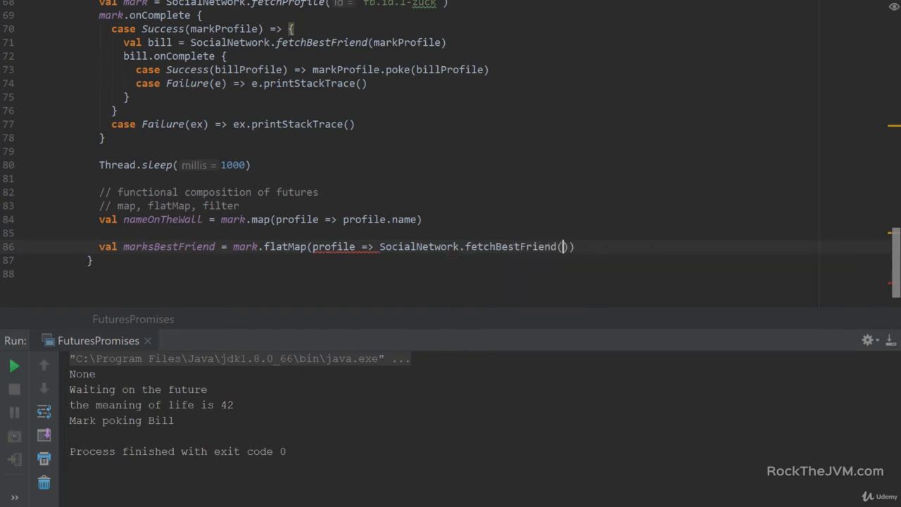
pyautogui.write('profile')
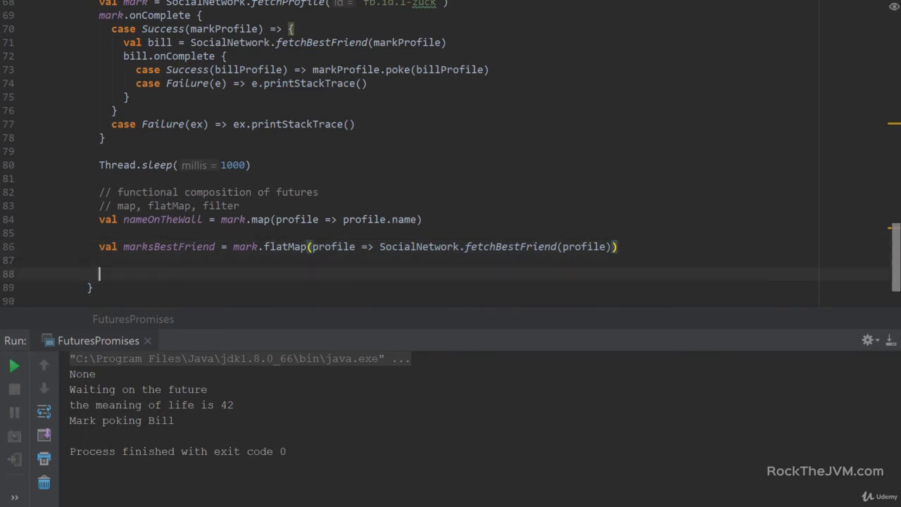
# Step: Write zucksBestFriendRestricted filtering marksBestFriend to names starting with "Z", then add '// for-comprehensions'
pyautogui.write('val')
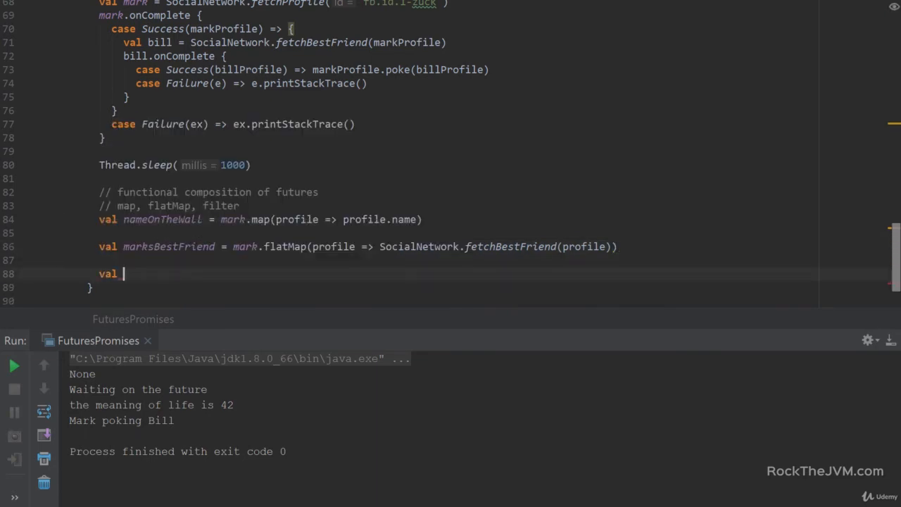
pyautogui.write('zucksB')
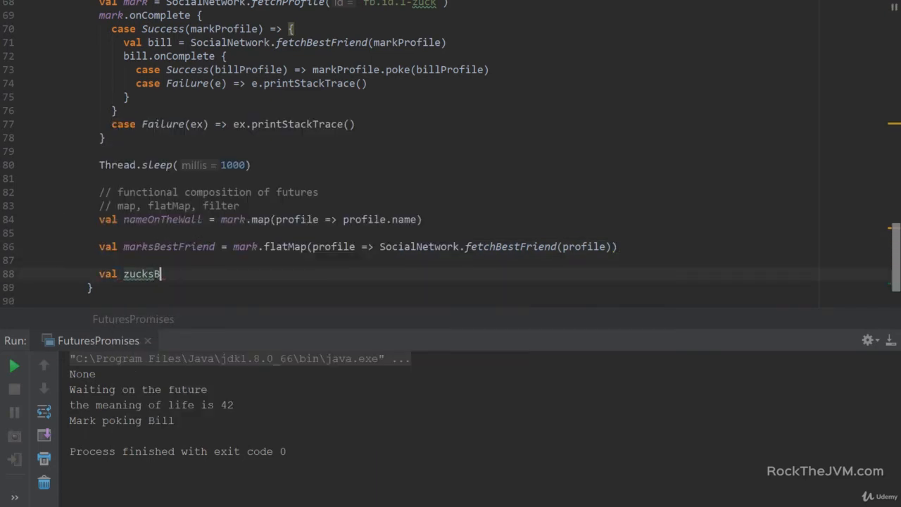
pyautogui.write('estFriend')
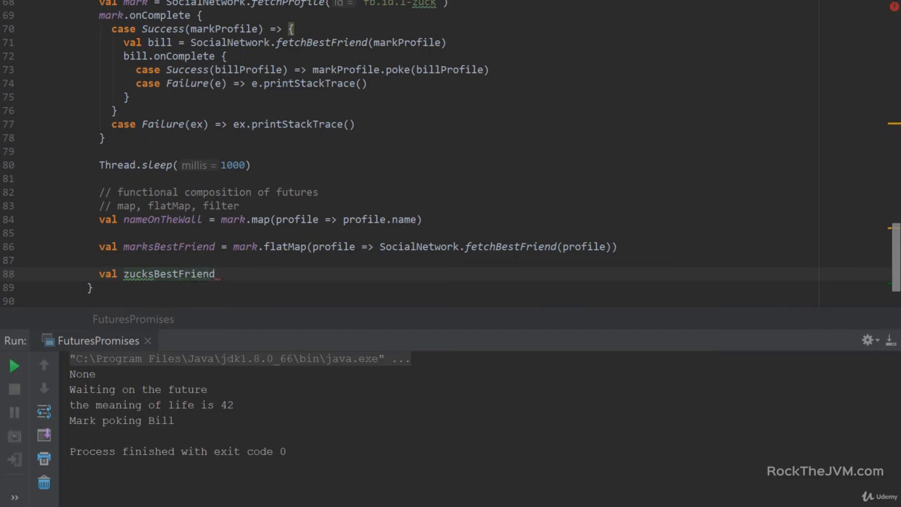
pyautogui.write('Restricted')
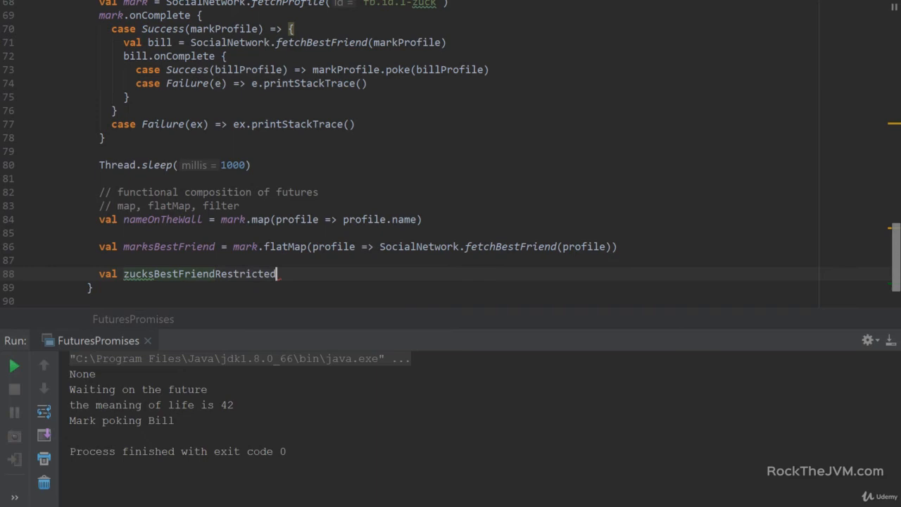
pyautogui.write('= mark')
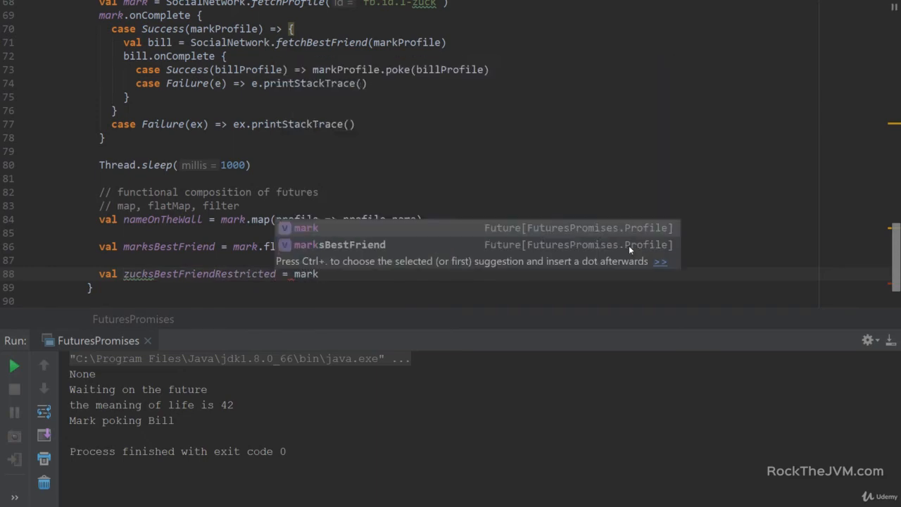
pyautogui.write('marksBestFriend.filter(')
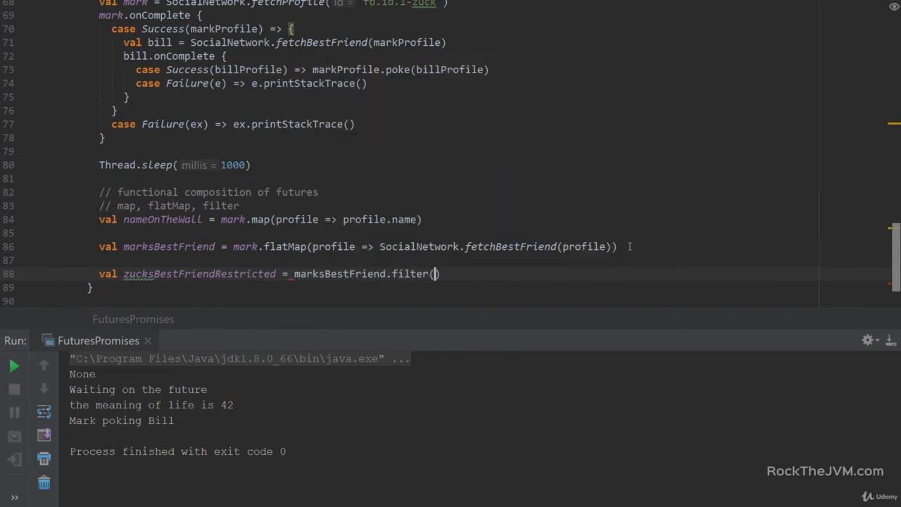
pyautogui.write('profile =>')
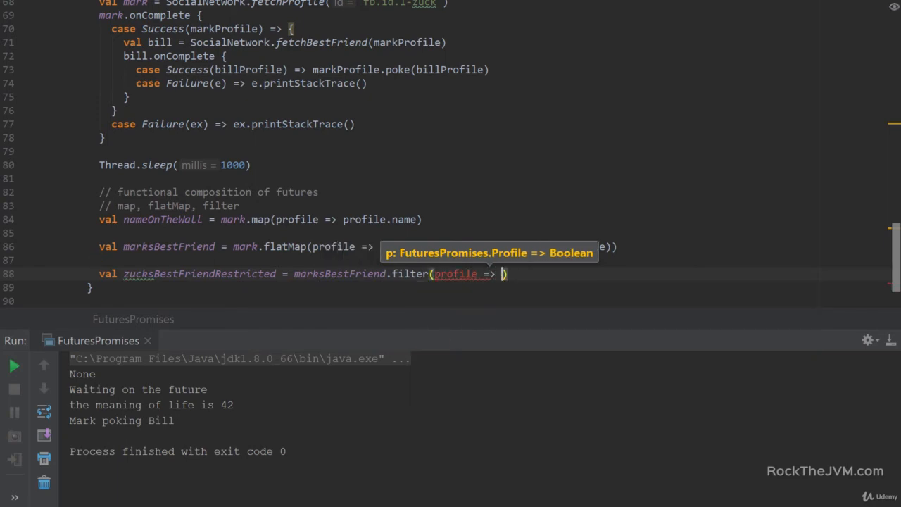
pyautogui.write('profile.name.startsWith("')
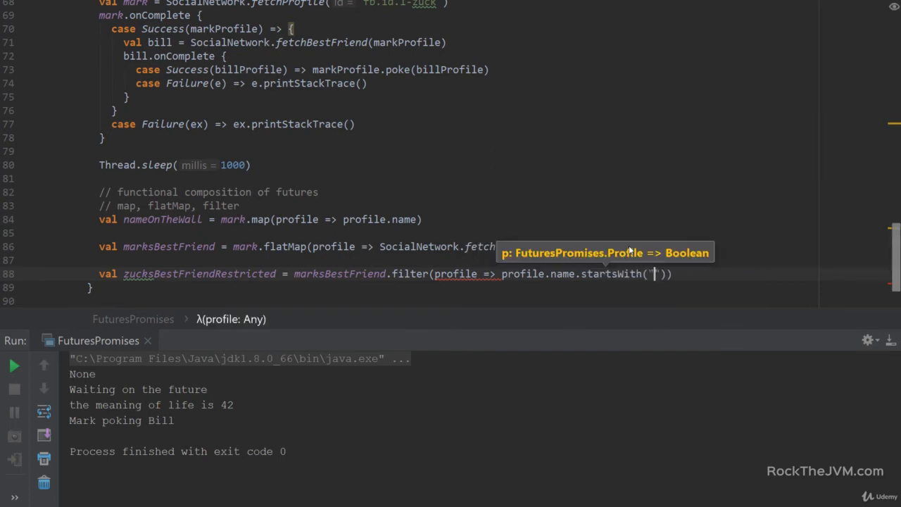
pyautogui.write('Z')
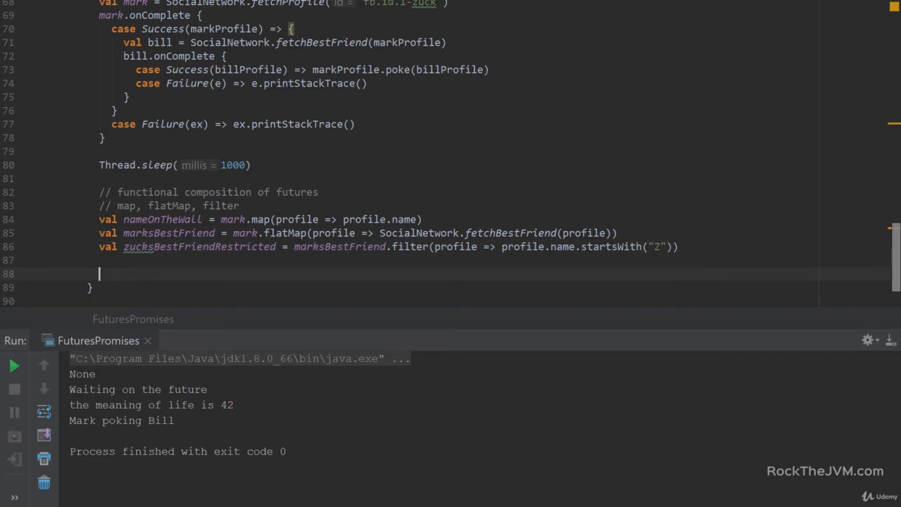
pyautogui.write('// for-comprehensions')
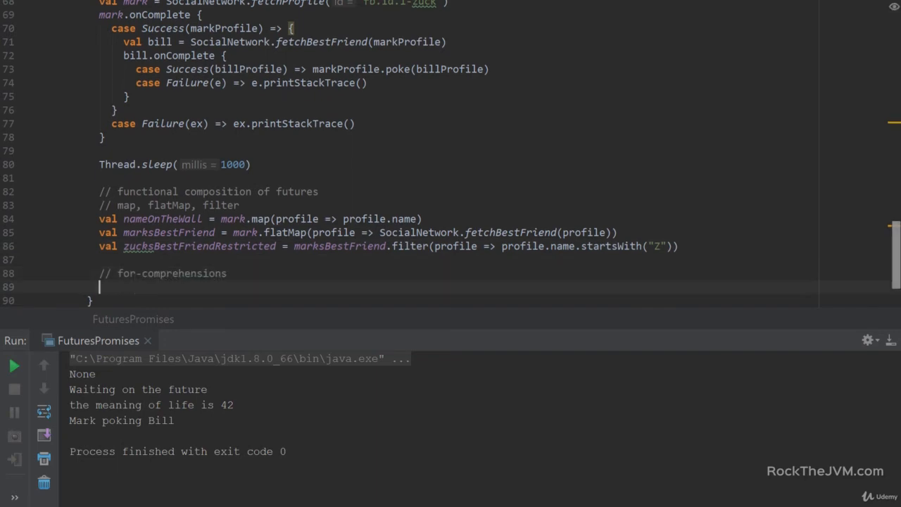
# Step: Write a for-comprehension fetching the fb.id.1-zuck profile and its best friend, then mark.poke(bill)
pyautogui.write('for {')
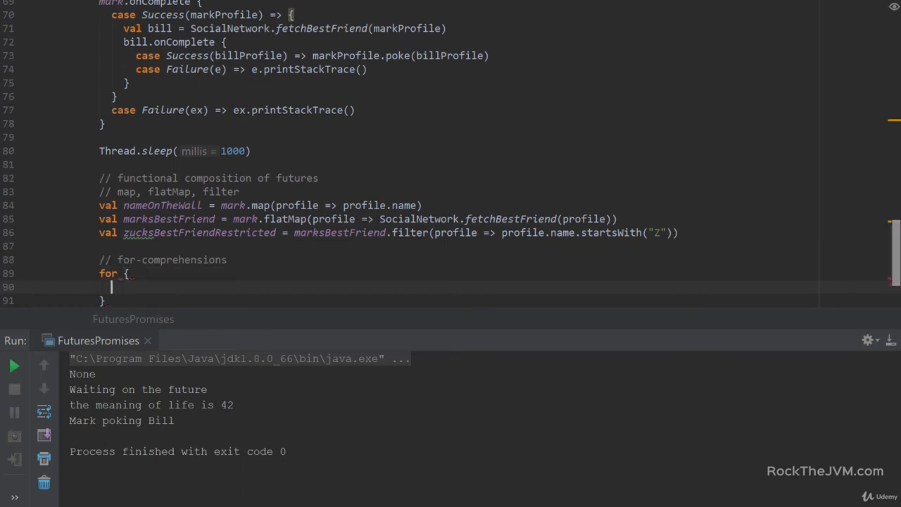
pyautogui.write('mark <-')
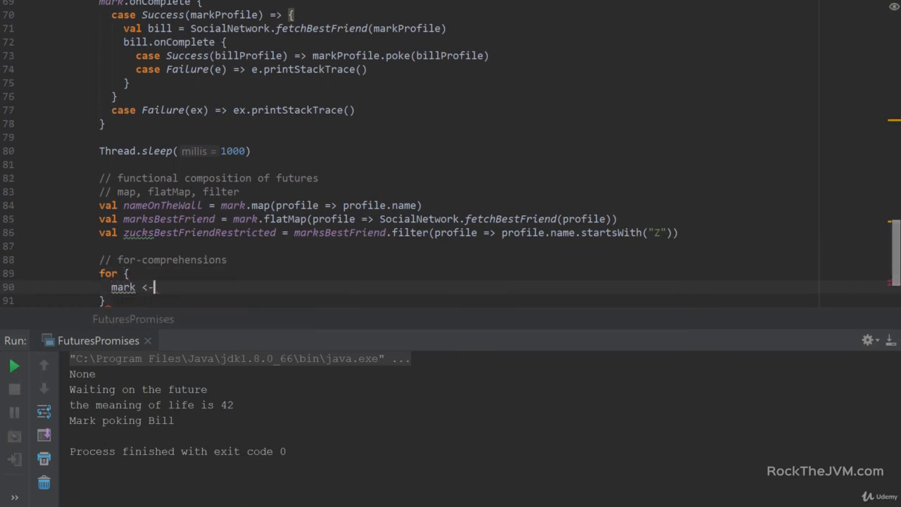
pyautogui.write('SocialNetwork.')
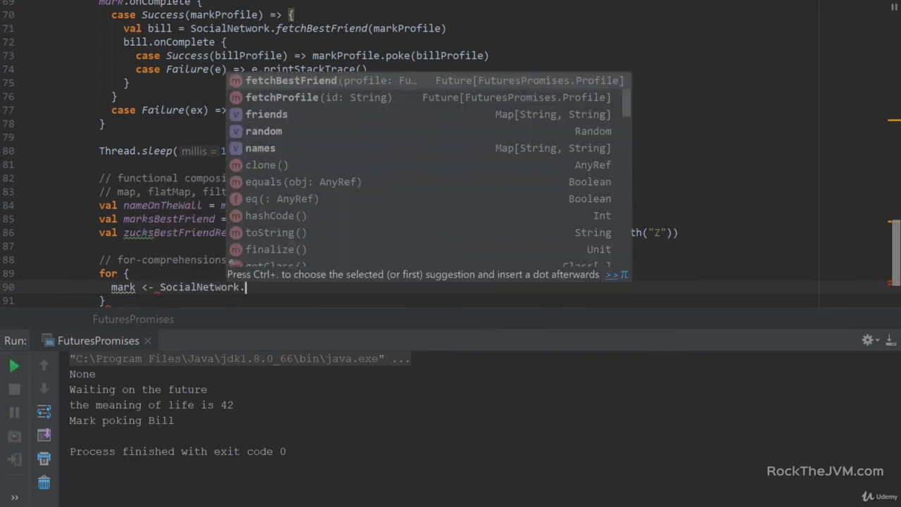
pyautogui.write('f')
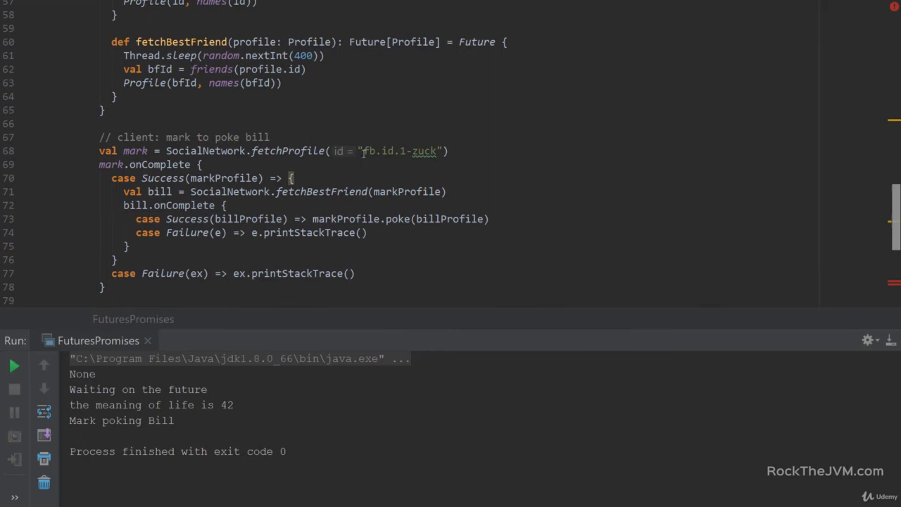
pyautogui.moveTo(361, 150); pyautogui.dragTo(440, 150)
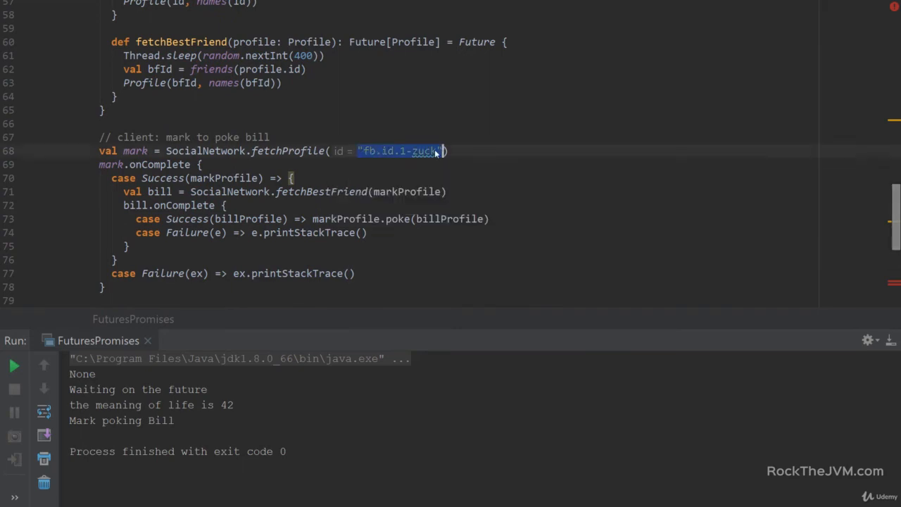
pyautogui.scroll(-3)
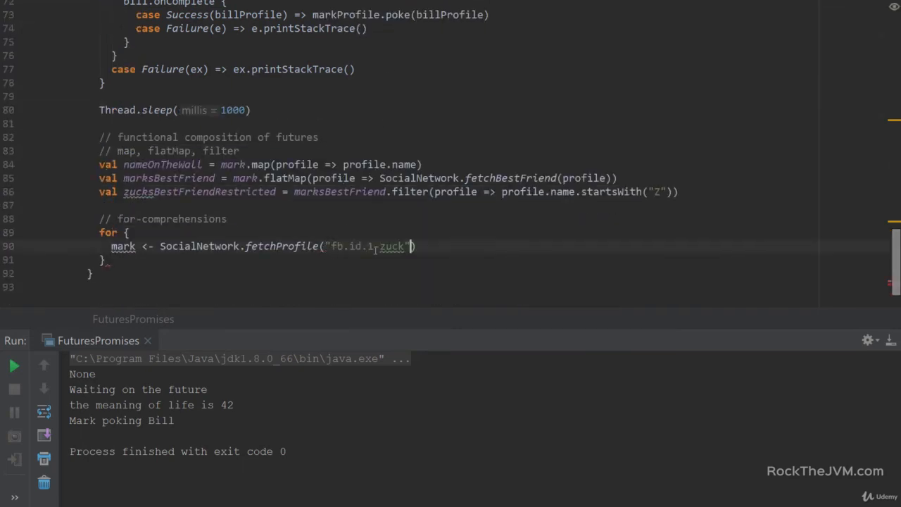
pyautogui.write('bill')
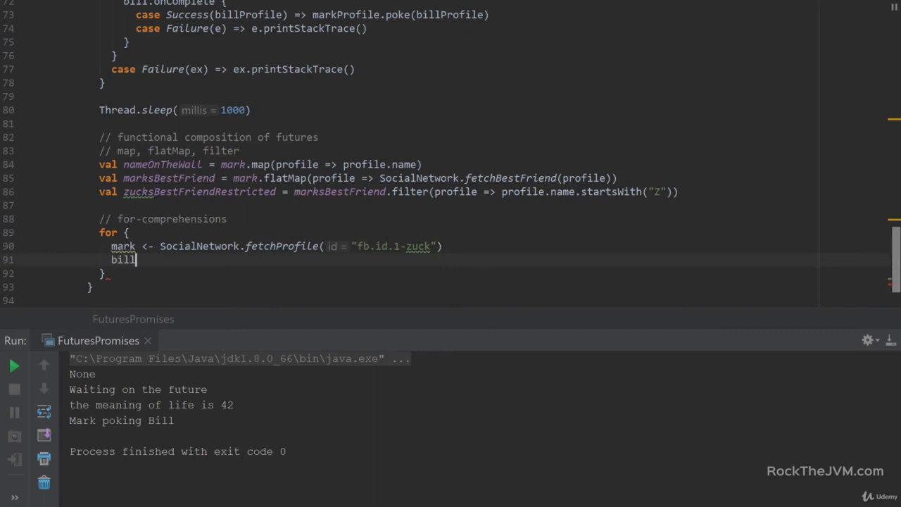
pyautogui.write('<- SocialNetwork.fetchBestFriend(mark')
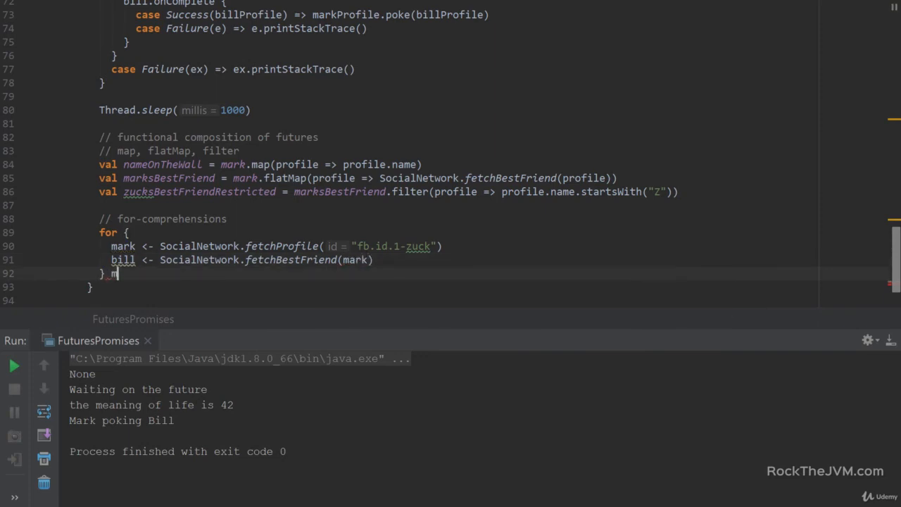
pyautogui.write('ark')
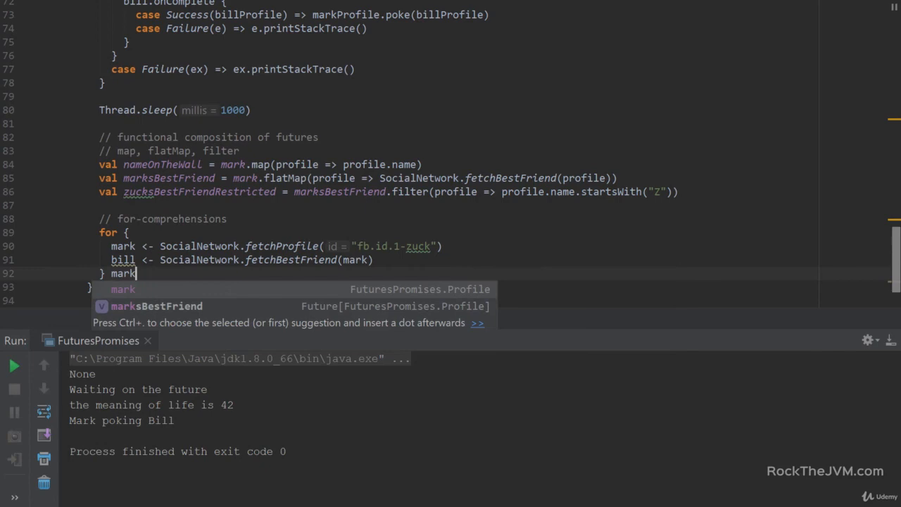
pyautogui.write('.poke(bill')
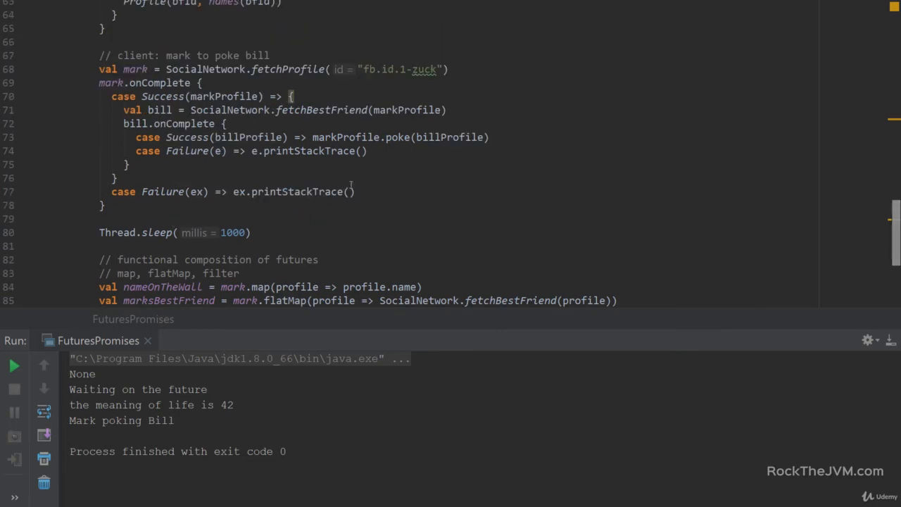
# Step: Select the old nested callback block so it can be commented out
pyautogui.moveTo(99, 69); pyautogui.dragTo(355, 191)
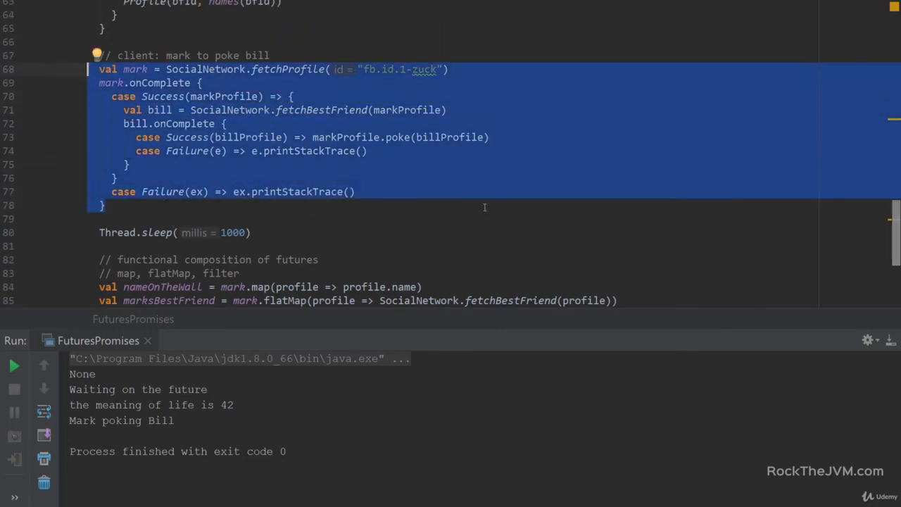
pyautogui.scroll(-3)
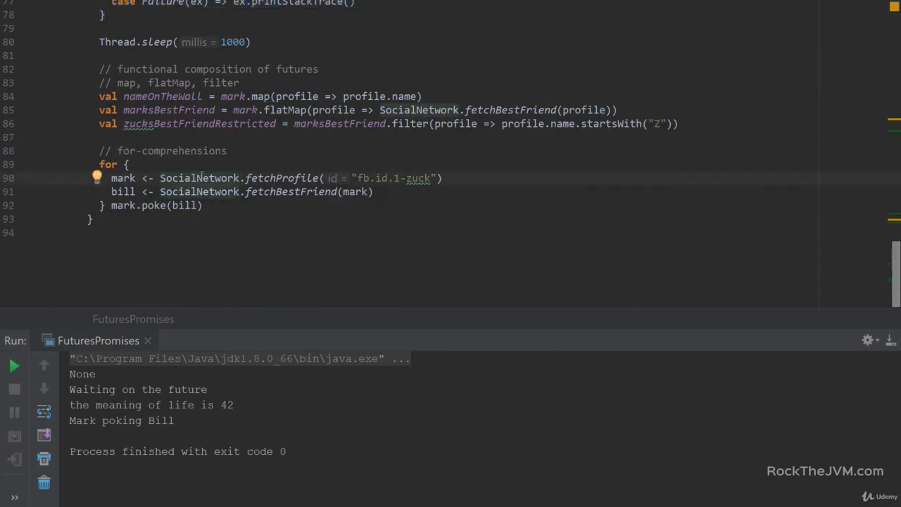
pyautogui.doubleClick(123, 178)
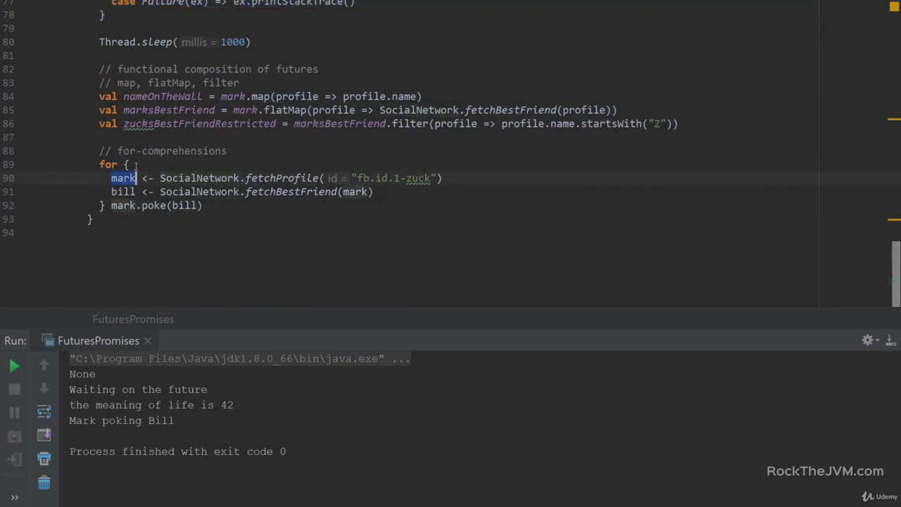
pyautogui.moveTo(134, 178); pyautogui.dragTo(356, 178)
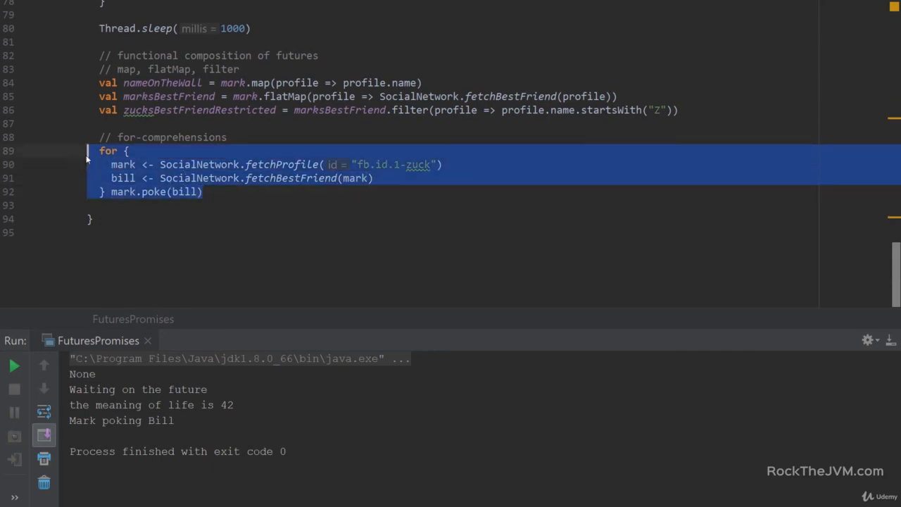
pyautogui.scroll(3)
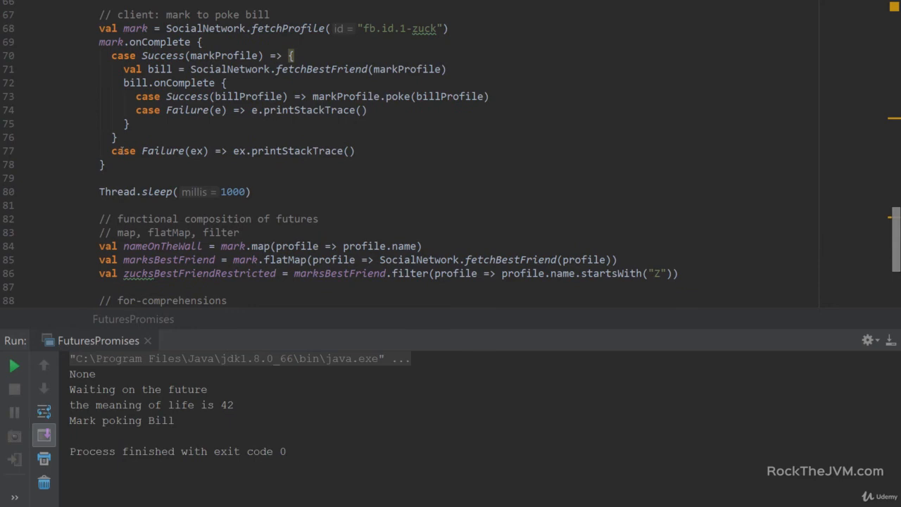
pyautogui.moveTo(100, 28); pyautogui.dragTo(100, 165)
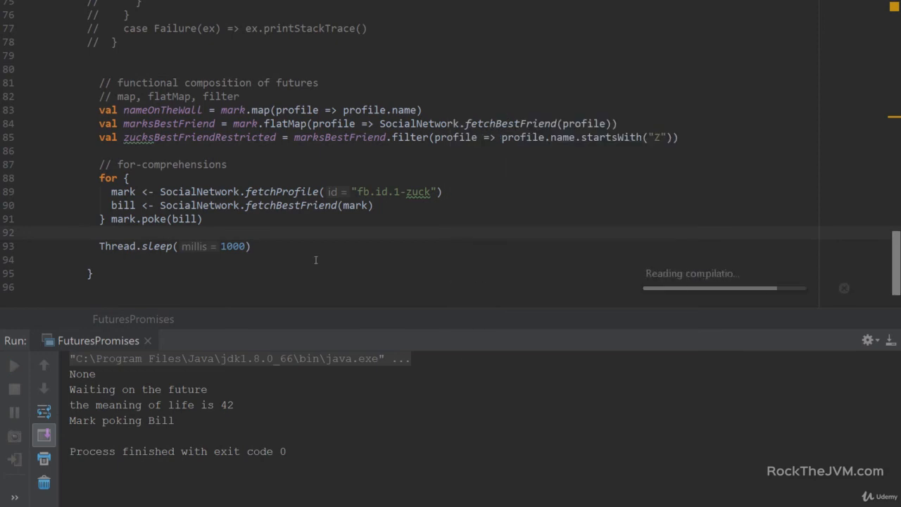
# Step: Run the program so the for-comprehension prints 'Mark poking Bill'
pyautogui.click(14, 365)
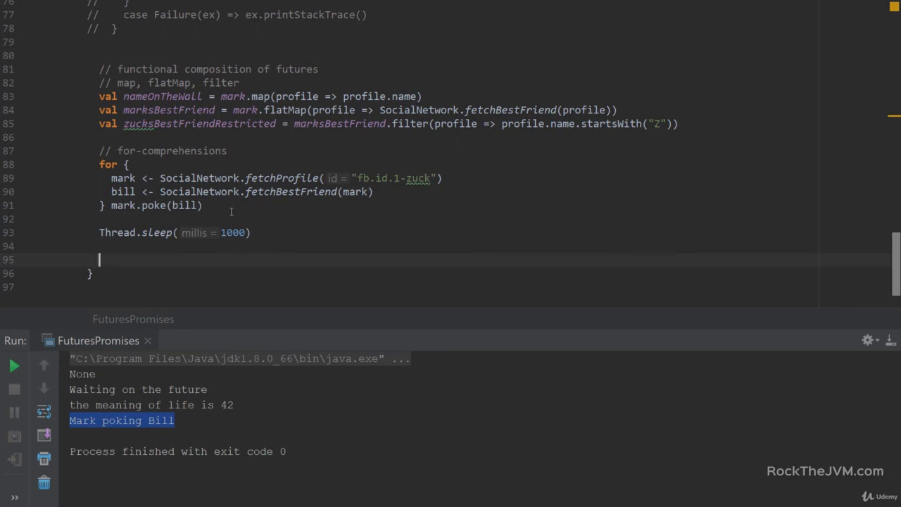
pyautogui.moveTo(190, 266)
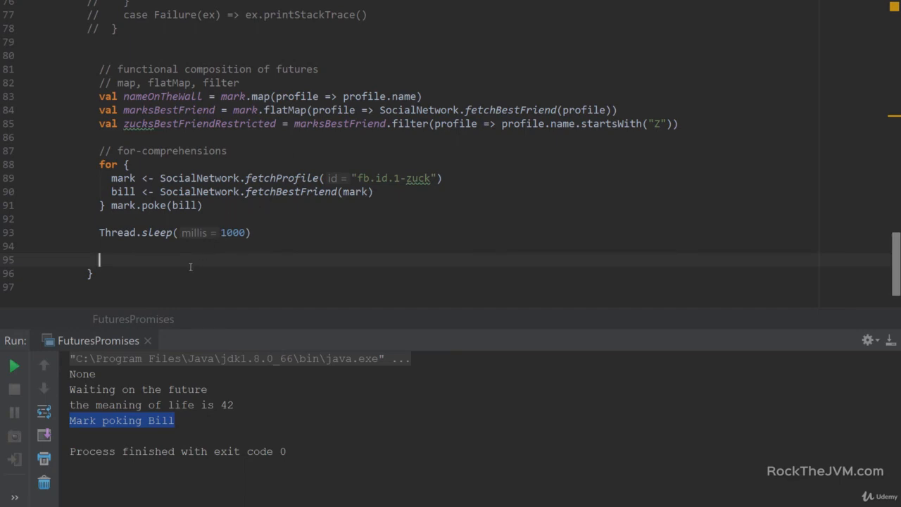
# Step: Add a '// fallbacks' comment and a SocialNetwork.fetchProfile("unknown id") call
pyautogui.write('//')
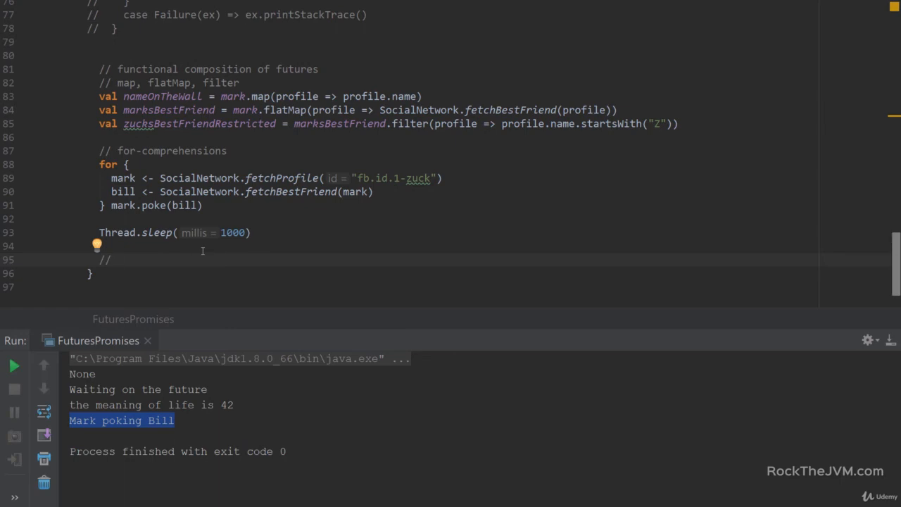
pyautogui.write('fallbacks')
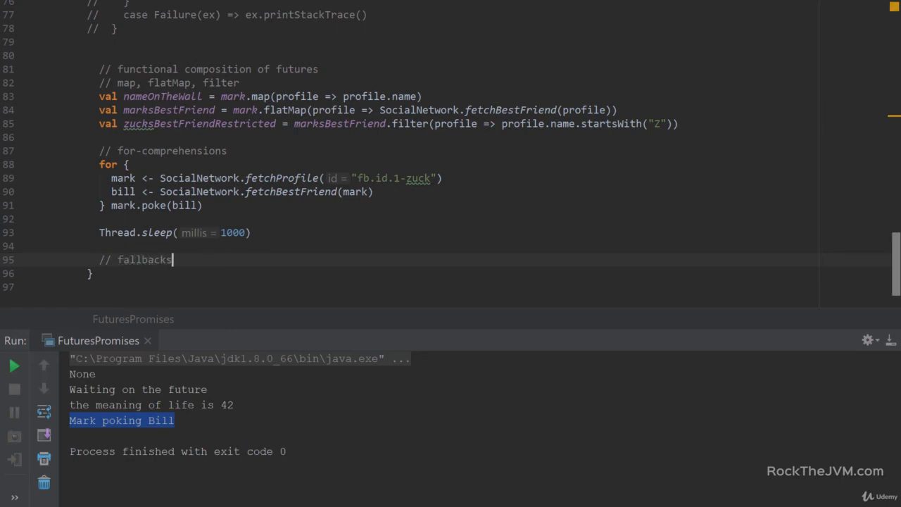
pyautogui.moveTo(201, 259)
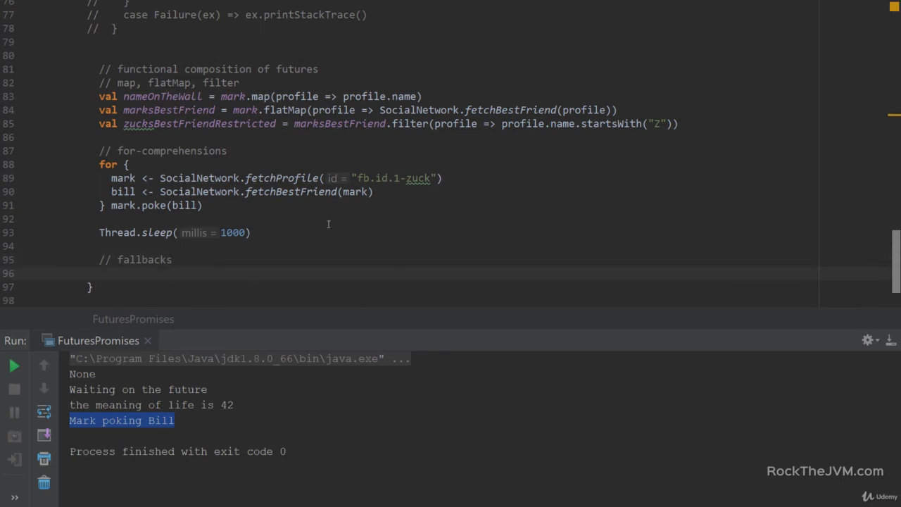
pyautogui.write('SocialNetwork')
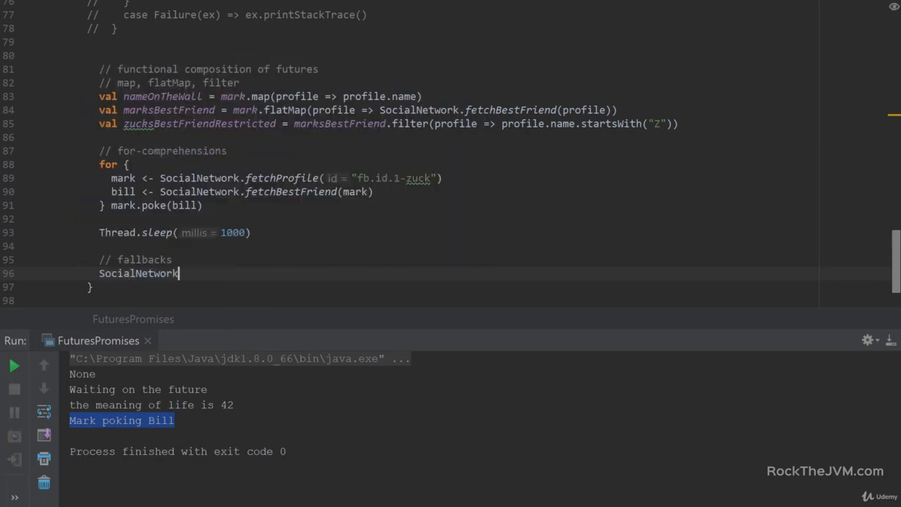
pyautogui.write('.fetchProfile()')
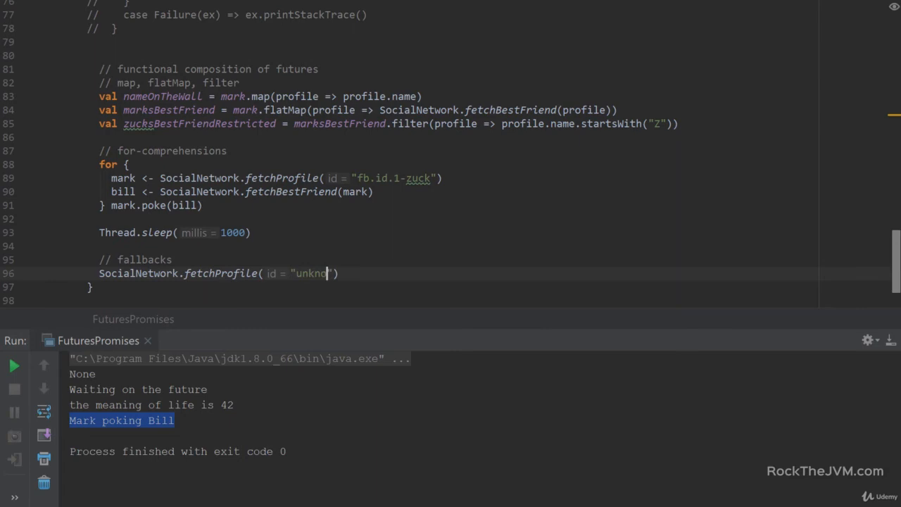
pyautogui.write('wn id')
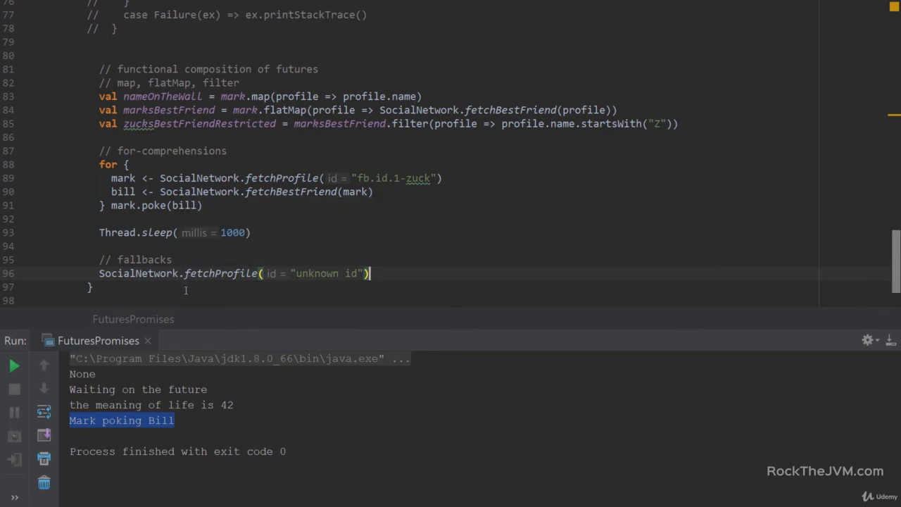
# Step: Assign it to aProfileNoMatterWhat, recovering any Throwable with Profile("fb.id.0-dummy", "Forever alone")
pyautogui.write('val')
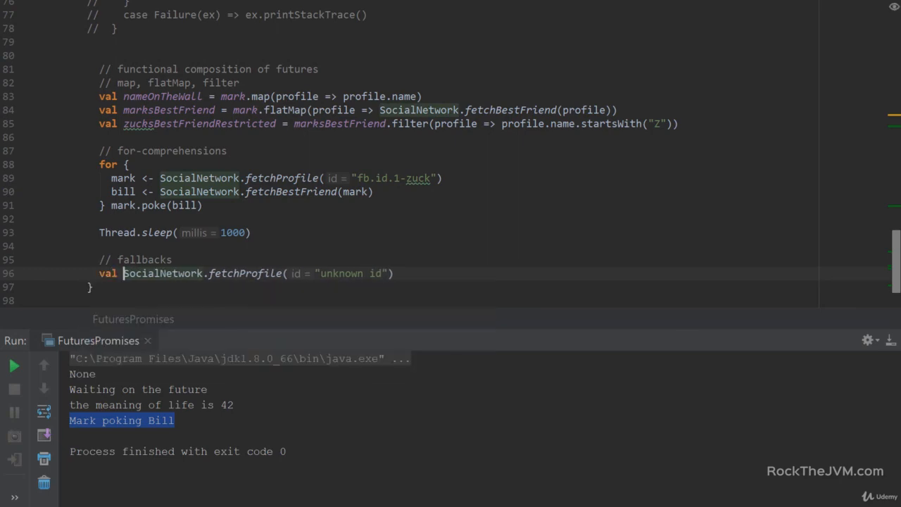
pyautogui.write('ap')
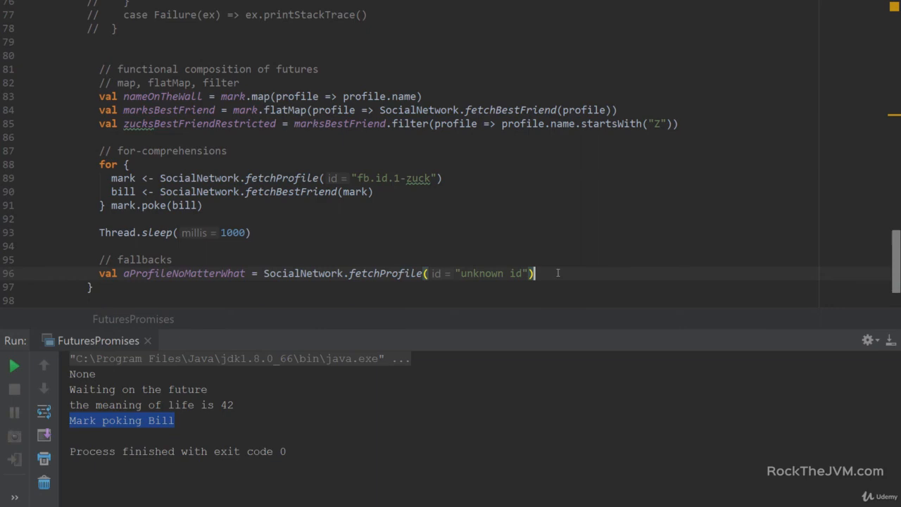
pyautogui.write('.recover {')
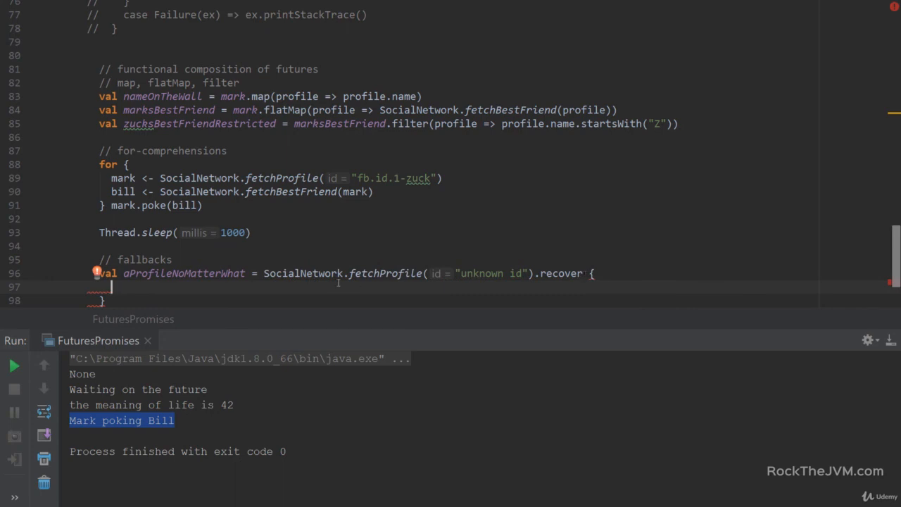
pyautogui.write('case')
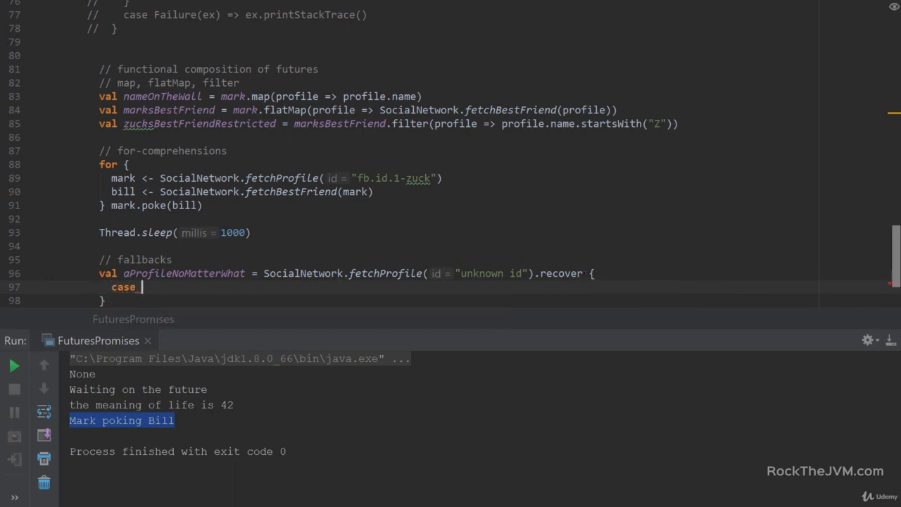
pyautogui.write('e: Throwable =>')
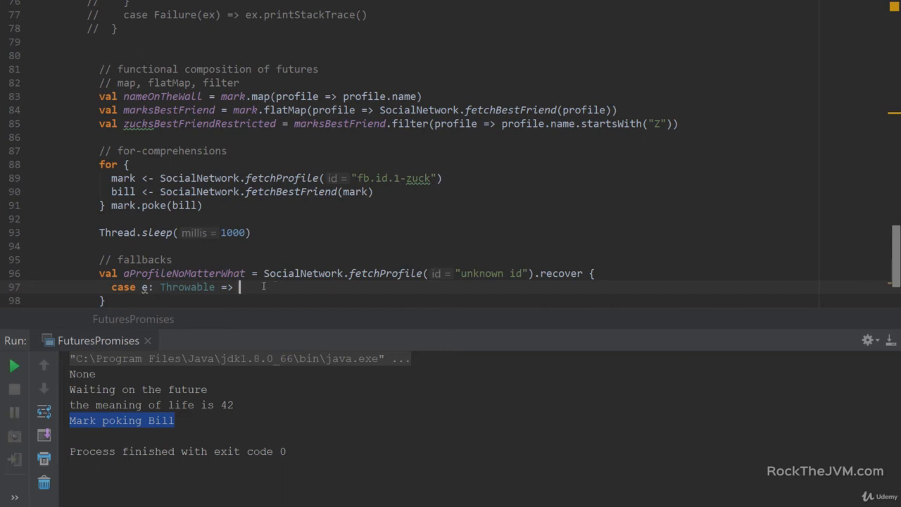
pyautogui.write('Profile(')
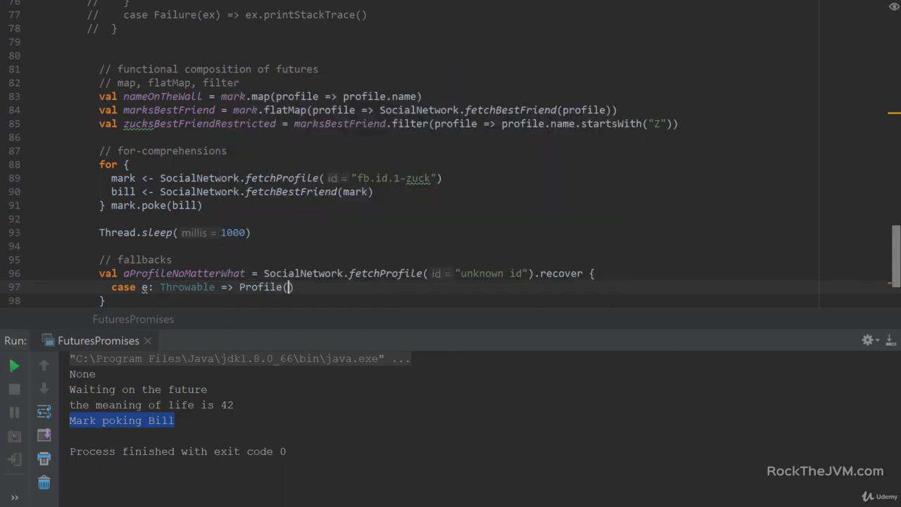
pyautogui.write('""')
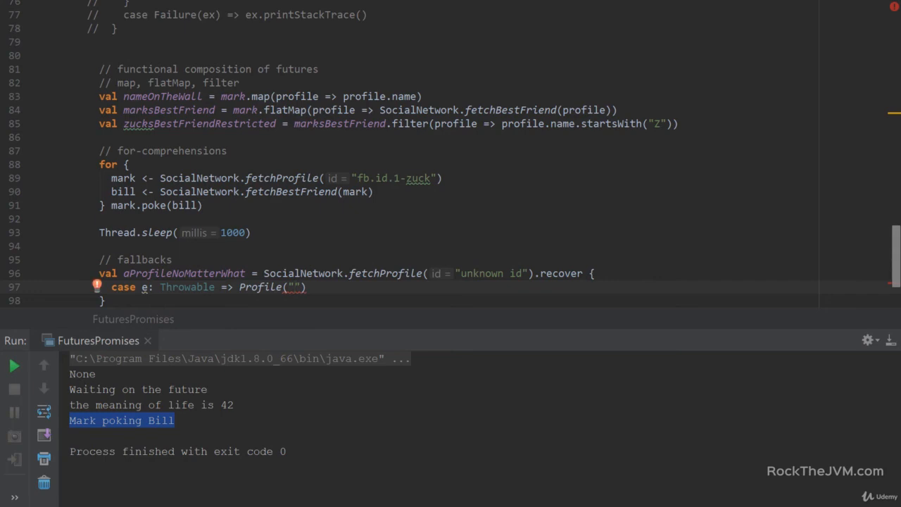
pyautogui.write('fb.id.')
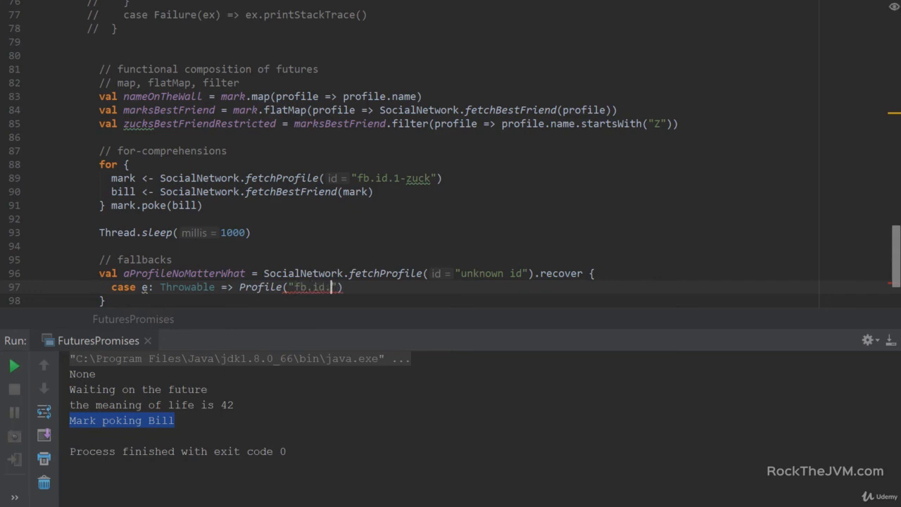
pyautogui.write('0-dummy", "Forever alone')
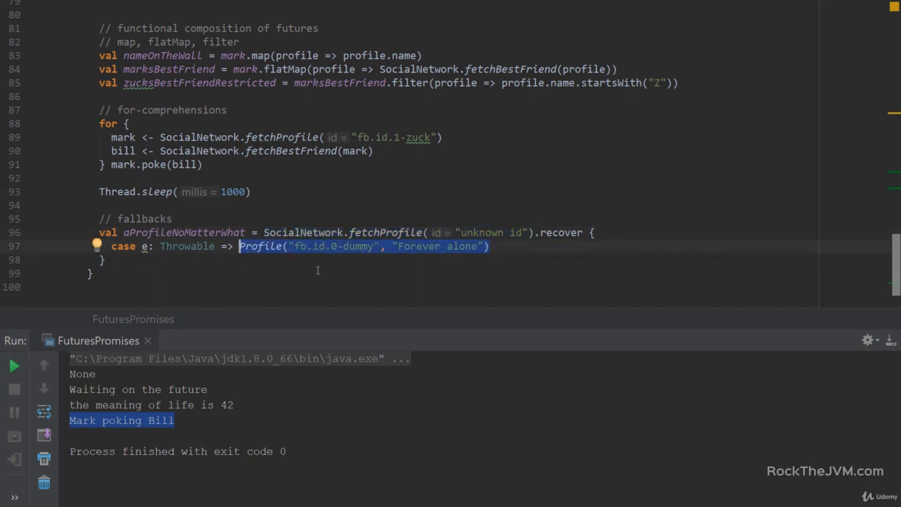
pyautogui.moveTo(319, 264)
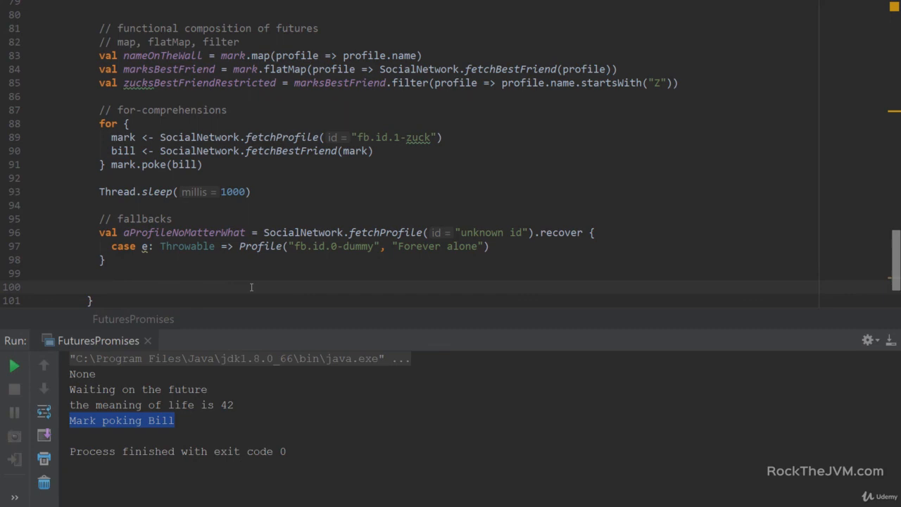
pyautogui.write('val aFetchedPr')
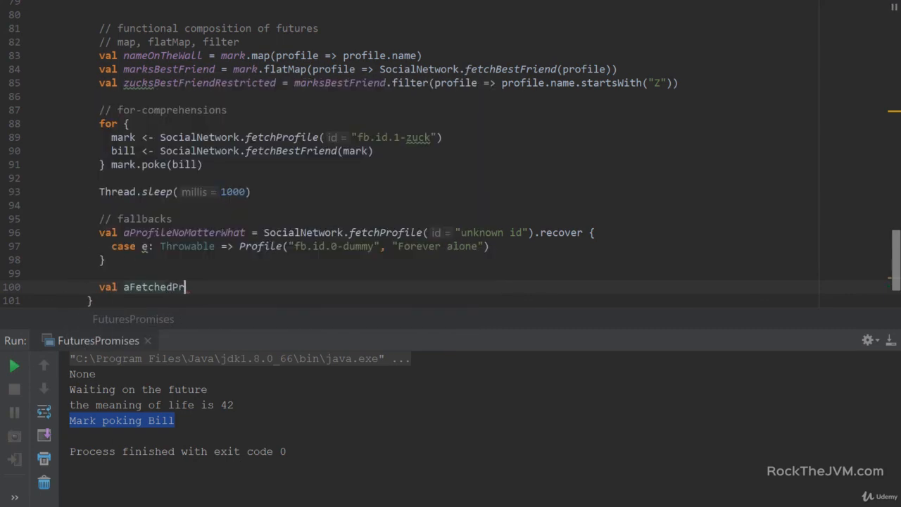
# Step: Write aFetchedProfileNoMatterWhat: fetchProfile("unknown id").recoverWith fetching the fb.id.0-dummy profile on Throwable
pyautogui.write('ofileNoMa')
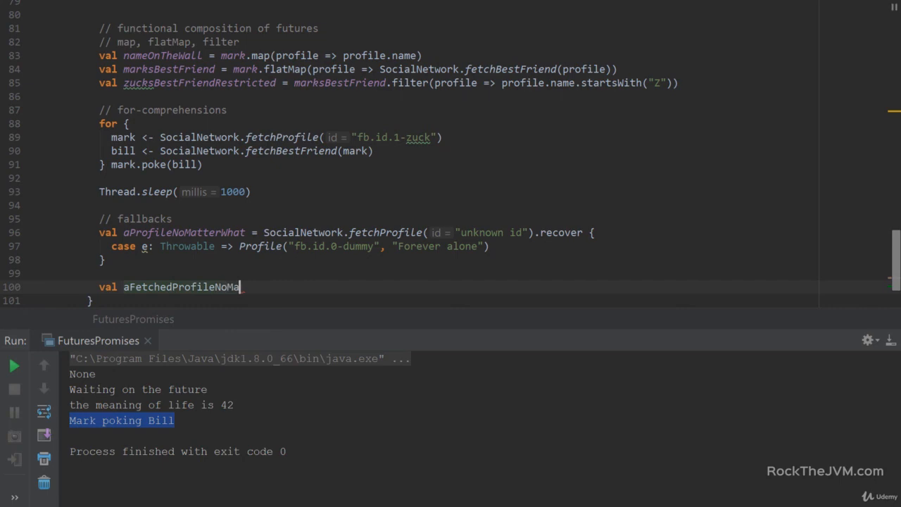
pyautogui.write('tterWhat =')
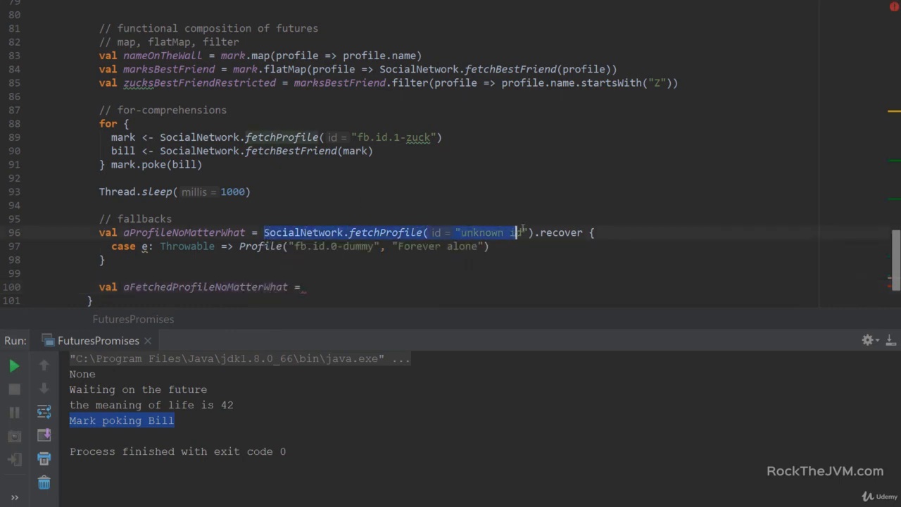
pyautogui.write('SocialNetwork.fetchProfile("unknown id")')
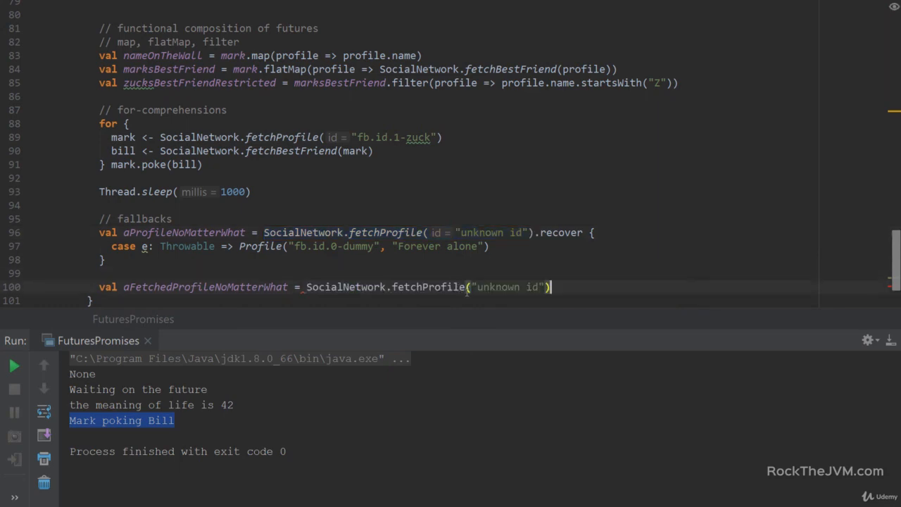
pyautogui.write('.recoverWi')
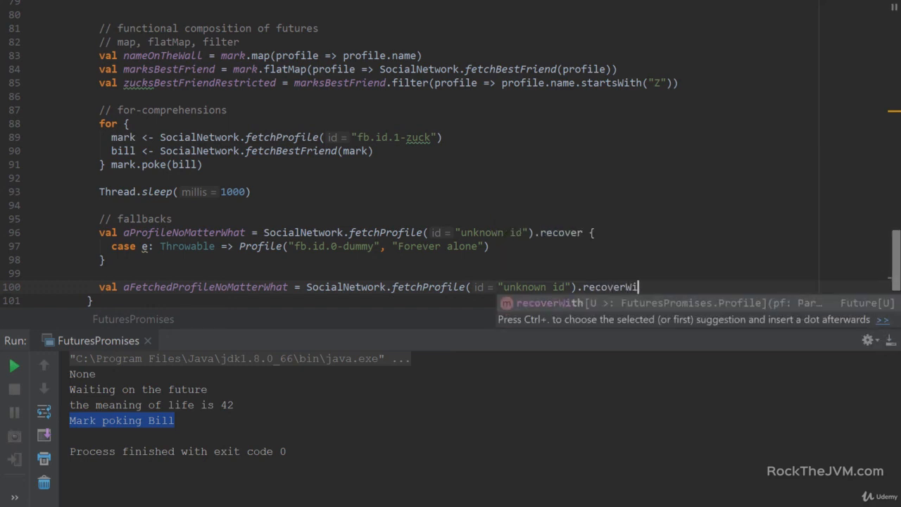
pyautogui.press('Enter')
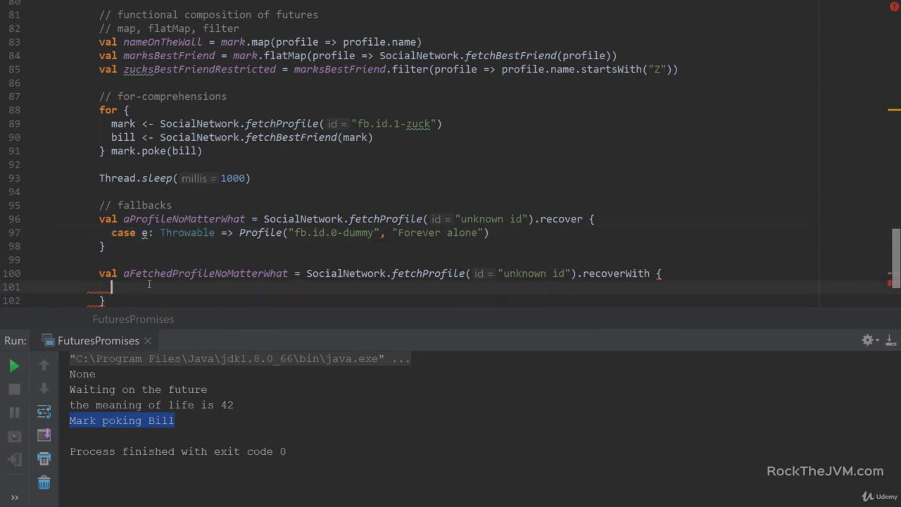
pyautogui.write('case e: Throwable =>')
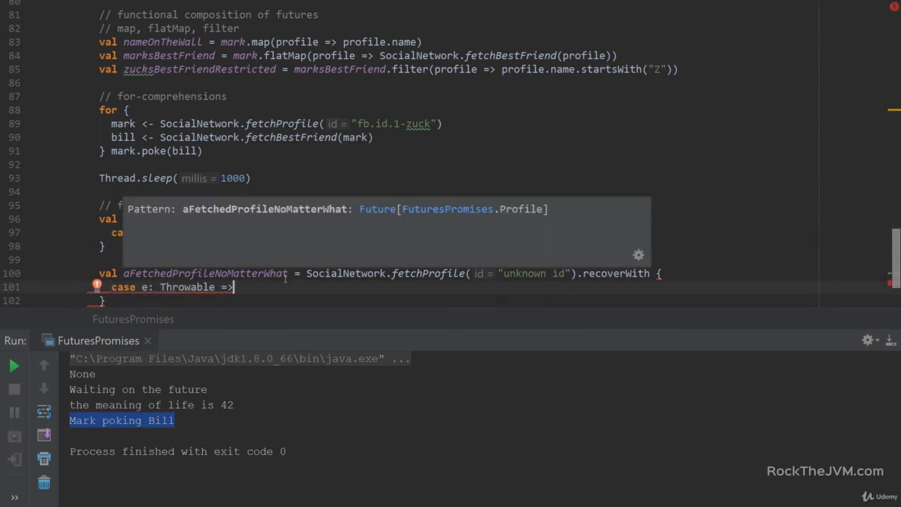
pyautogui.write('SocialNetwork.fetchProfile(')
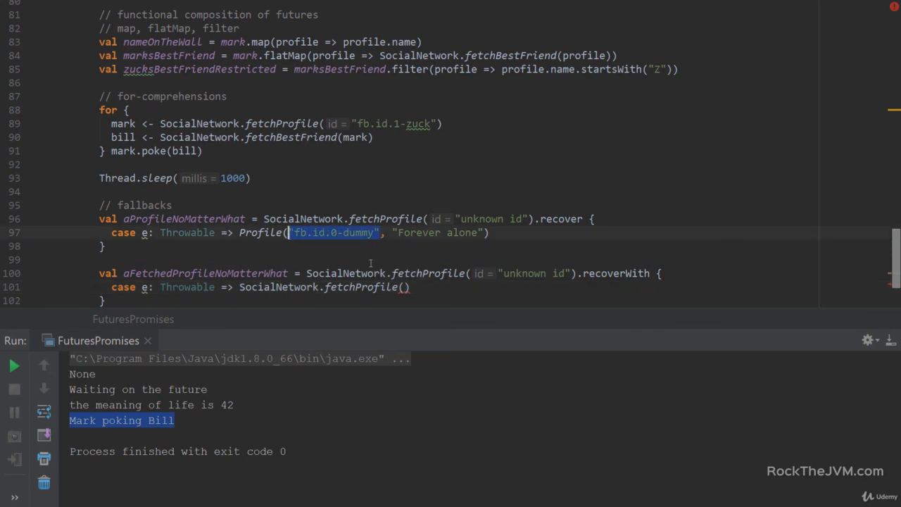
pyautogui.write('id = "fb.id.0-dummy"')
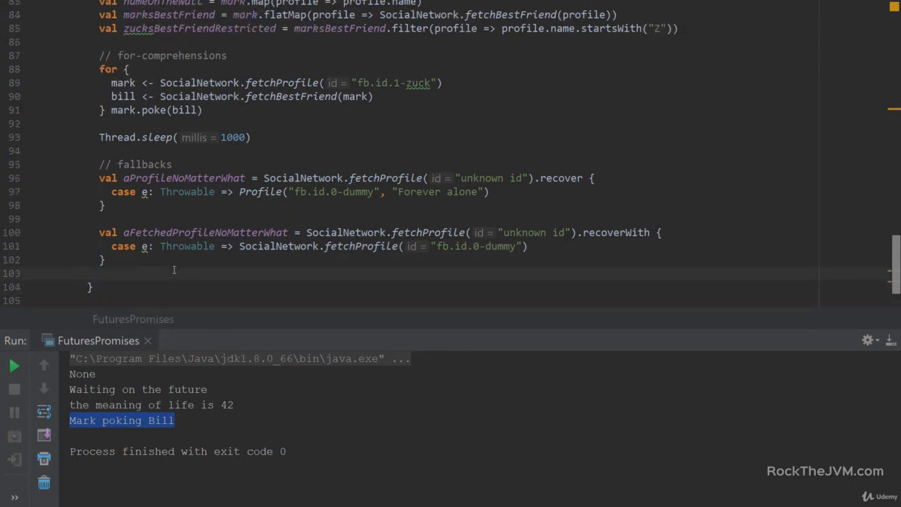
# Step: Write val fallbackResult = fetchProfile("unknown id").fallbackTo(SocialNetwork.fetchProfile("fb.id.0-dummy"))
pyautogui.click(100, 286)
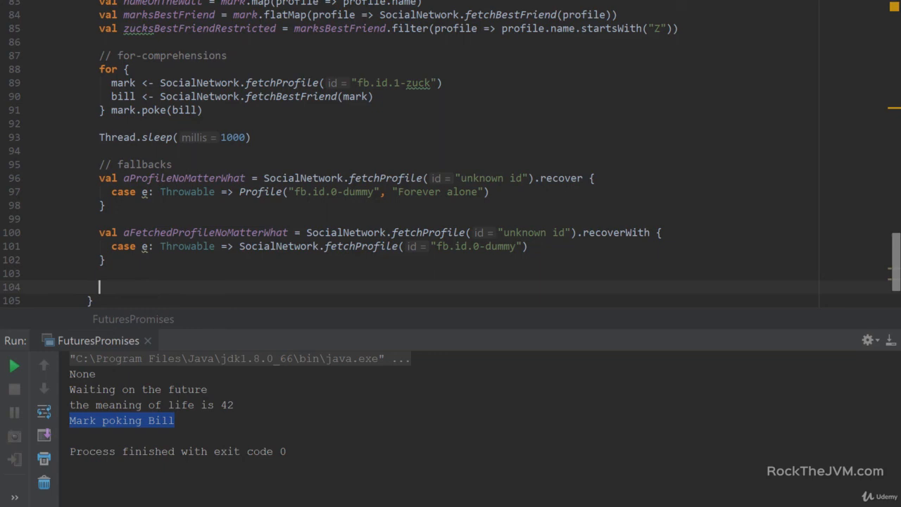
pyautogui.write('val')
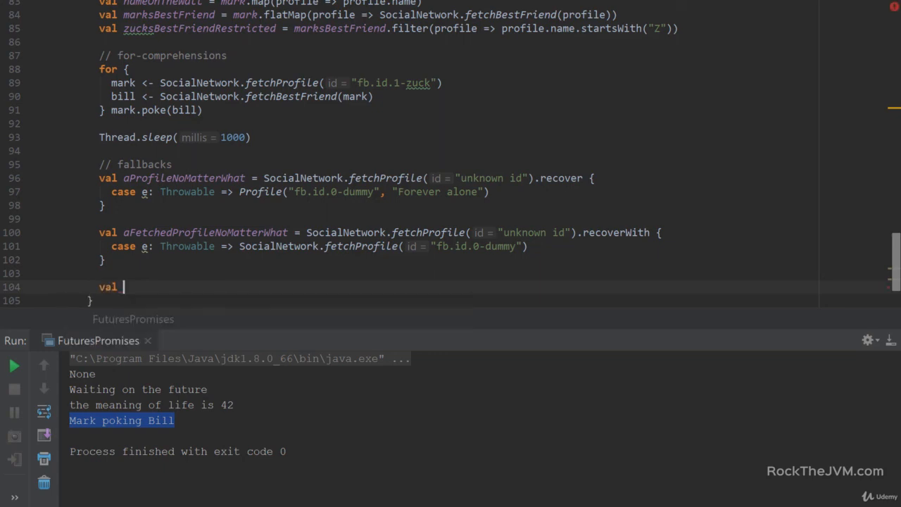
pyautogui.write('fallback')
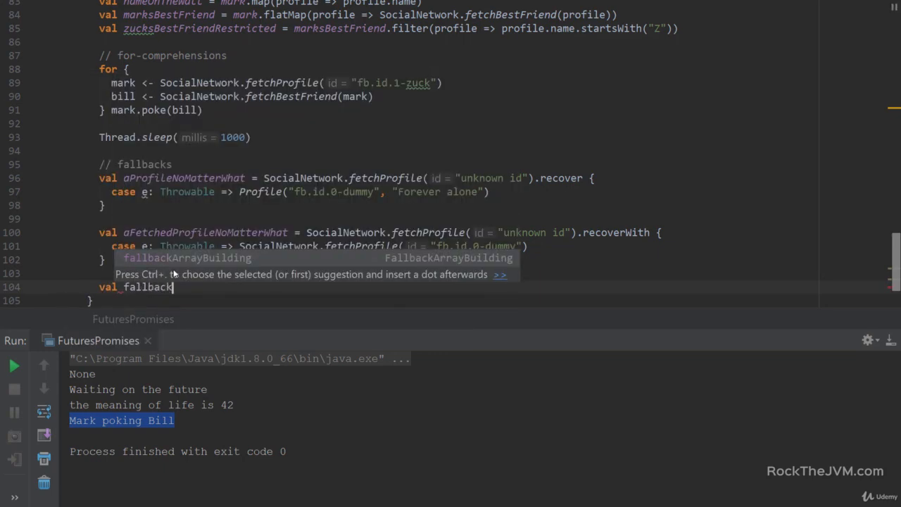
pyautogui.write('Result = SocialNetwork.fetchProfile("unknown id")')
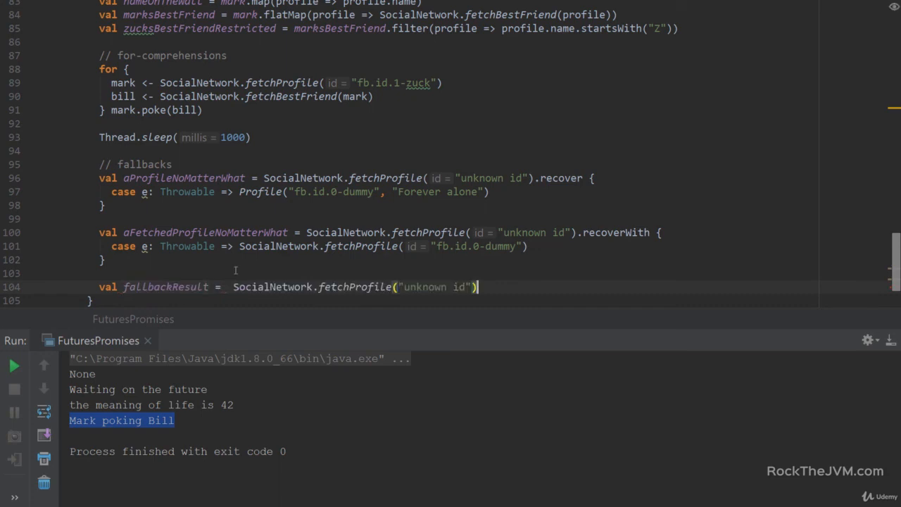
pyautogui.write('.fall')
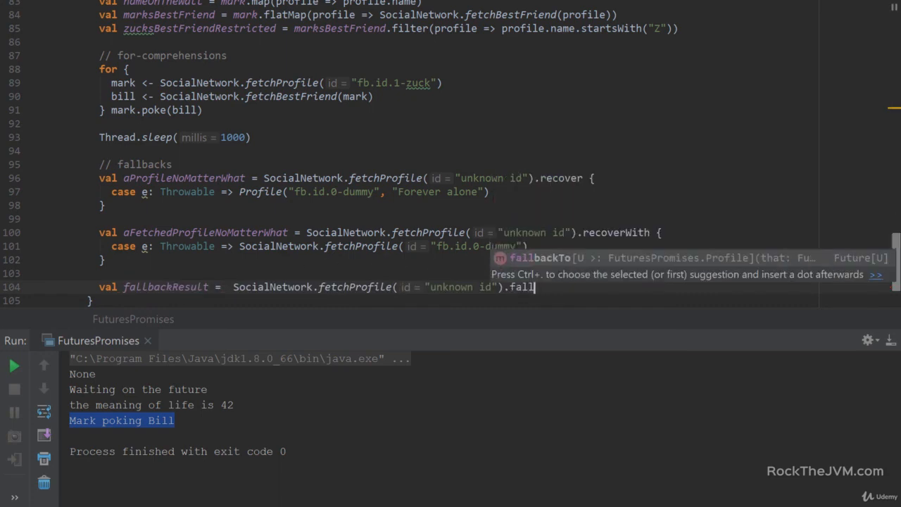
pyautogui.press('Tab')
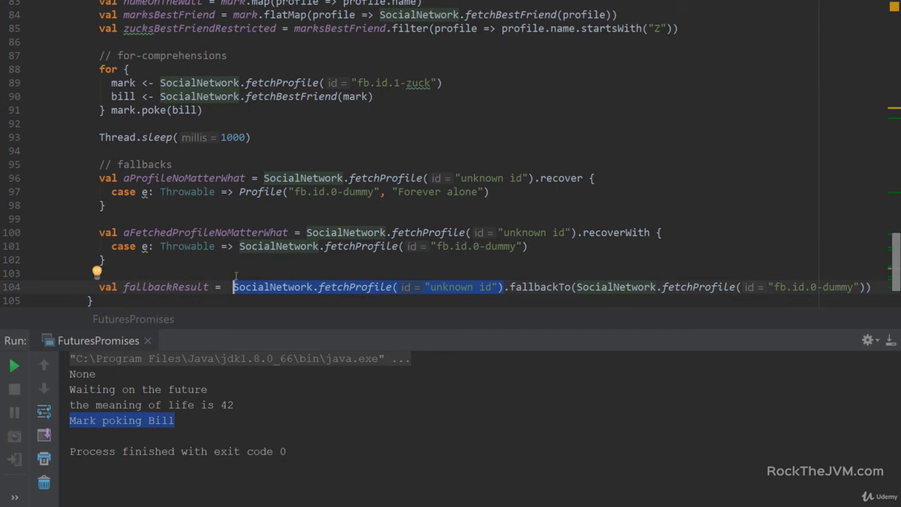
pyautogui.moveTo(620, 347)
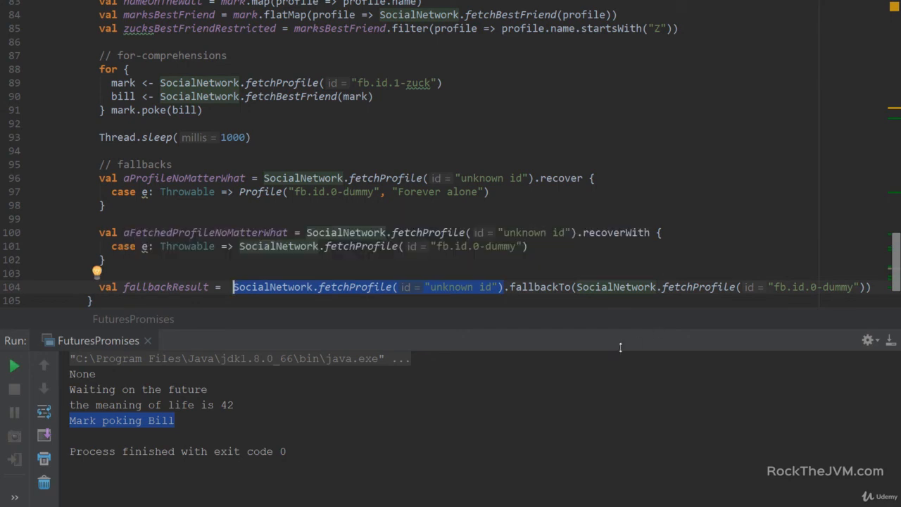